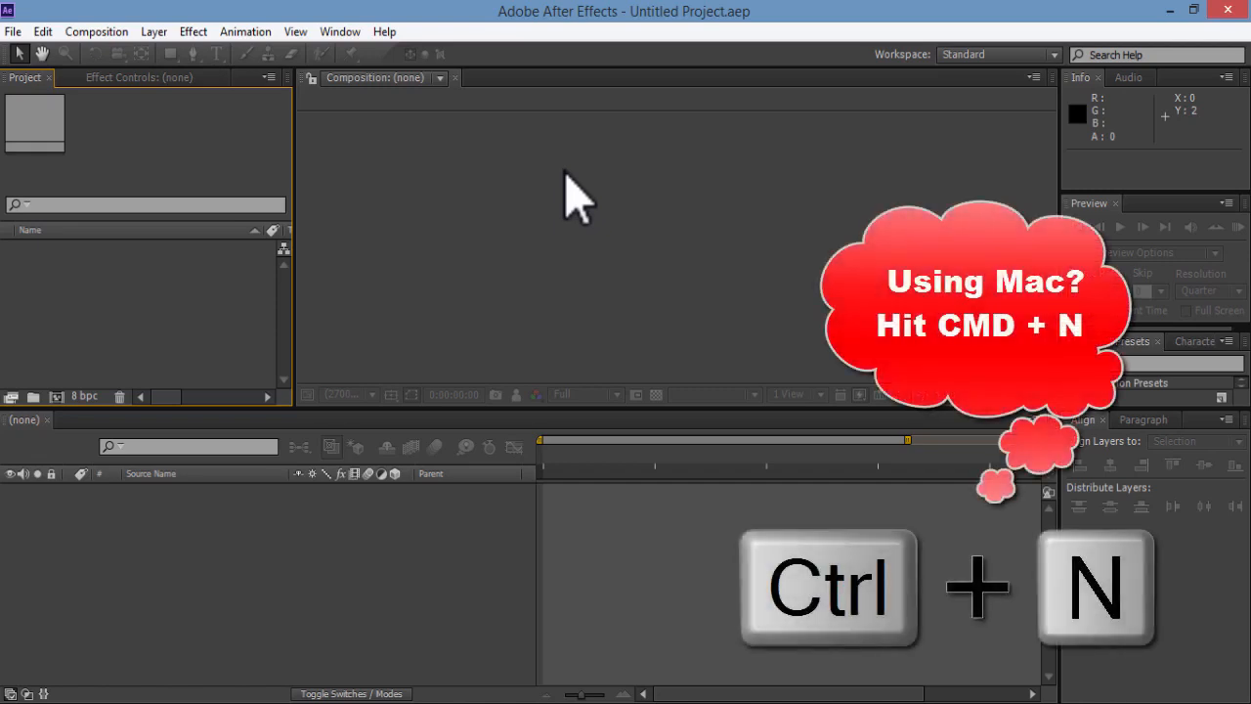
# Create Comp 1 from the HDTV 1080 25 preset: 1920×1080, 25 fps, 30 seconds.
pyautogui.press('ctrl+n')
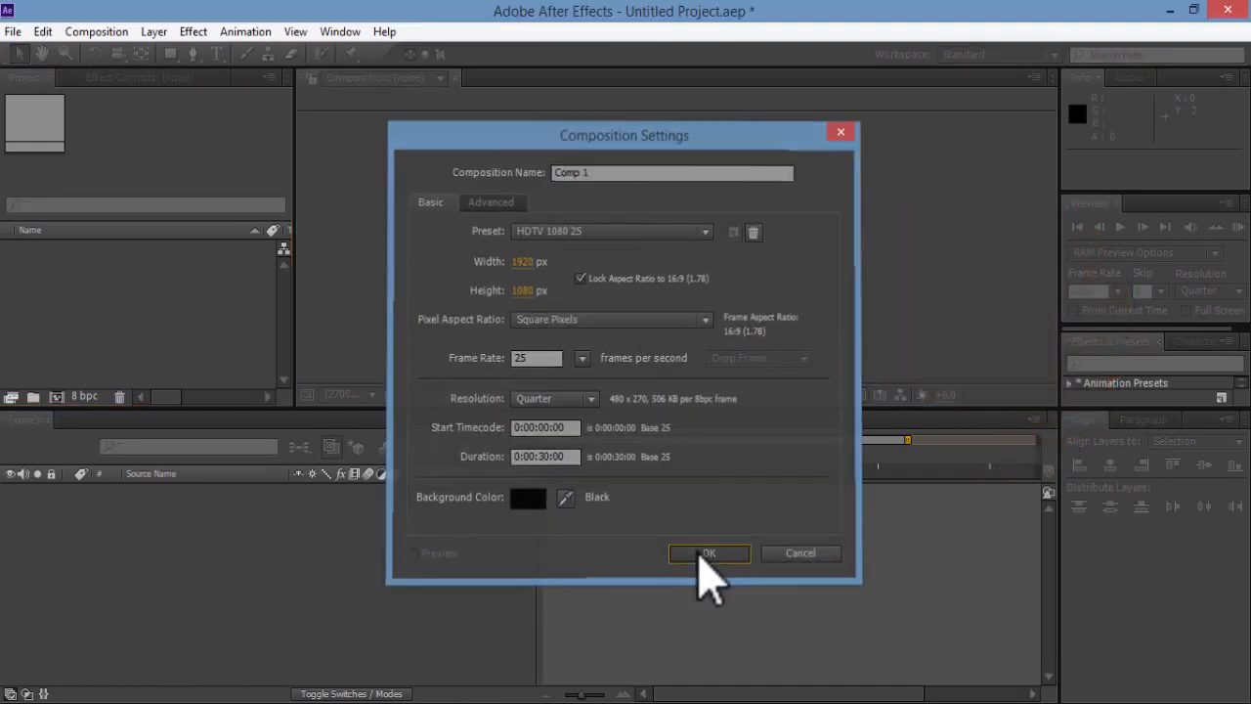
pyautogui.click(709, 552)
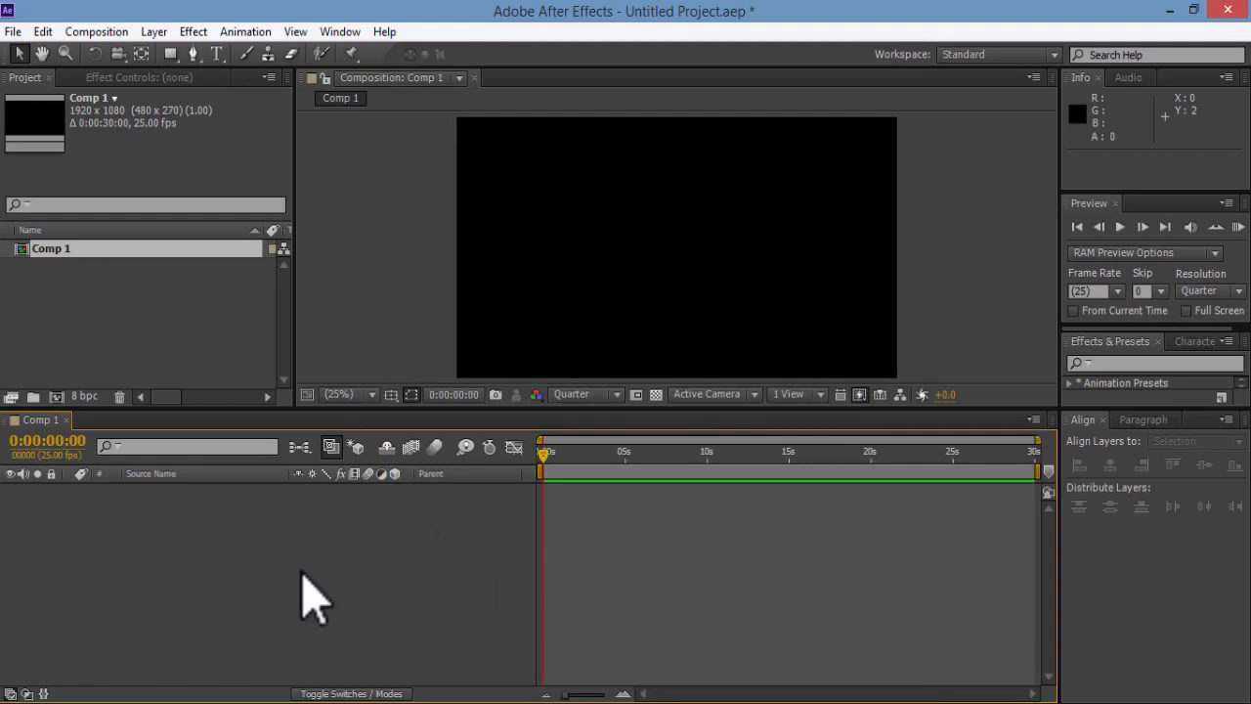
pyautogui.moveTo(279, 548)
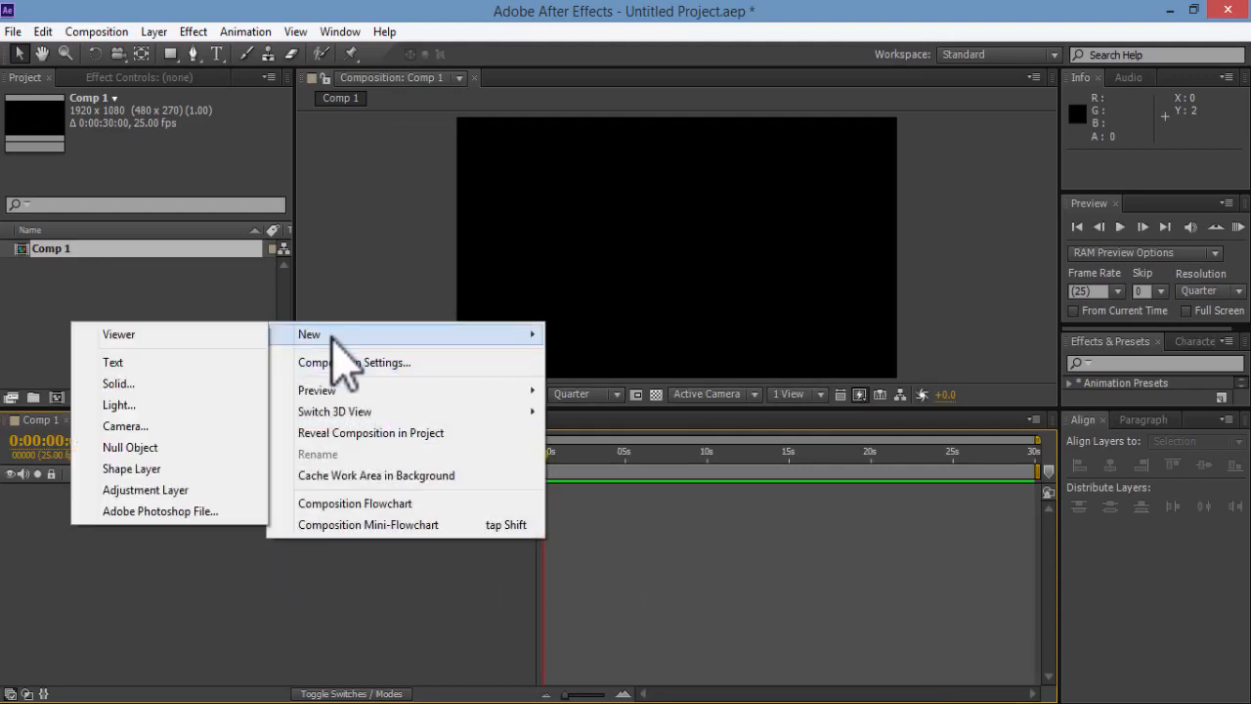
pyautogui.moveTo(118, 383)
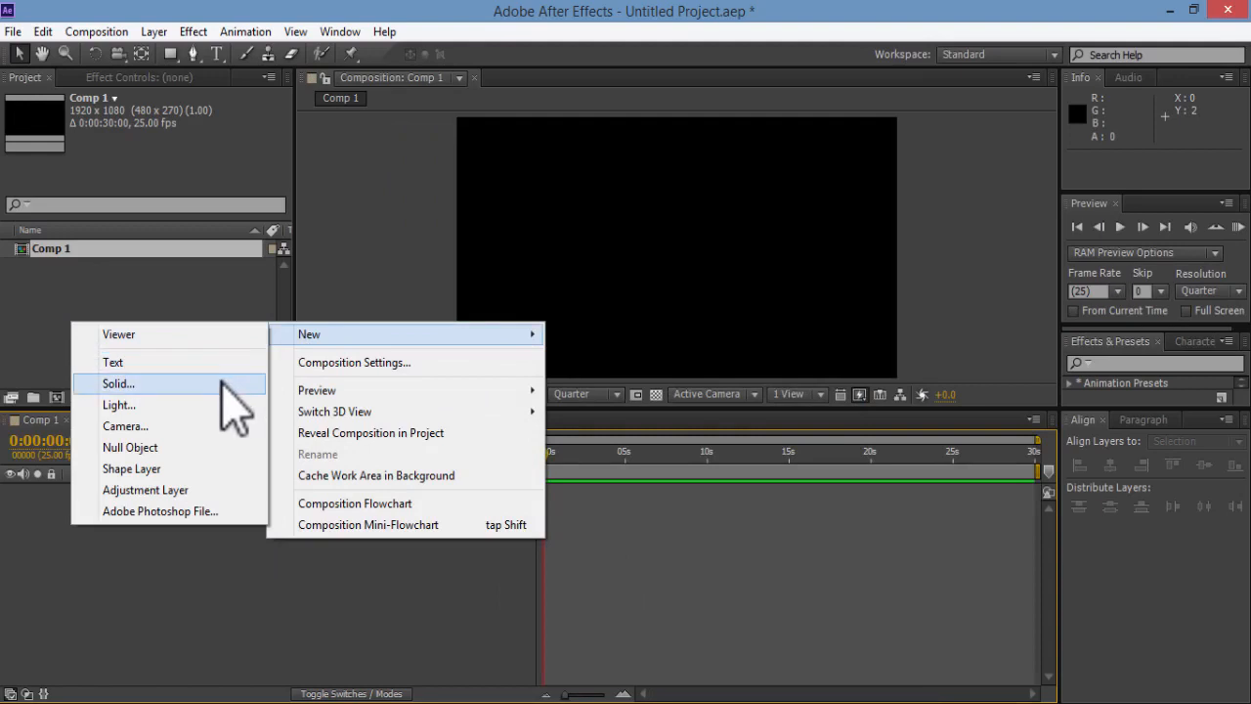
# Add a full-frame cyan solid layer, Cyan Solid 1, to Comp 1.
pyautogui.click(119, 383)
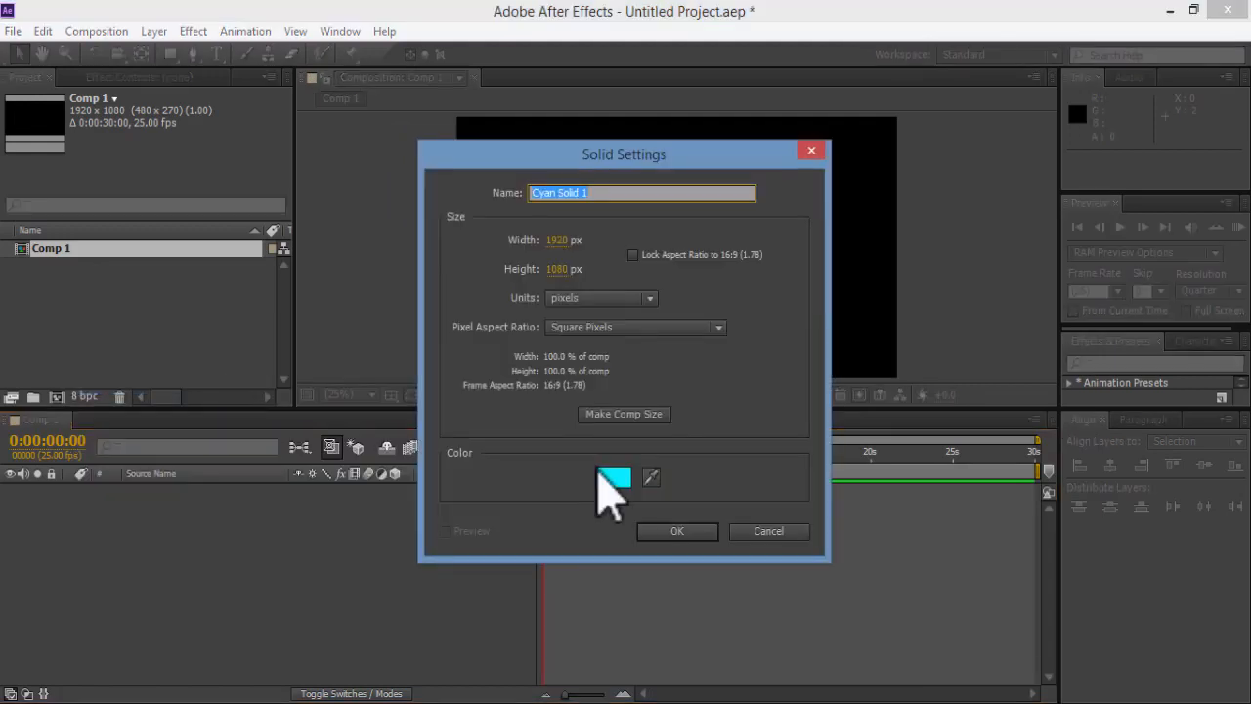
pyautogui.click(613, 478)
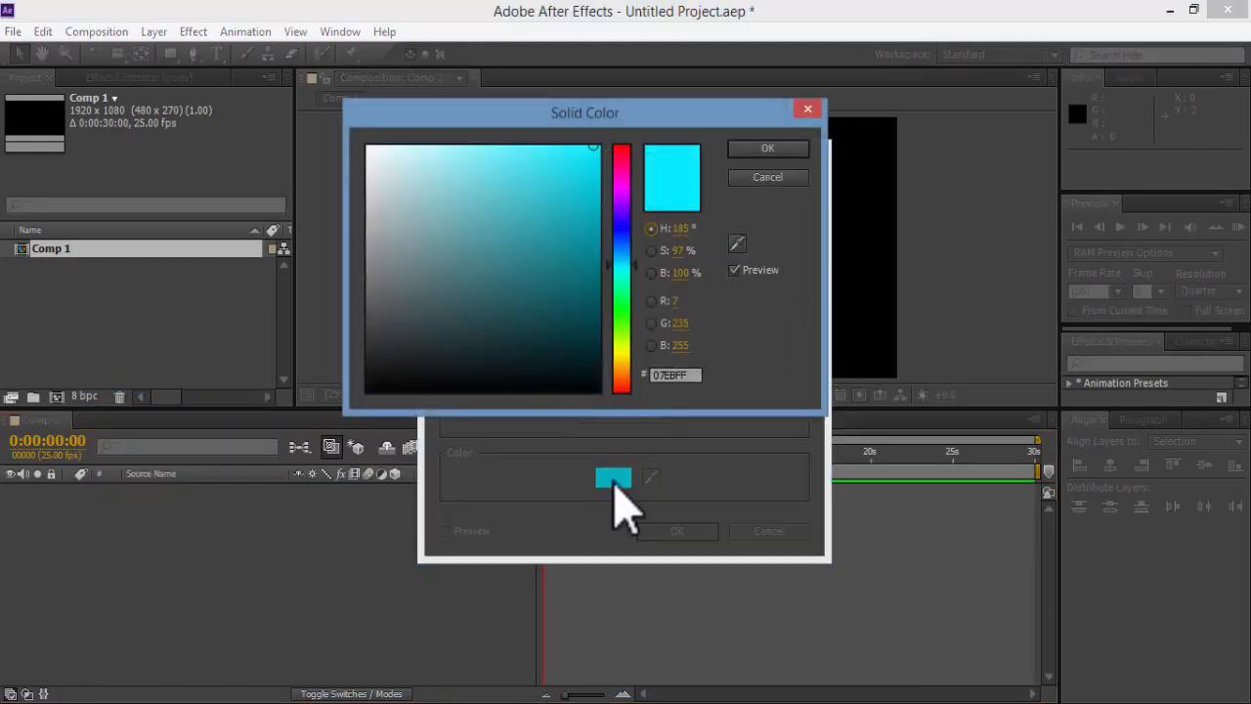
pyautogui.moveTo(807, 180)
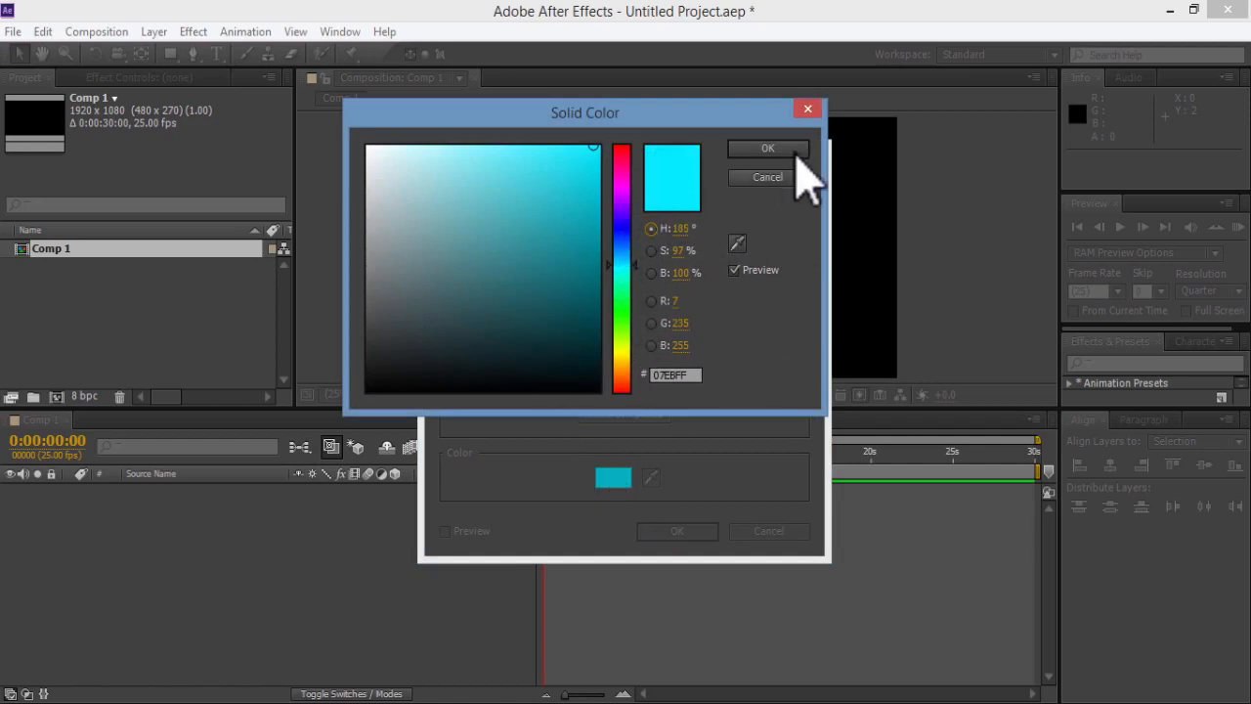
pyautogui.click(767, 148)
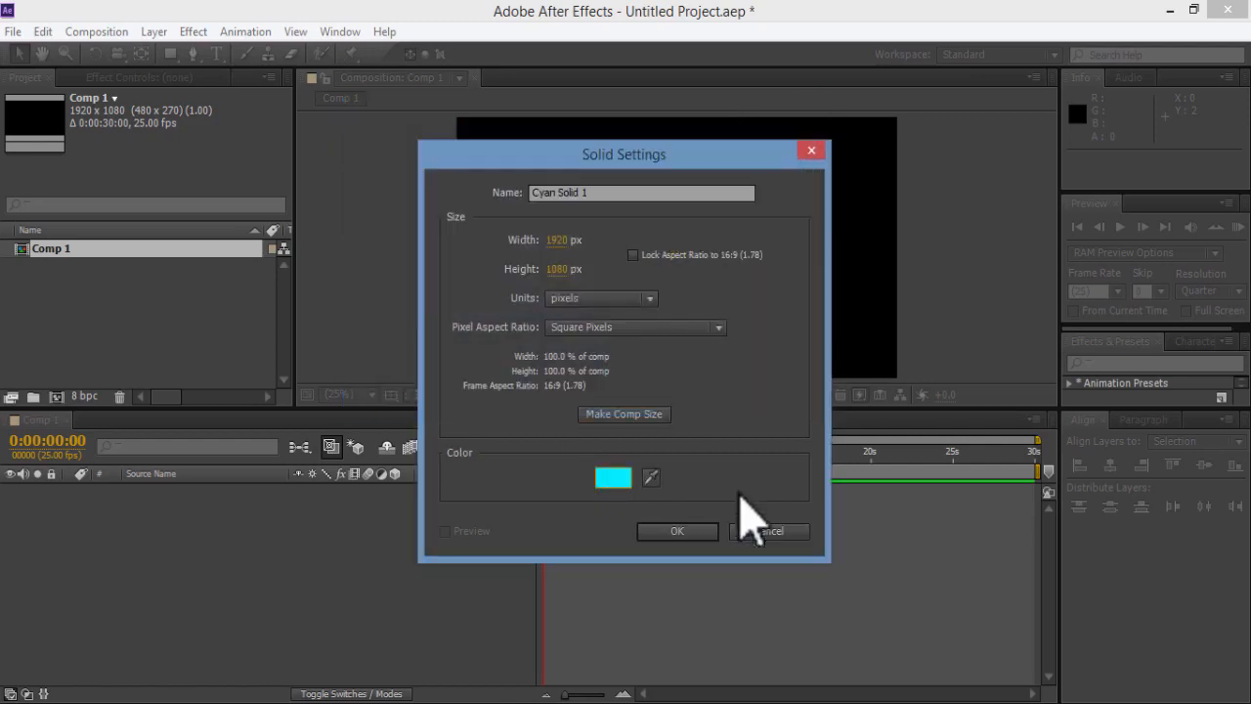
pyautogui.click(677, 531)
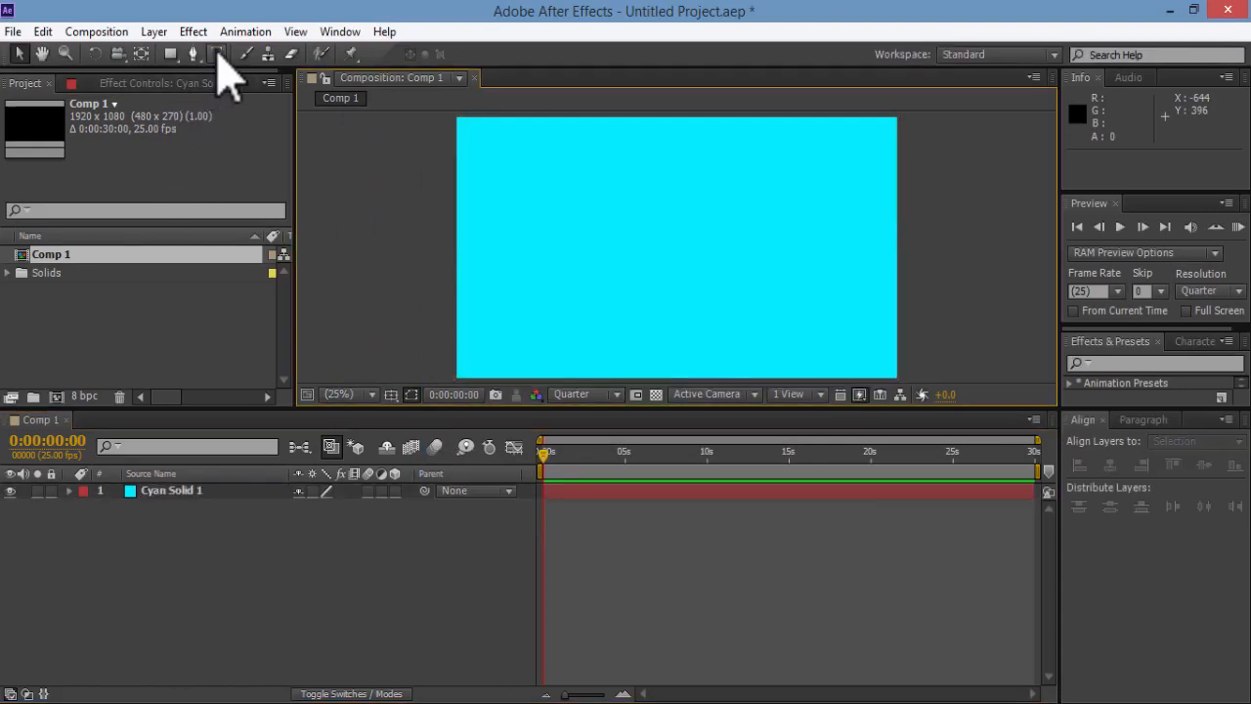
# Type the text layers 'ONLINE LEARNING SCHOOL' and 'PLEASE SUBSCRIBE' with the Type Tool.
pyautogui.click(217, 53)
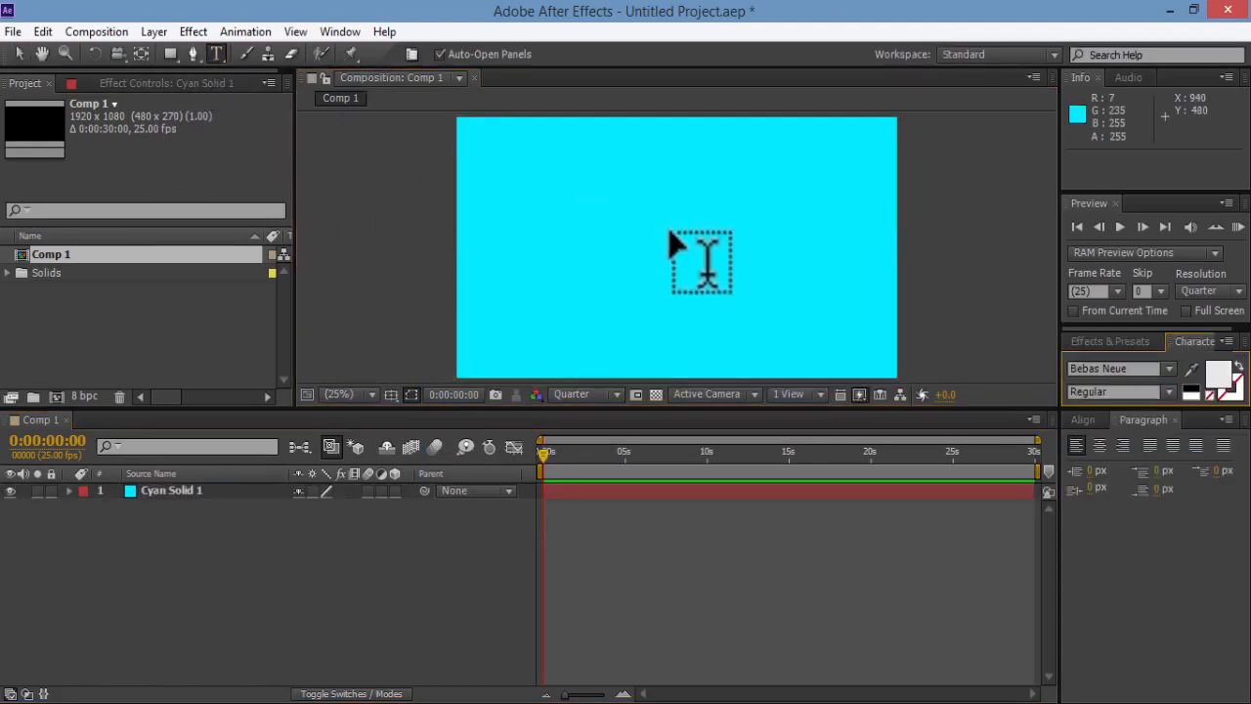
pyautogui.write('ONLINE LEARNING SCHOOL')
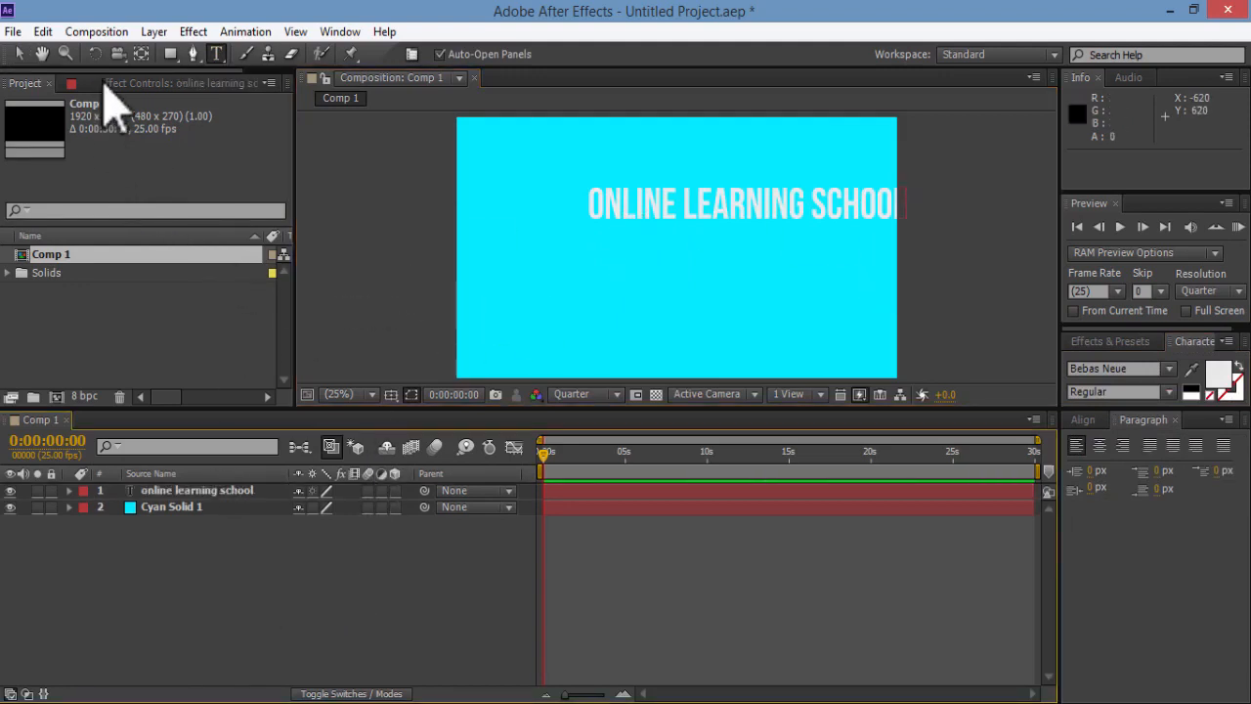
pyautogui.write('PLEASE SUBSCRIBE')
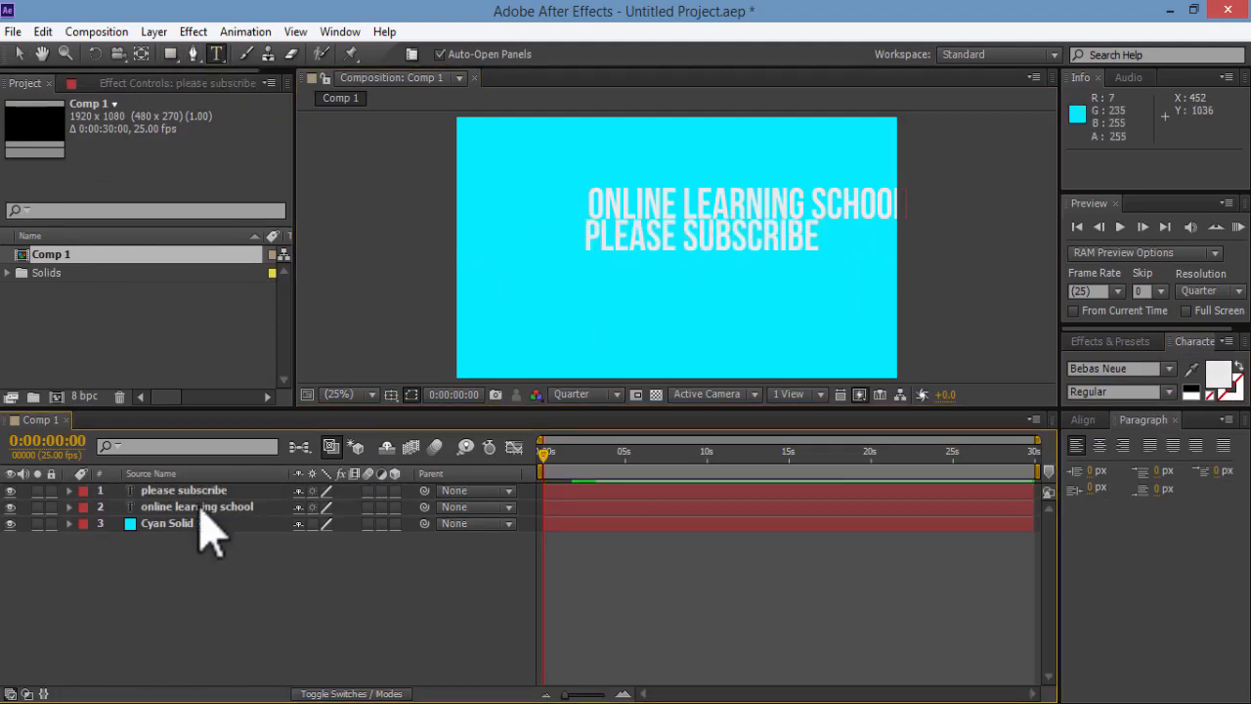
# Center the ONLINE LEARNING SCHOOL and PLEASE SUBSCRIBE layers with the Align panel.
pyautogui.click(196, 507)
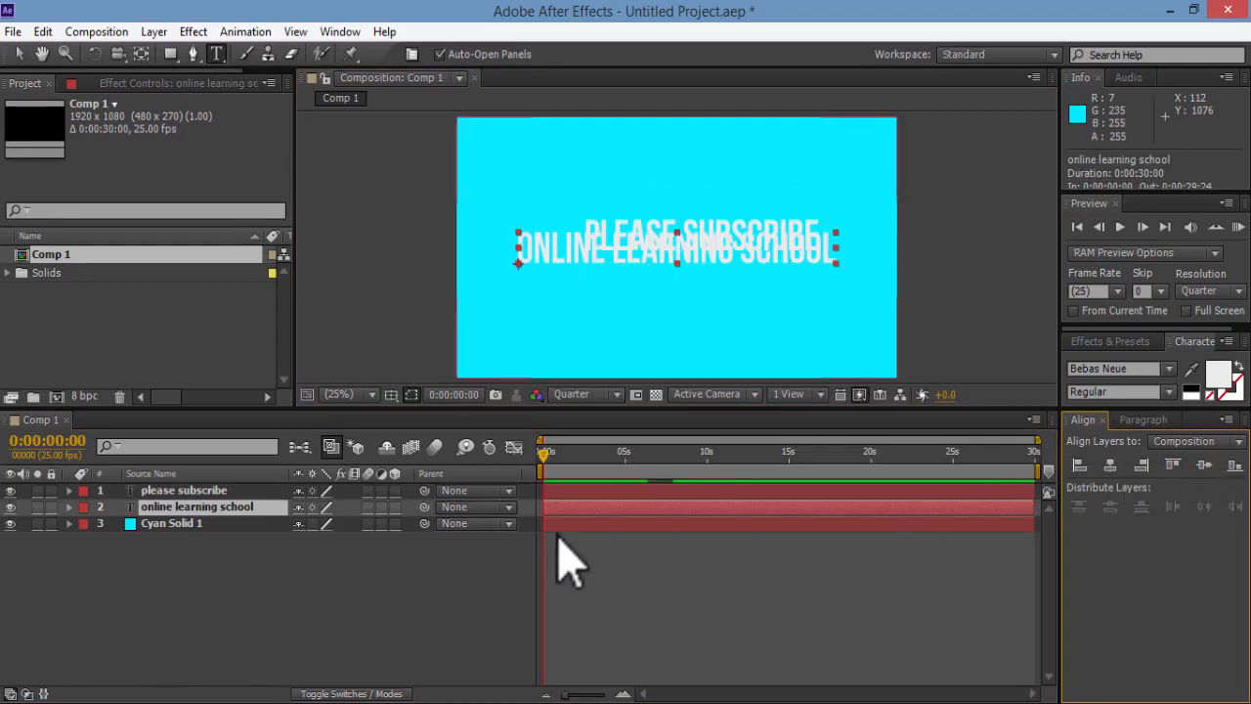
pyautogui.click(184, 490)
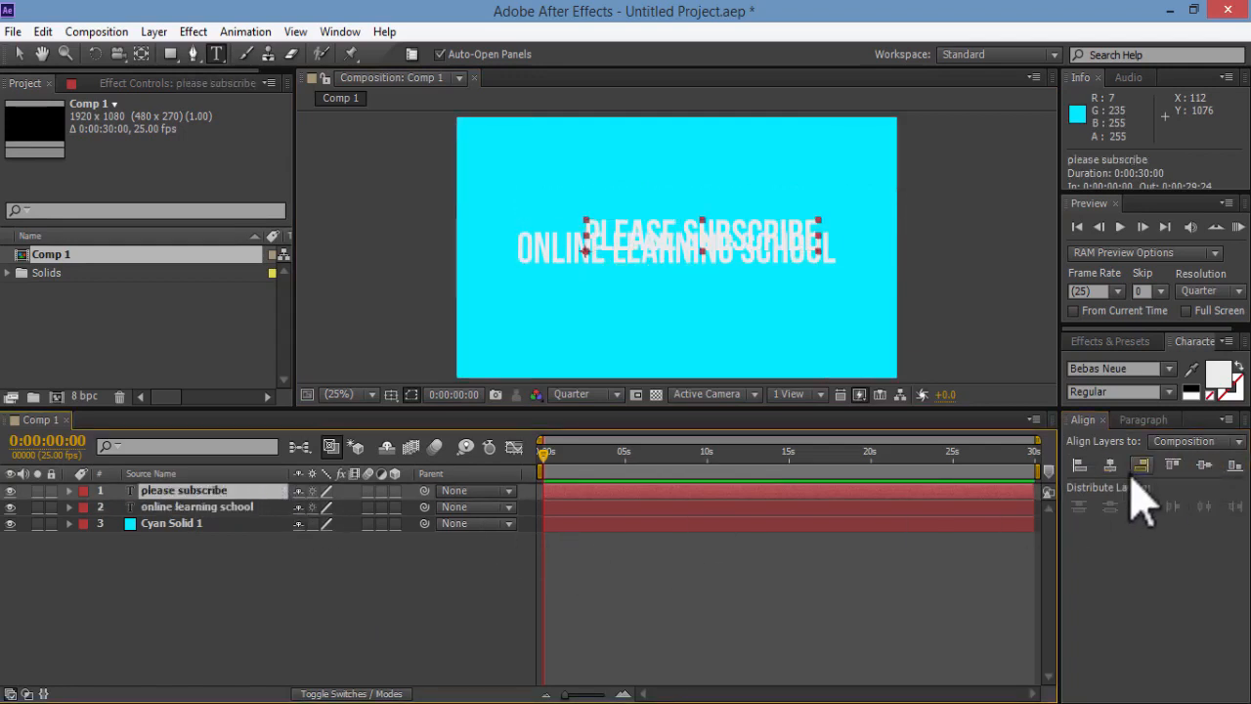
pyautogui.click(1205, 465)
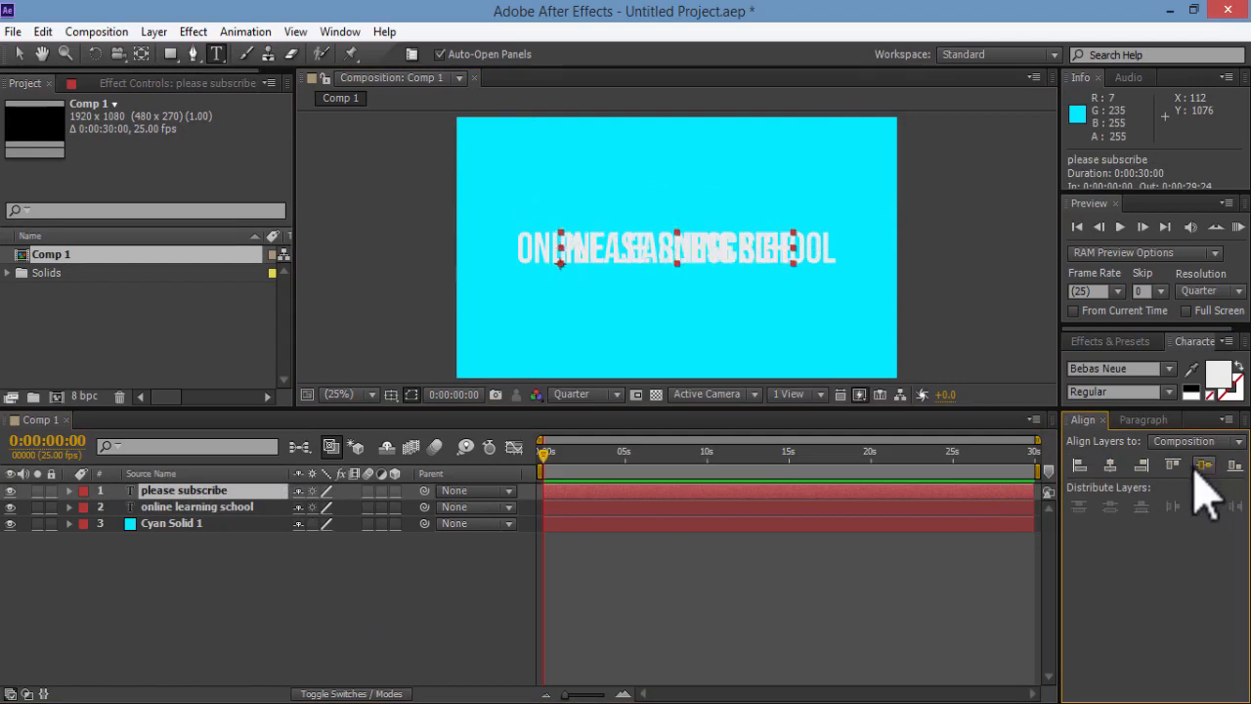
pyautogui.moveTo(914, 592)
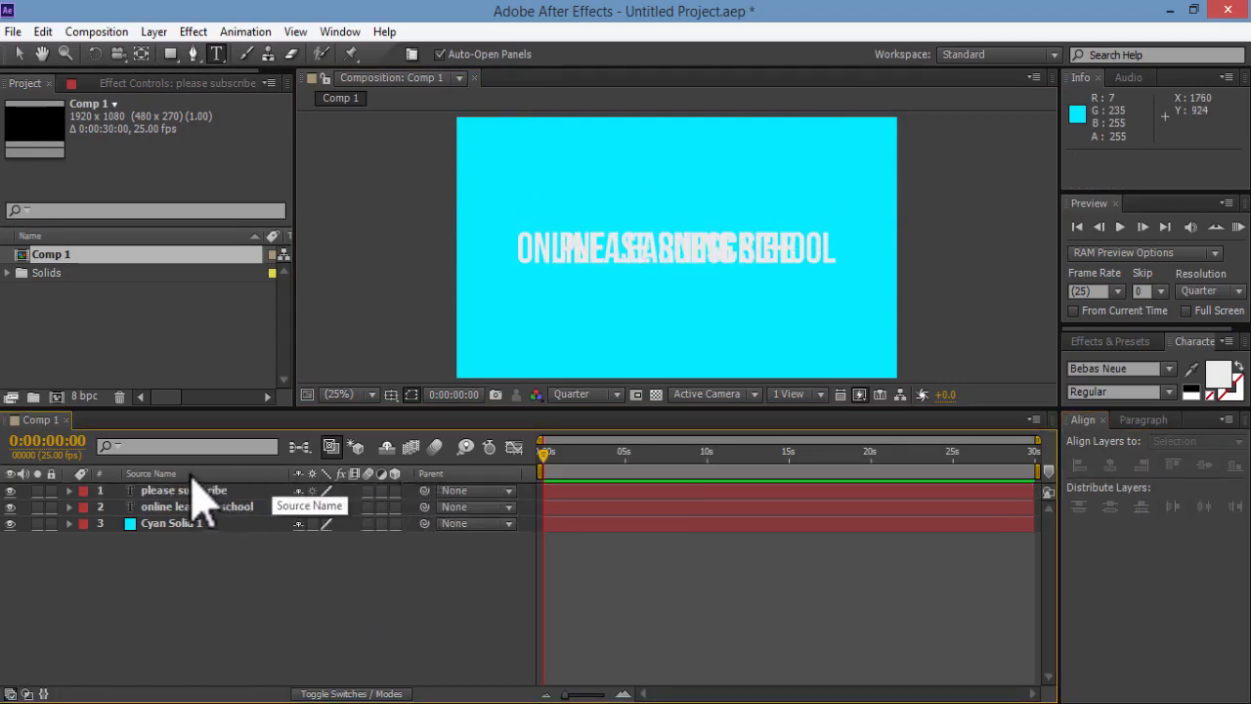
pyautogui.moveTo(137, 513)
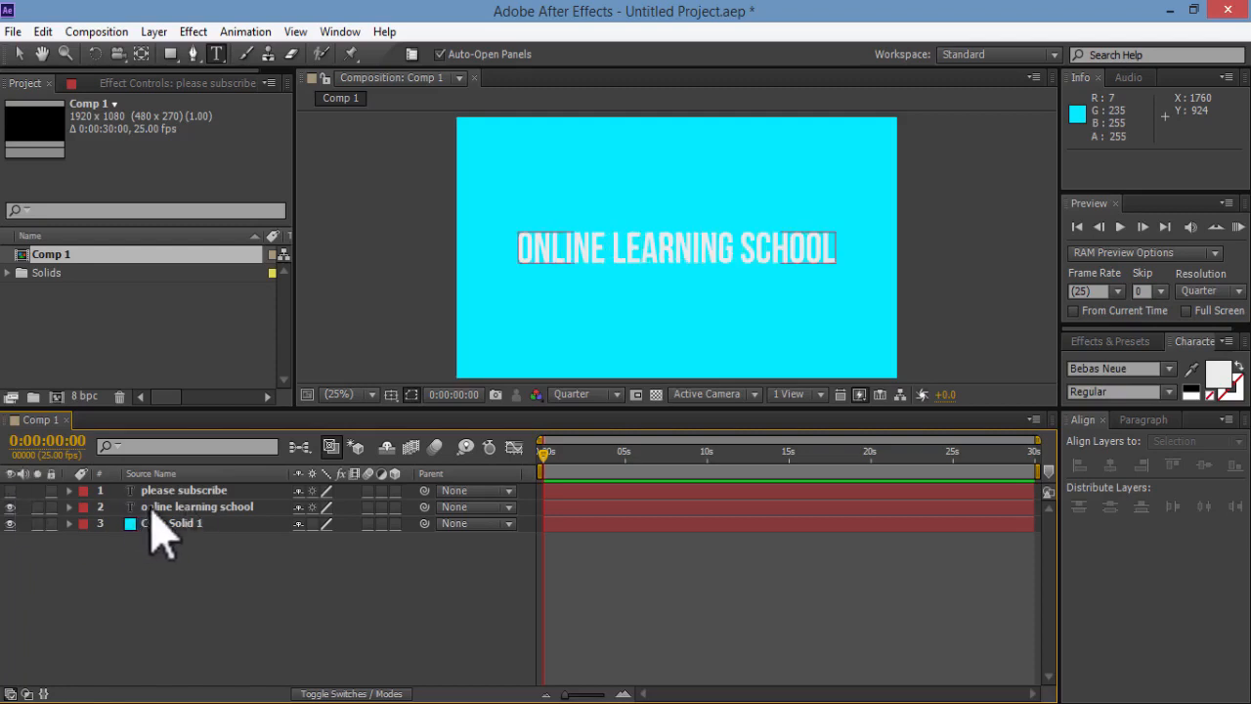
# Find 'card wipe' in Effects & Presets and drag it onto ONLINE LEARNING SCHOOL.
pyautogui.click(196, 506)
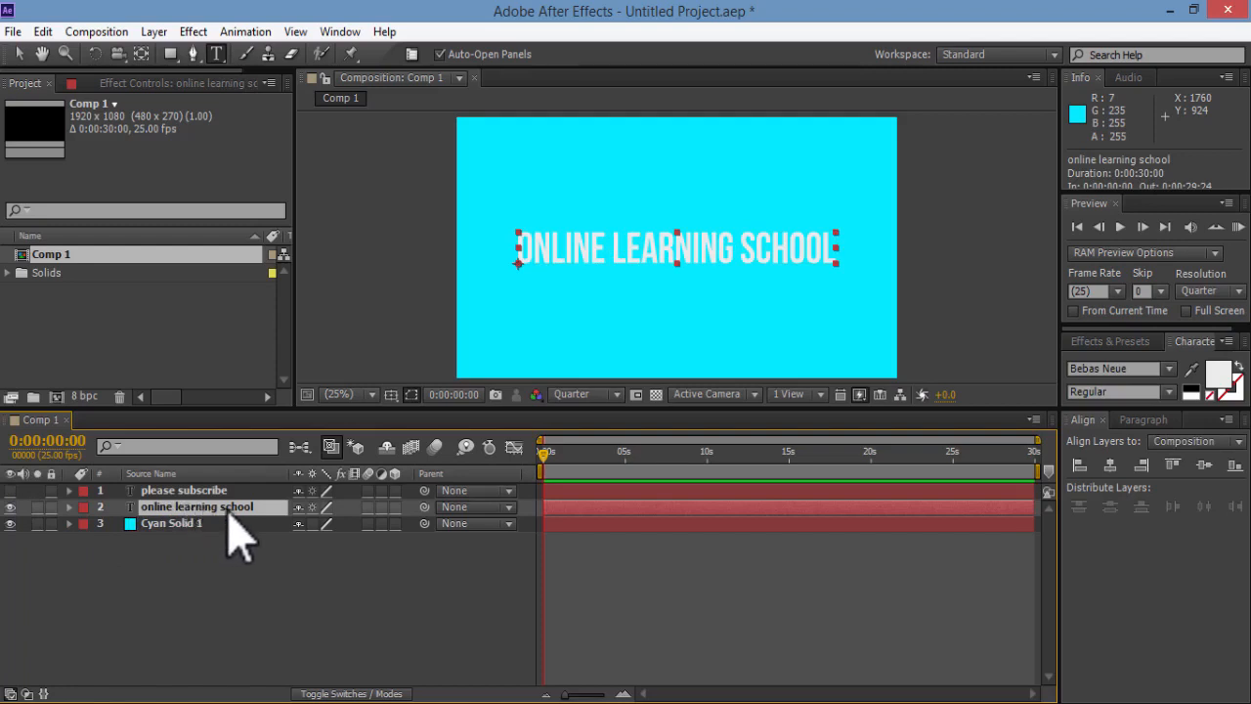
pyautogui.click(1110, 342)
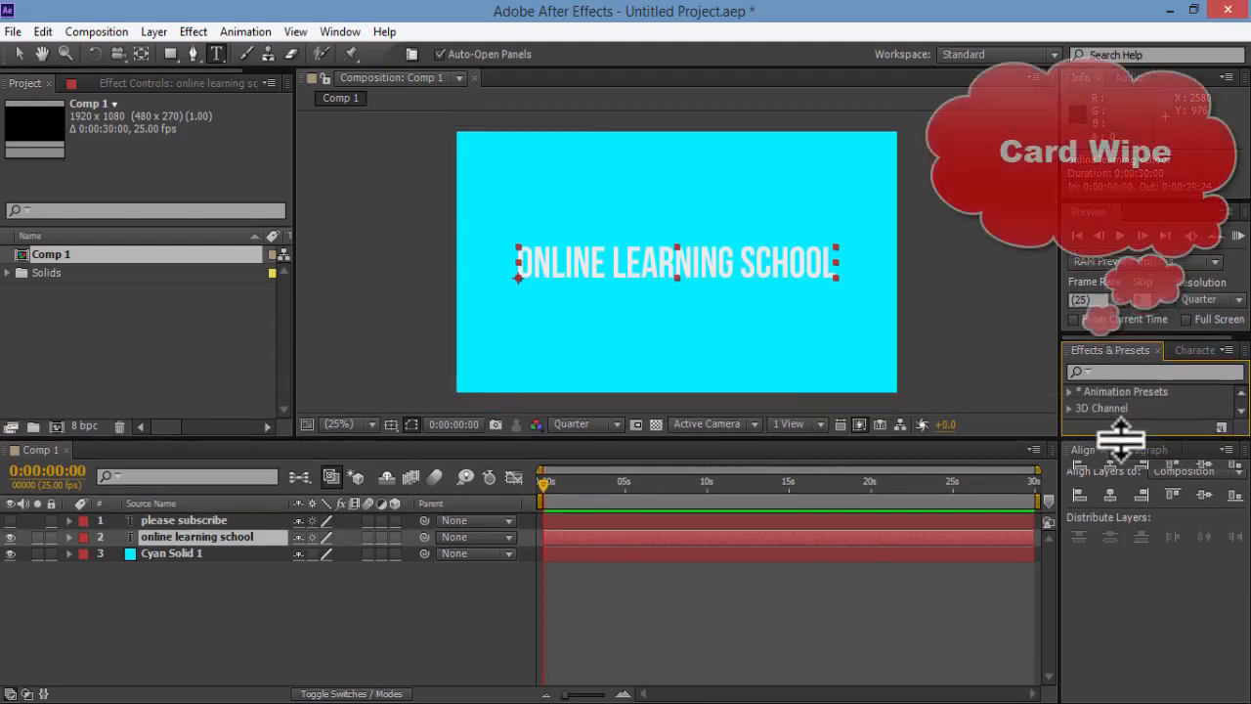
pyautogui.write('card wipe')
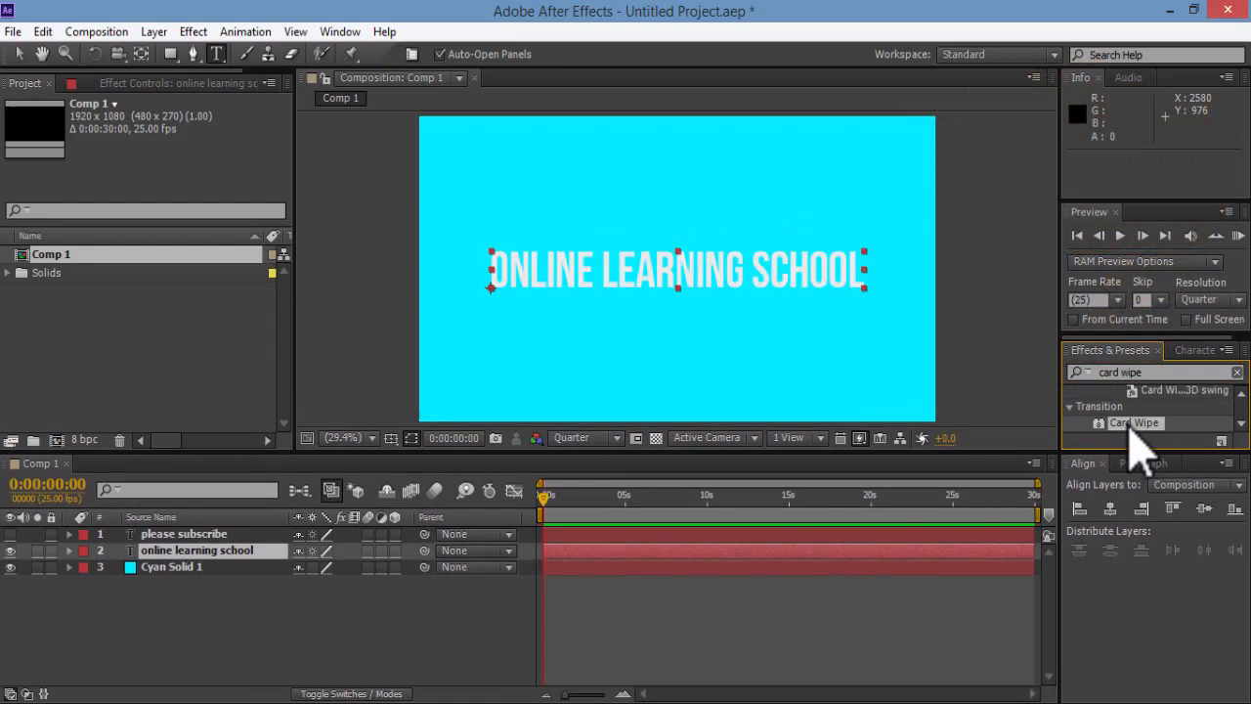
pyautogui.moveTo(1134, 422); pyautogui.dragTo(699, 550)
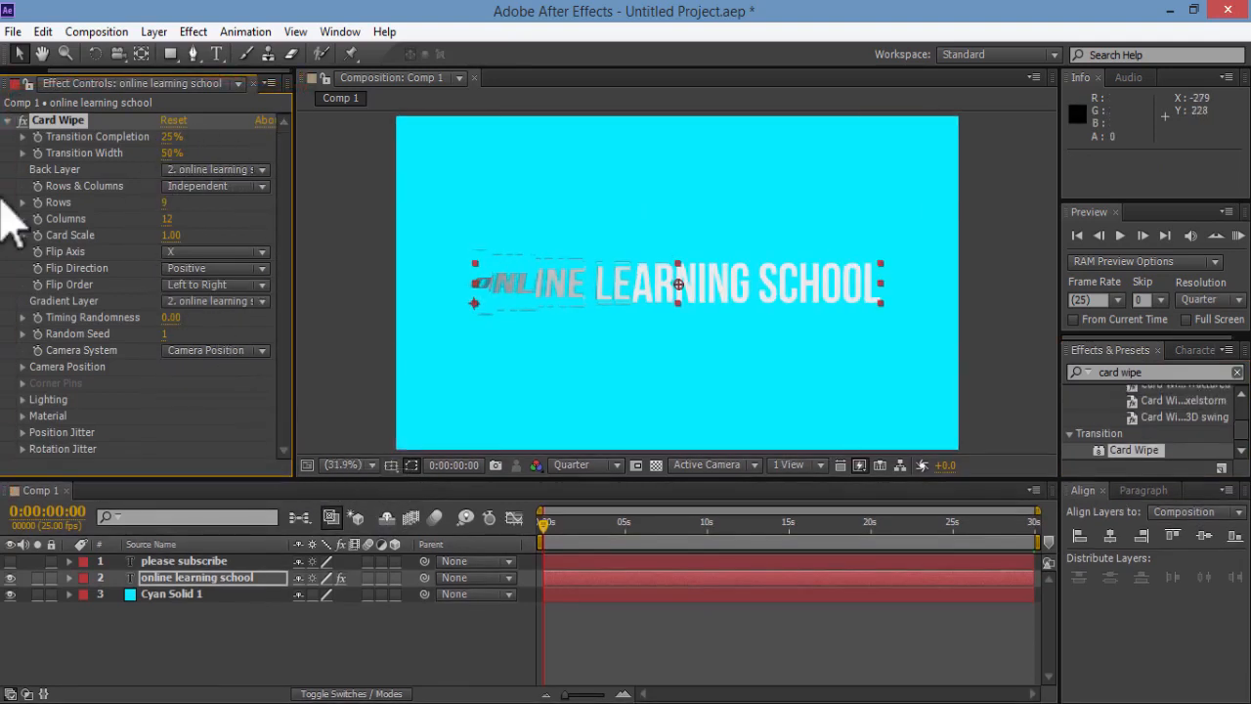
pyautogui.moveTo(113, 161)
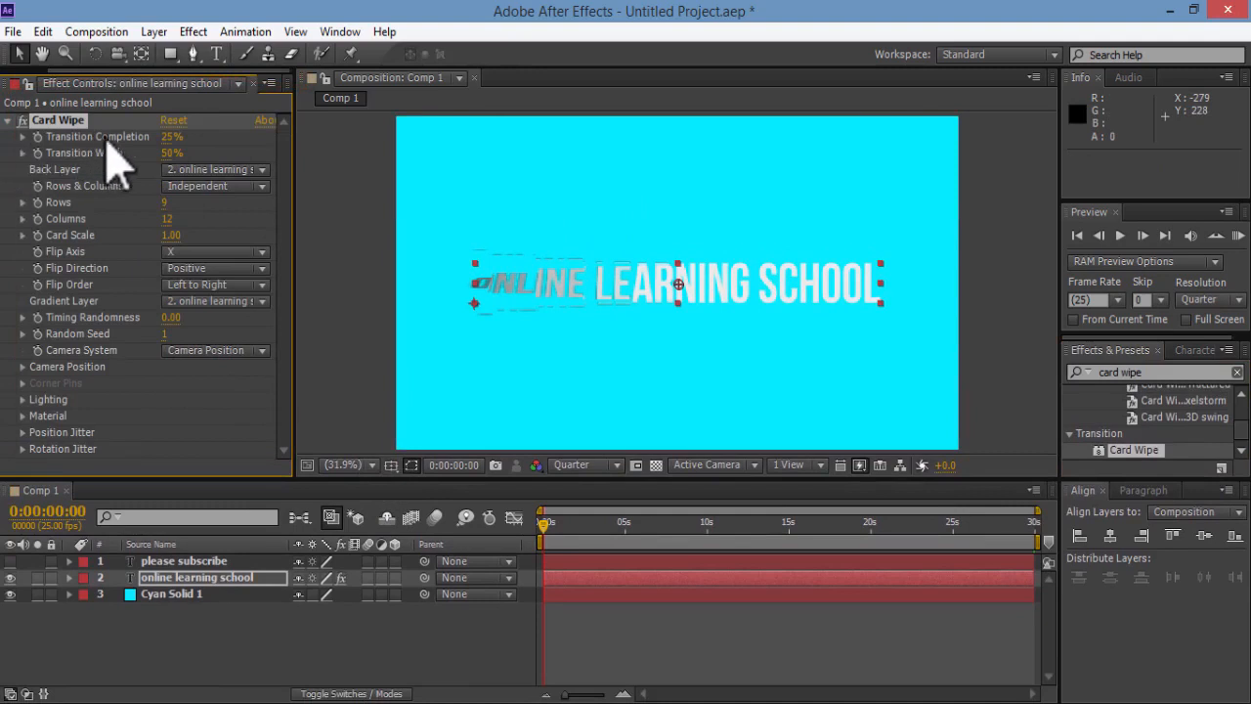
pyautogui.moveTo(171, 161)
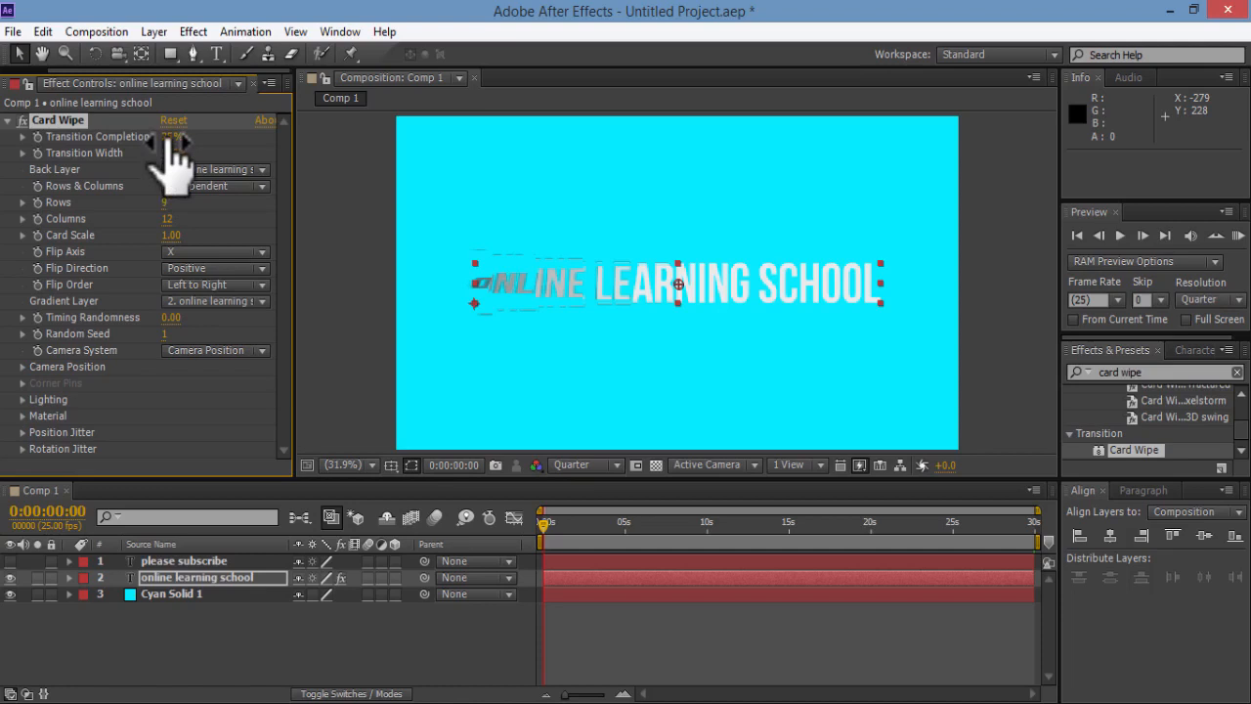
# Scrub Card Wipe Transition Completion between 0% and about halfway to preview the flip.
pyautogui.moveTo(176, 137); pyautogui.dragTo(210, 137)
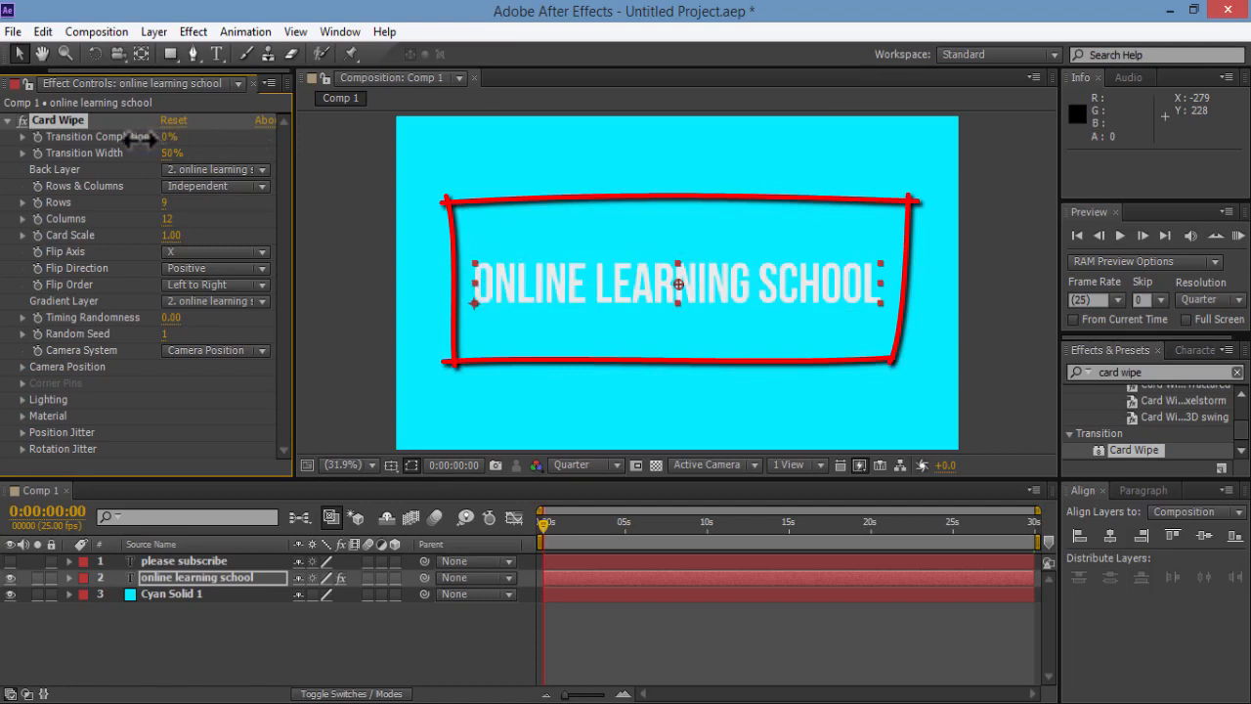
pyautogui.moveTo(166, 137); pyautogui.dragTo(174, 137)
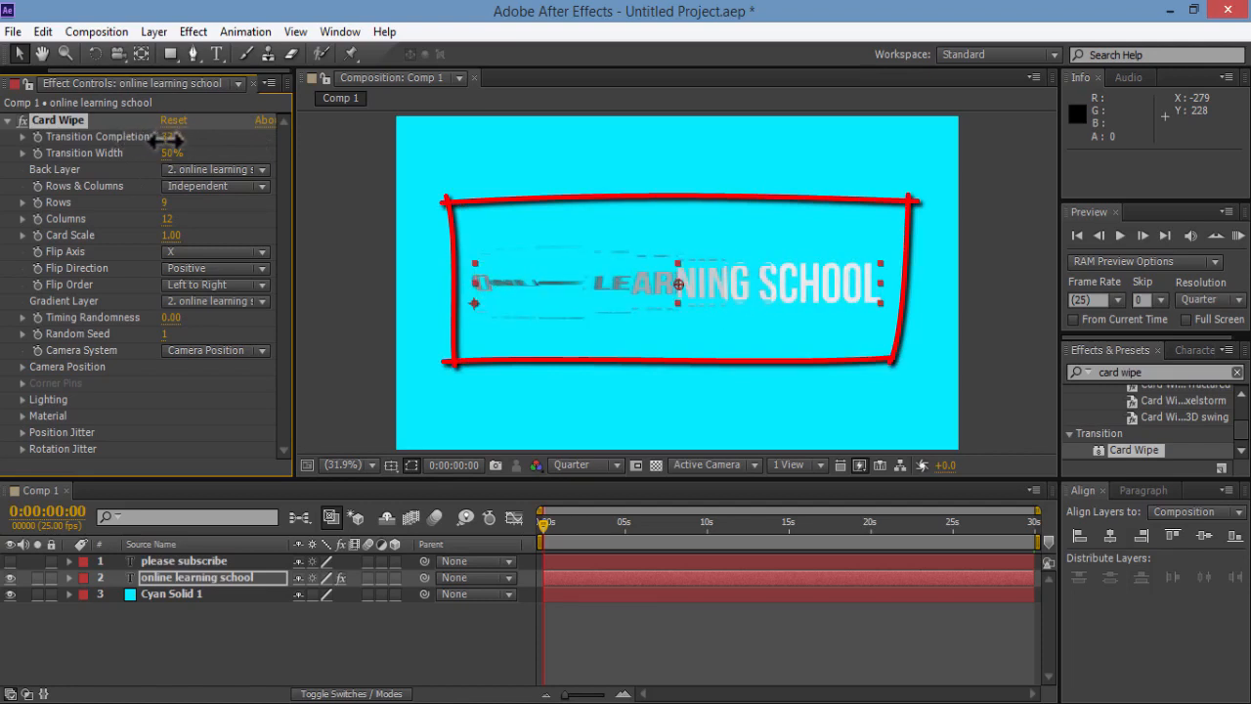
pyautogui.moveTo(172, 136); pyautogui.dragTo(174, 136)
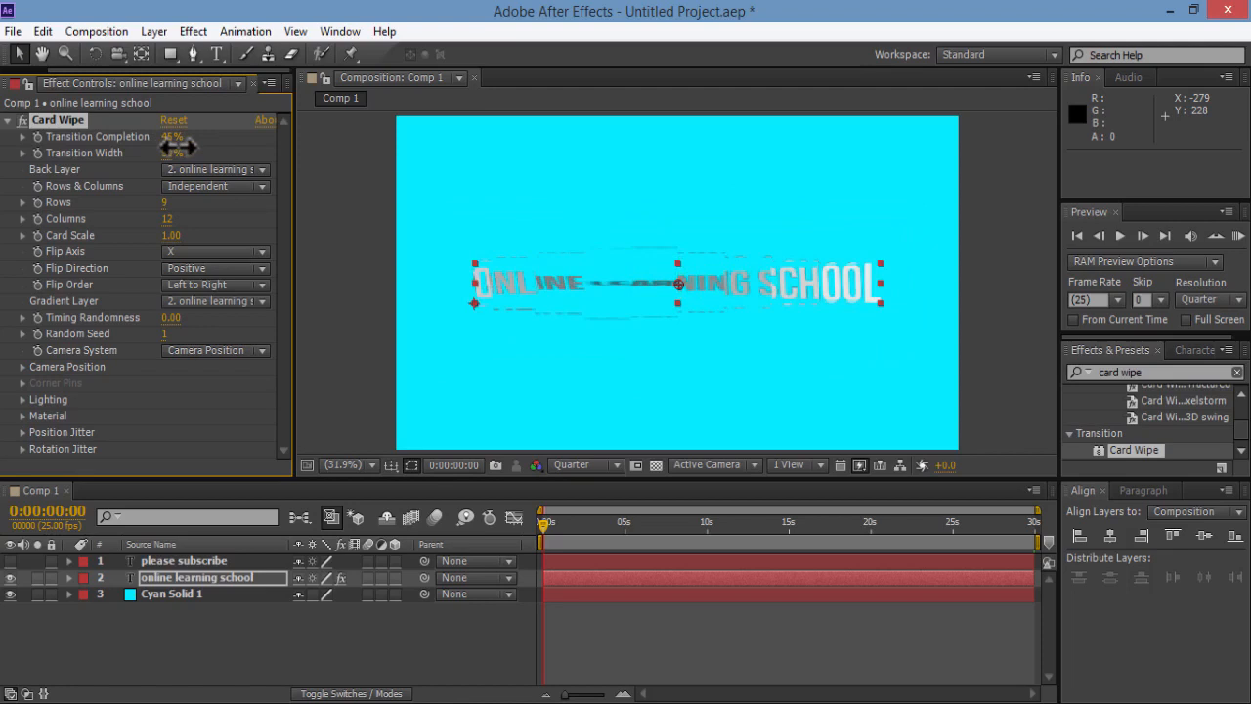
pyautogui.moveTo(179, 147); pyautogui.dragTo(174, 146)
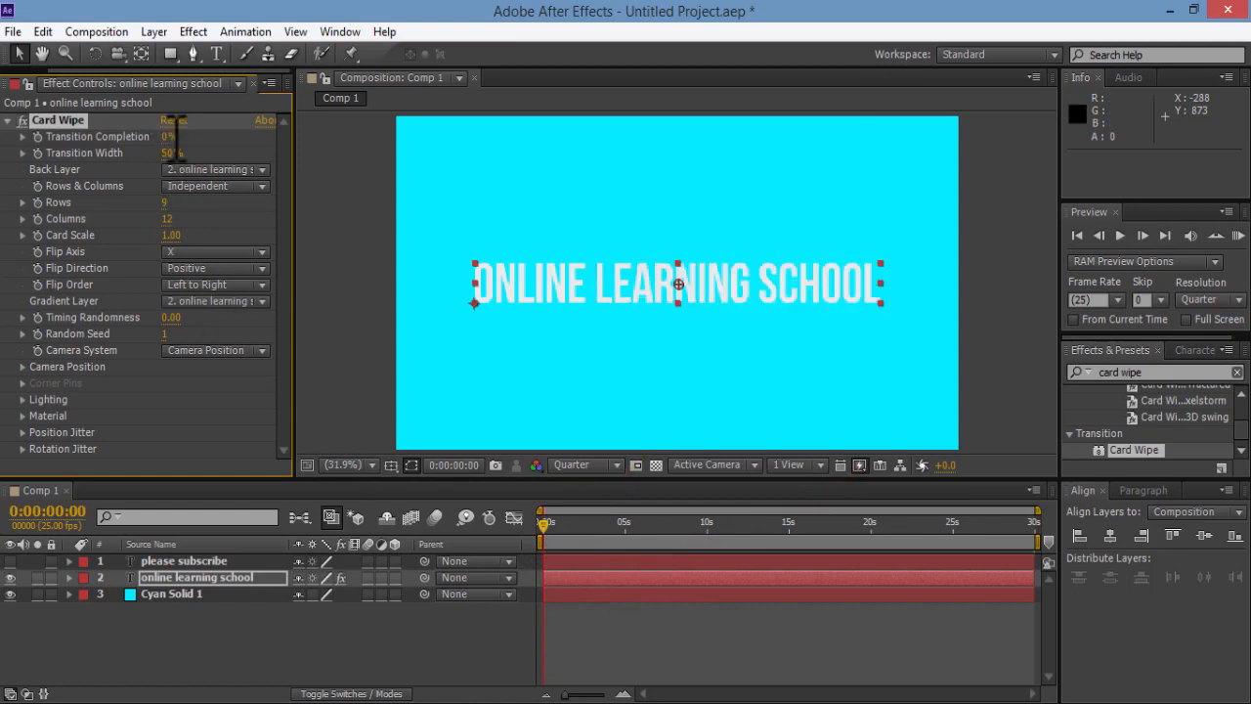
pyautogui.moveTo(54, 156)
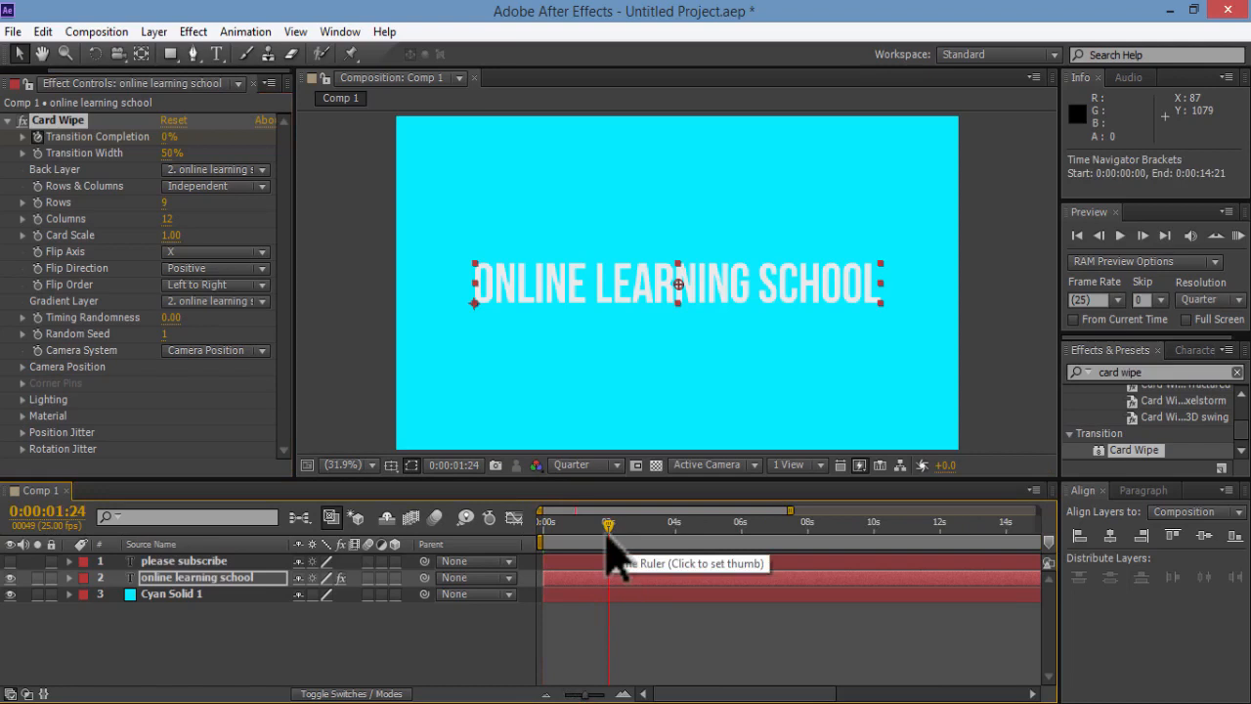
pyautogui.moveTo(176, 162)
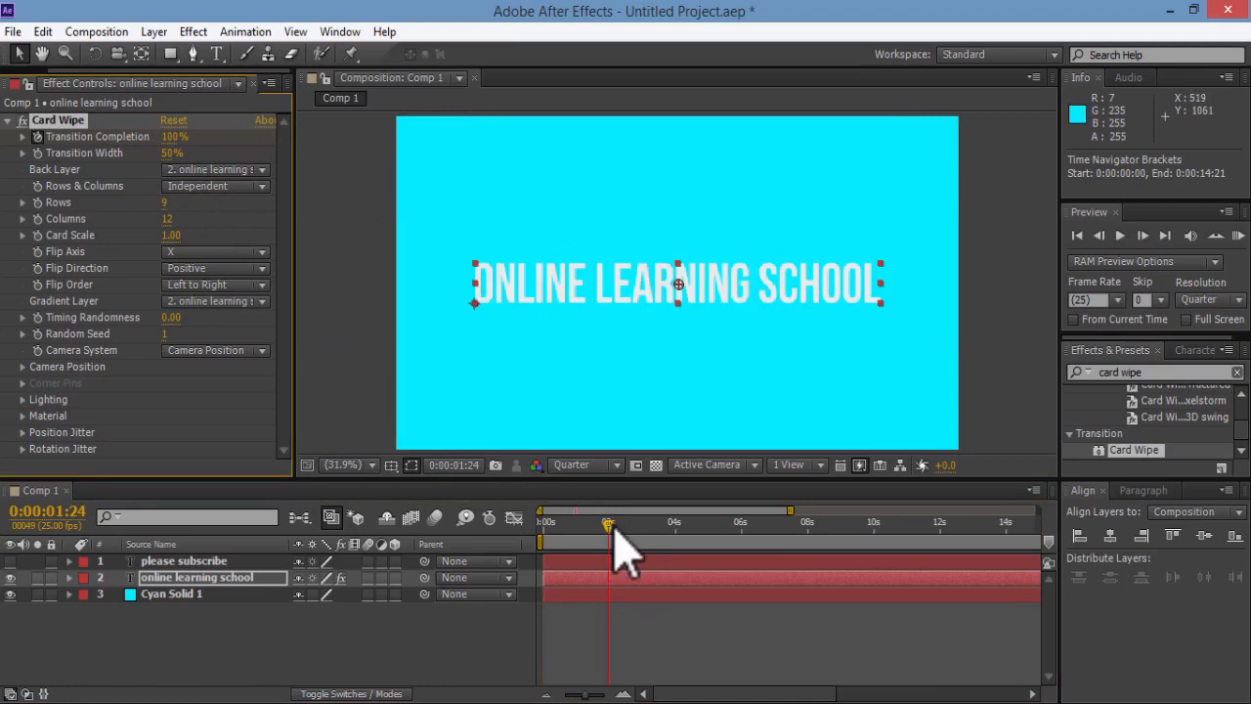
# Scrub the timeline to preview the keyframed 0%–100% Card Wipe transition.
pyautogui.moveTo(608, 536); pyautogui.dragTo(586, 536)
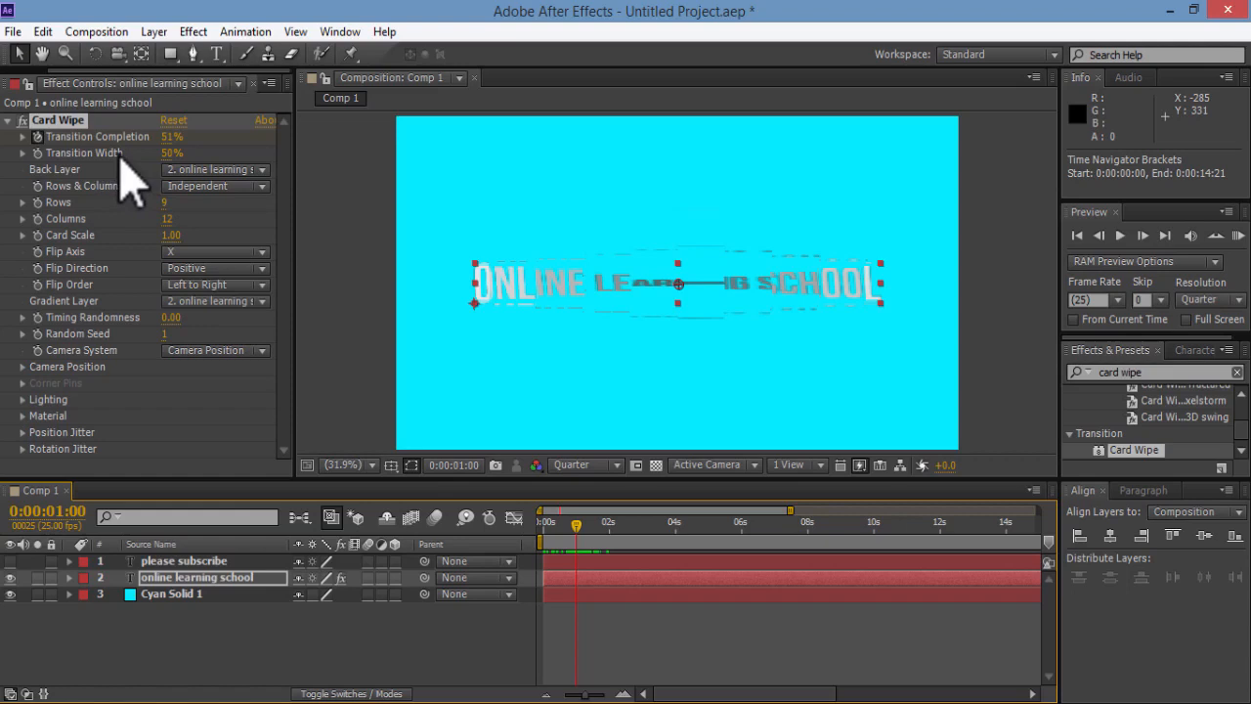
pyautogui.moveTo(172, 152); pyautogui.dragTo(186, 152)
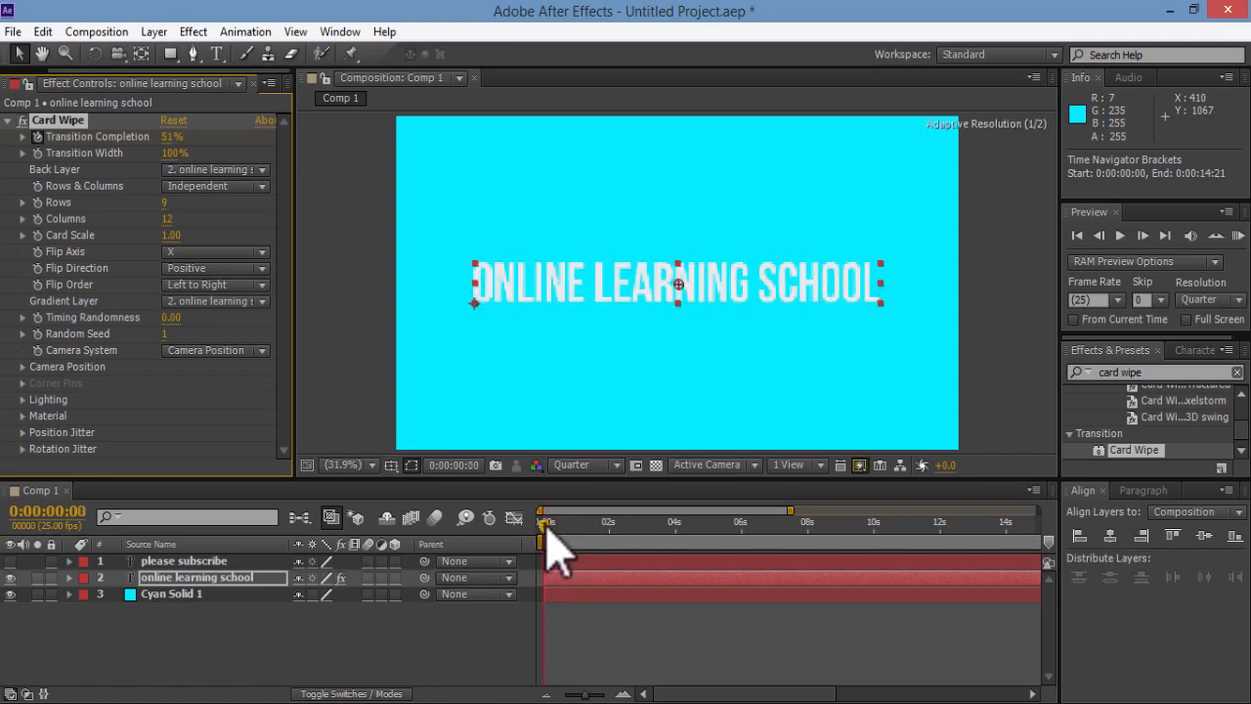
pyautogui.moveTo(547, 509); pyautogui.dragTo(577, 510)
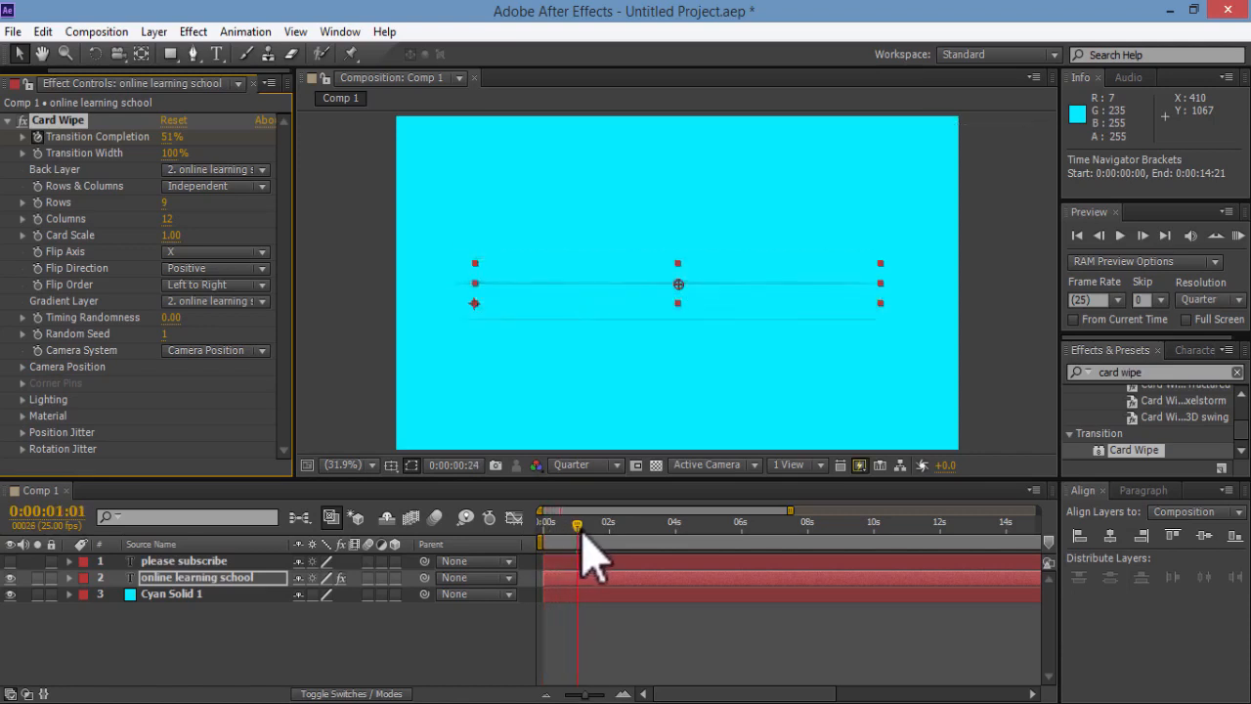
pyautogui.moveTo(577, 524); pyautogui.dragTo(614, 524)
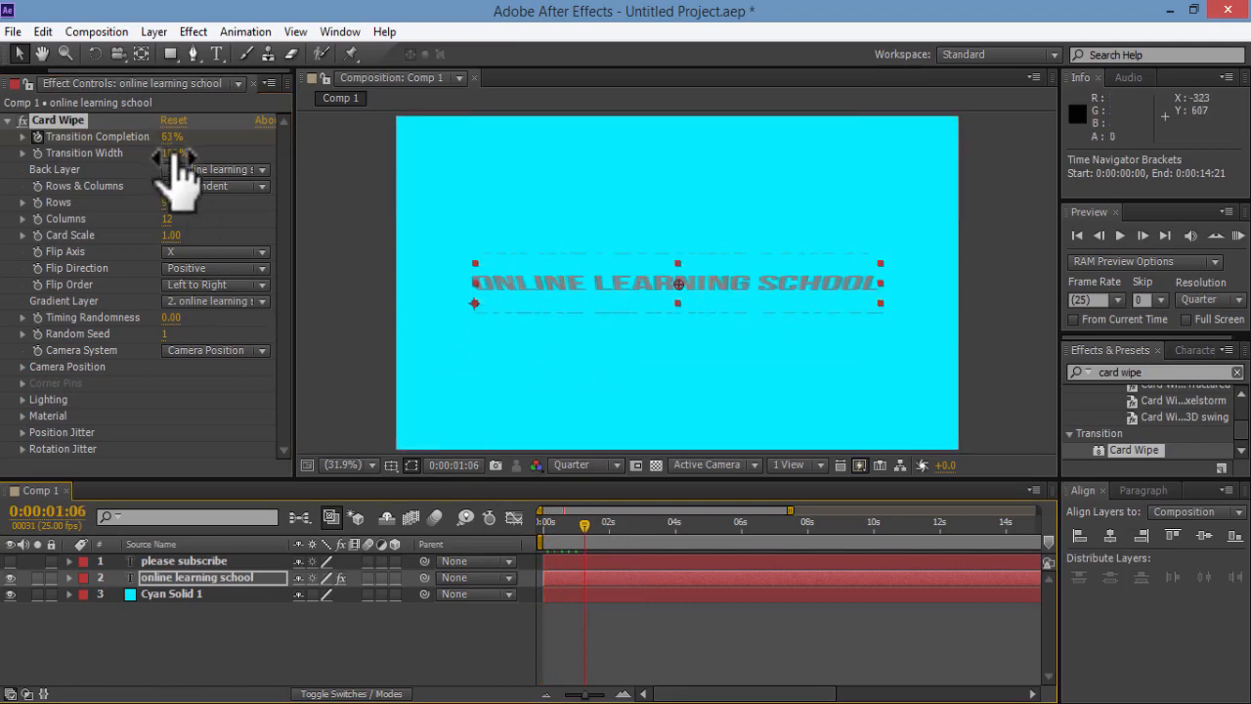
pyautogui.moveTo(176, 153); pyautogui.dragTo(171, 156)
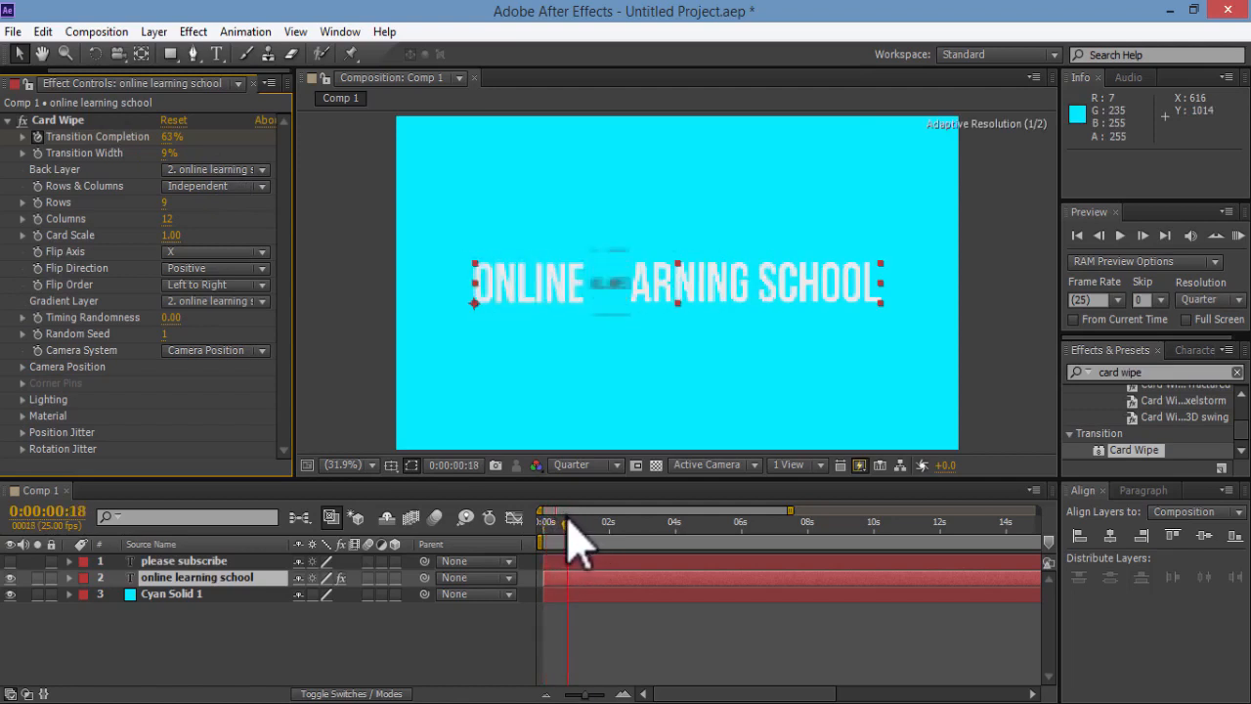
pyautogui.moveTo(176, 137); pyautogui.dragTo(166, 137)
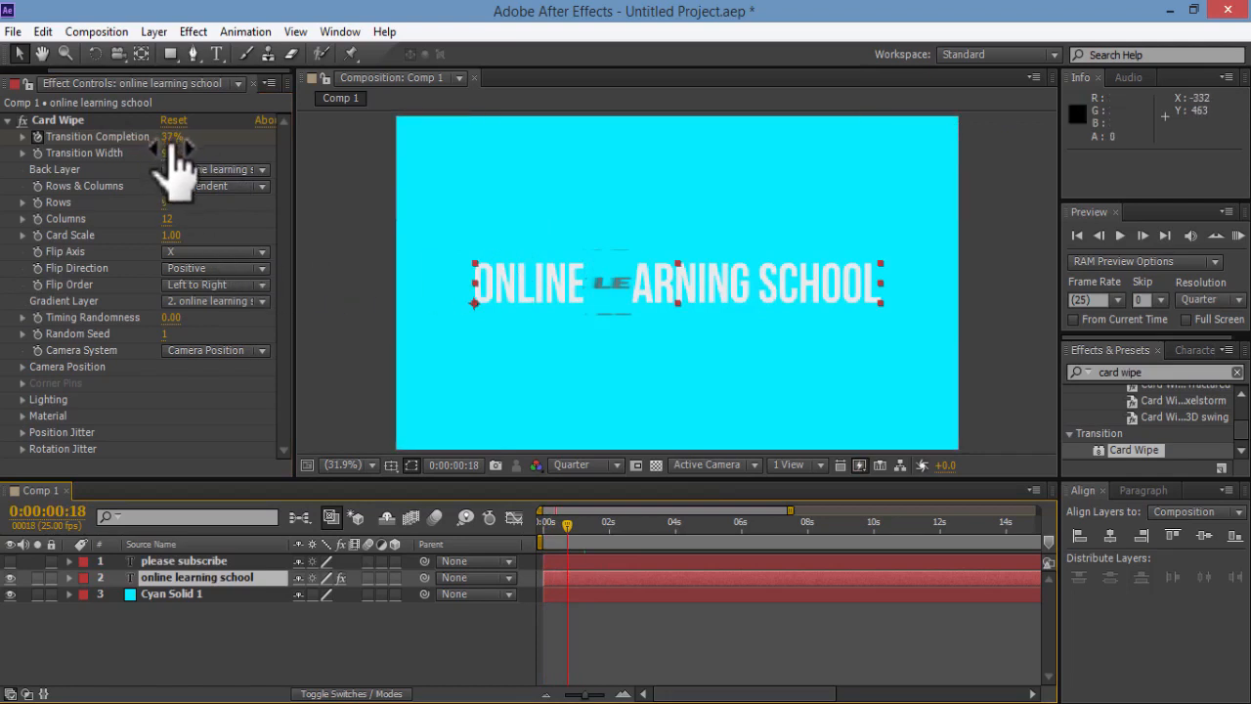
pyautogui.click(176, 152)
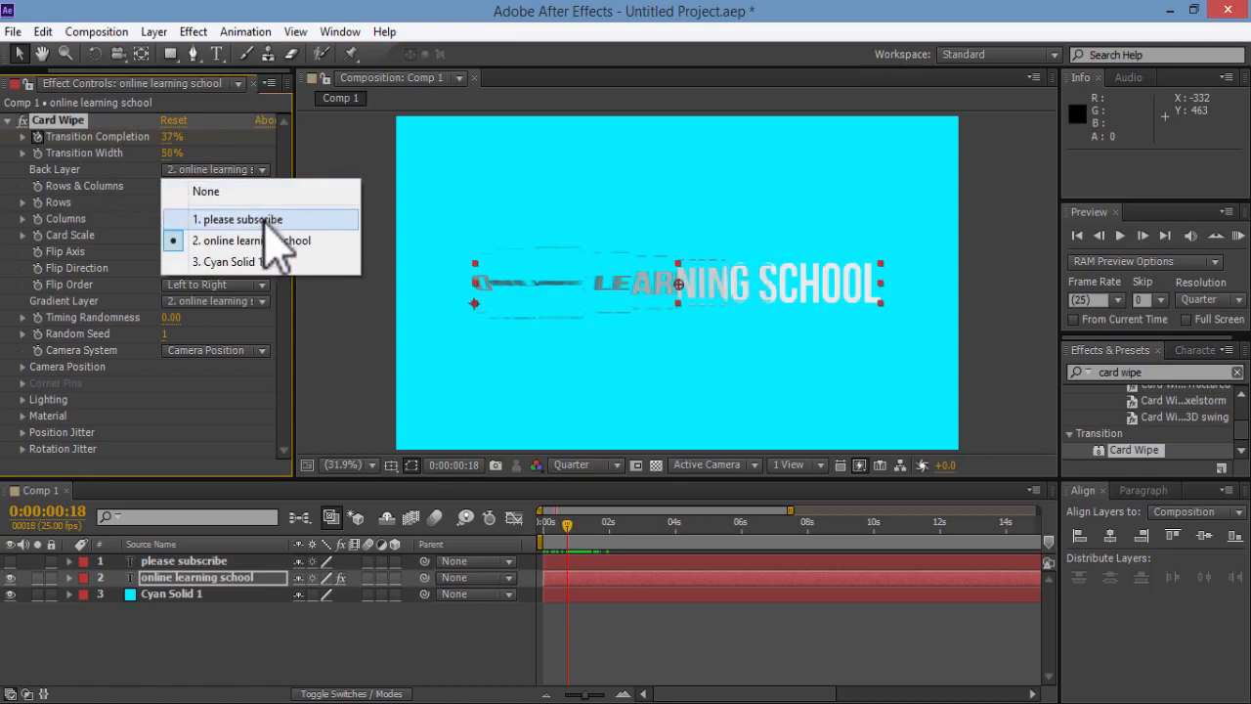
# Set Card Wipe's Back Layer to 'please subscribe' and scrub the wipe to preview it.
pyautogui.click(237, 219)
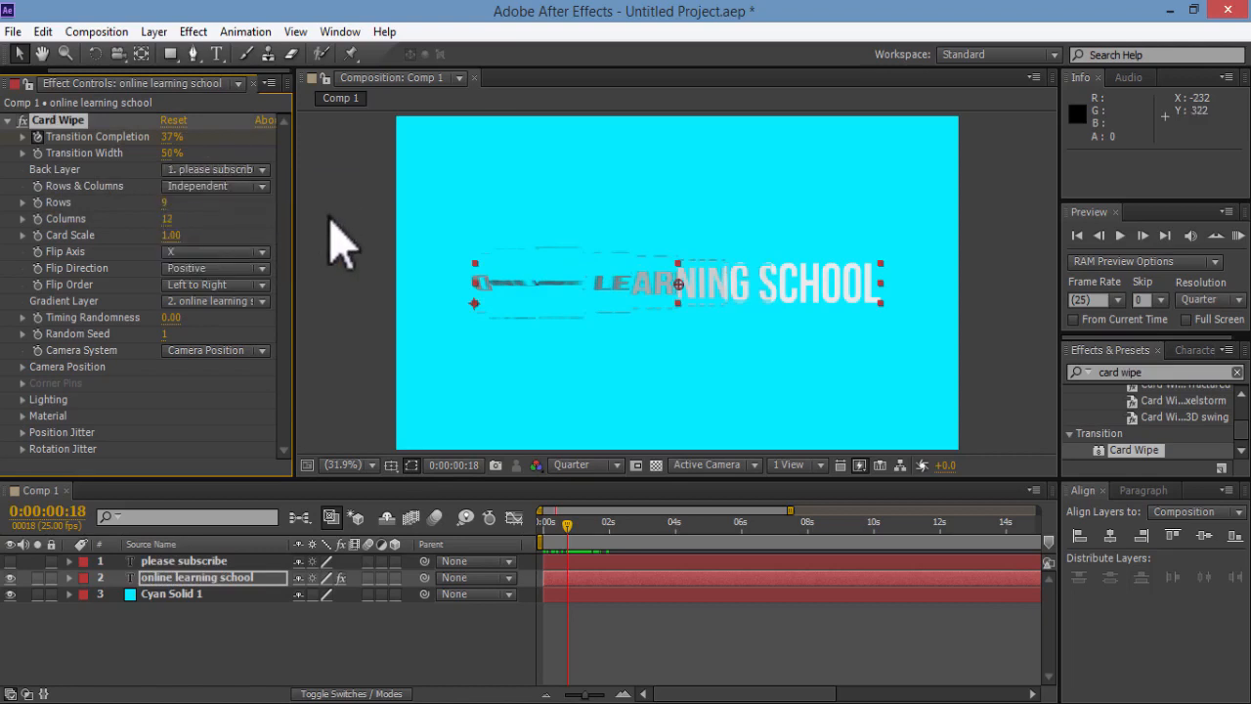
pyautogui.moveTo(577, 486)
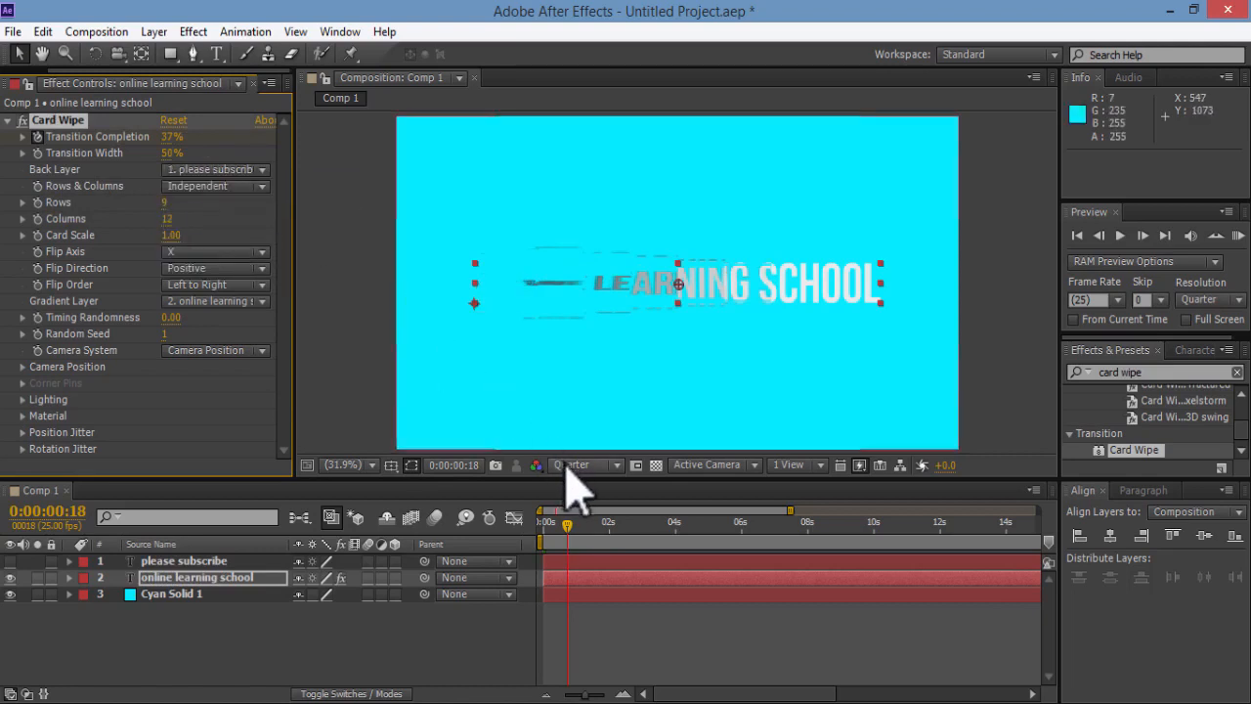
pyautogui.moveTo(567, 508); pyautogui.dragTo(547, 540)
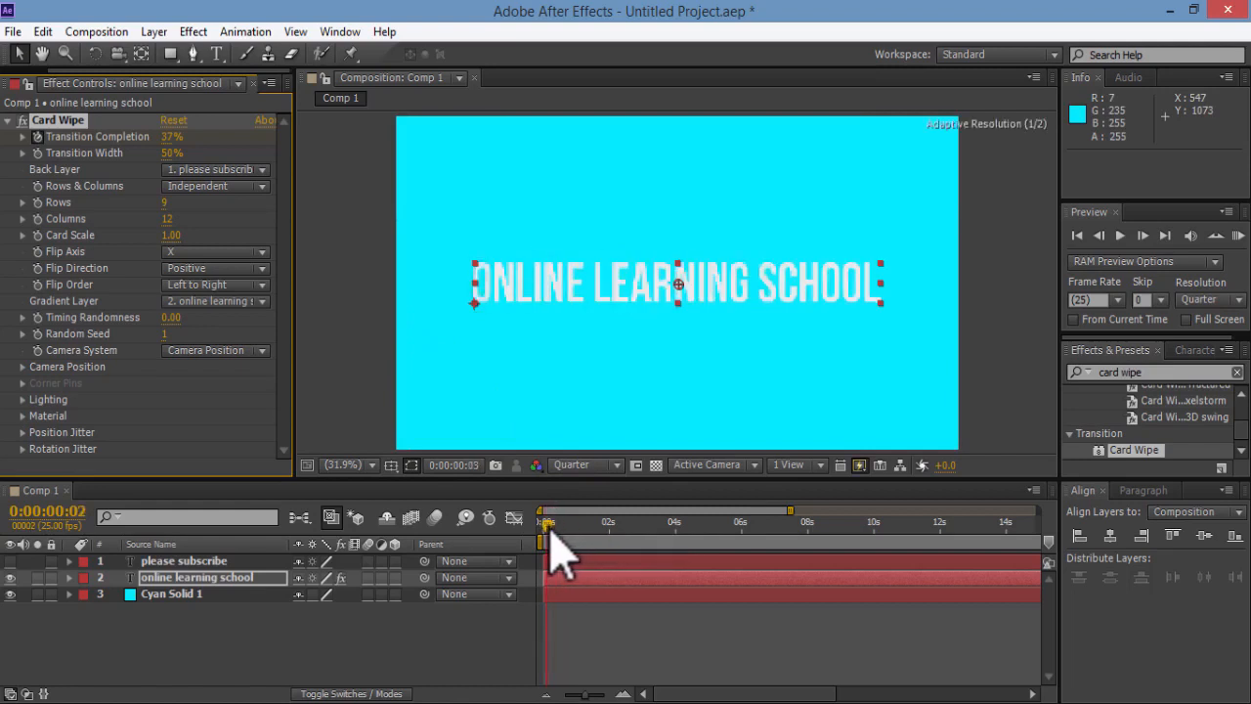
pyautogui.moveTo(549, 509); pyautogui.dragTo(589, 509)
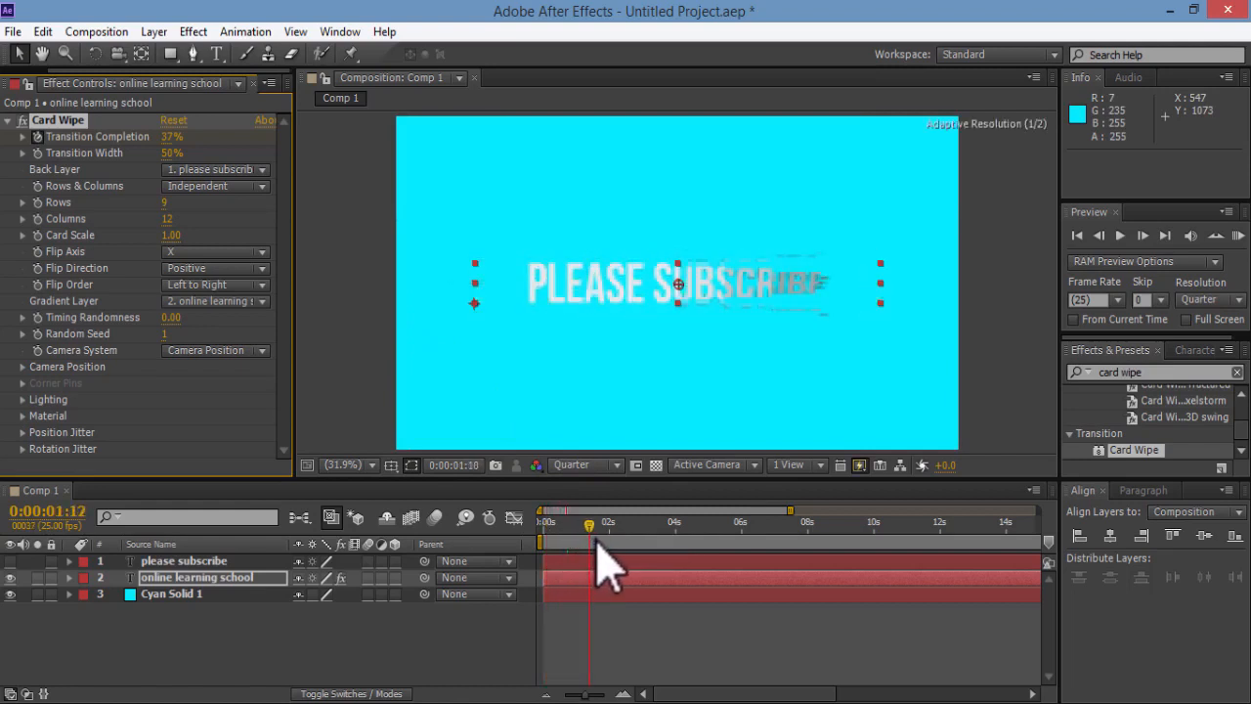
pyautogui.moveTo(589, 525); pyautogui.dragTo(606, 525)
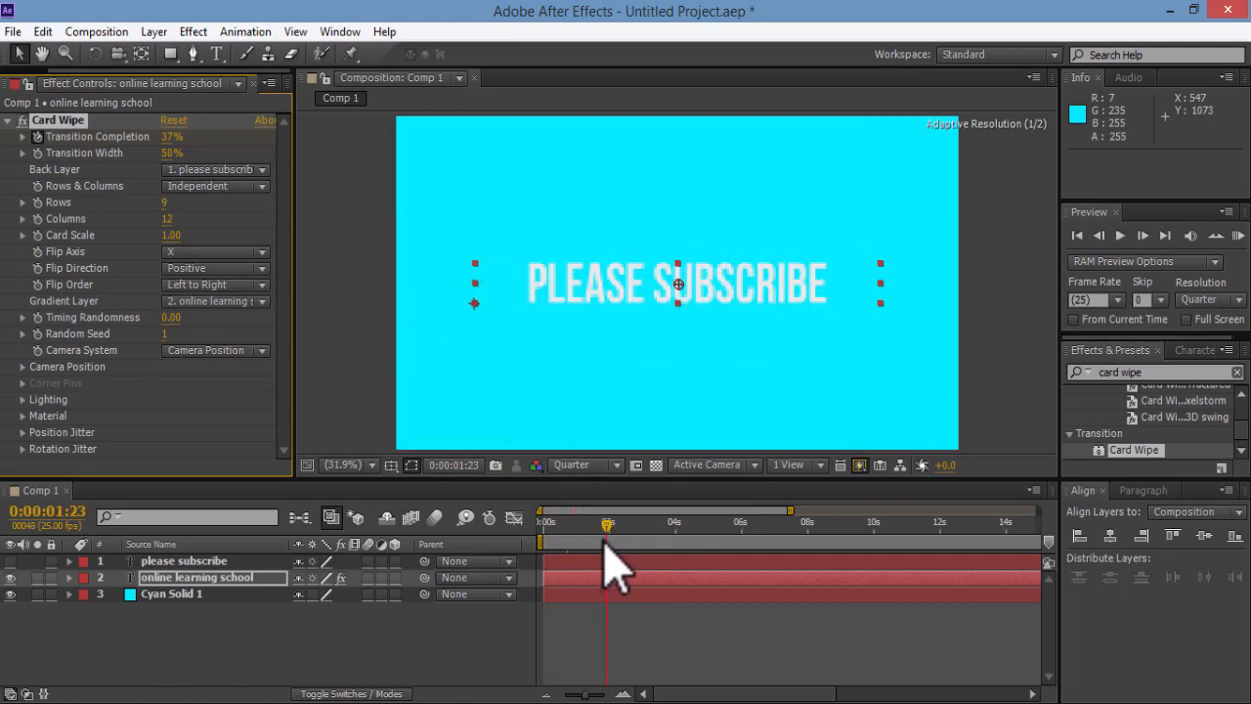
pyautogui.moveTo(608, 538); pyautogui.dragTo(551, 538)
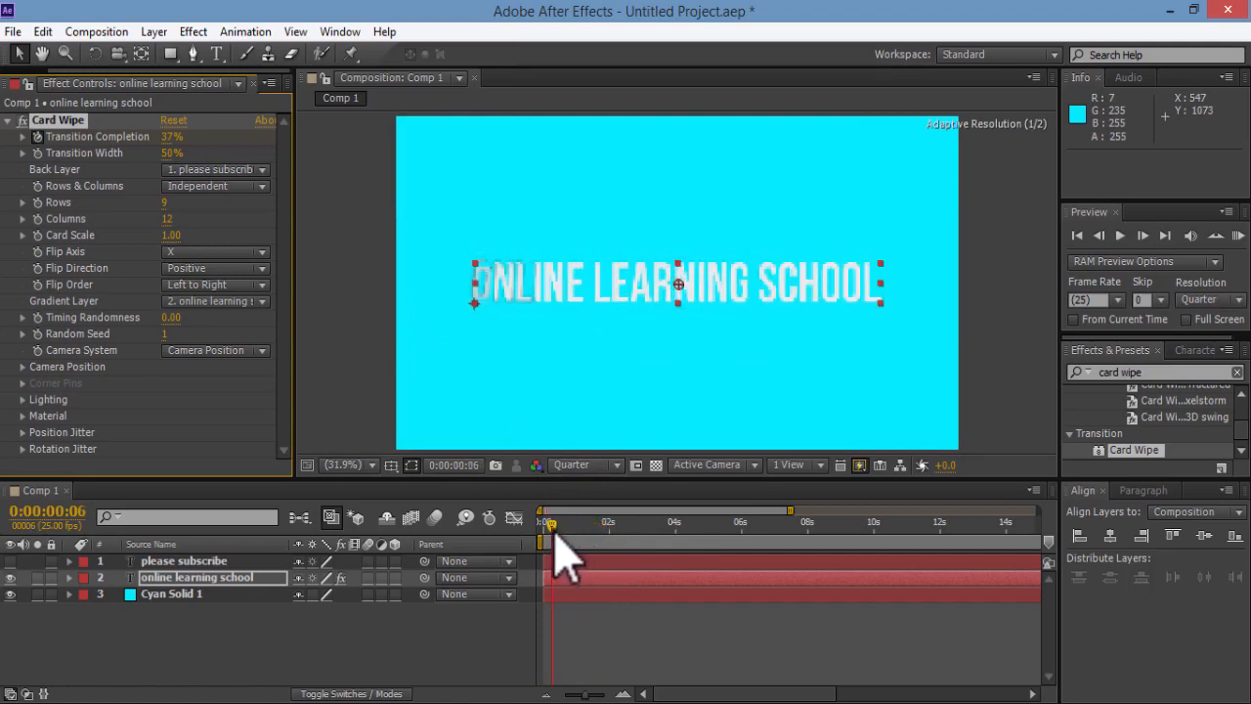
# Preview several Card Wipe row/column grids, ending at 15 rows by 40 columns.
pyautogui.moveTo(551, 522); pyautogui.dragTo(567, 521)
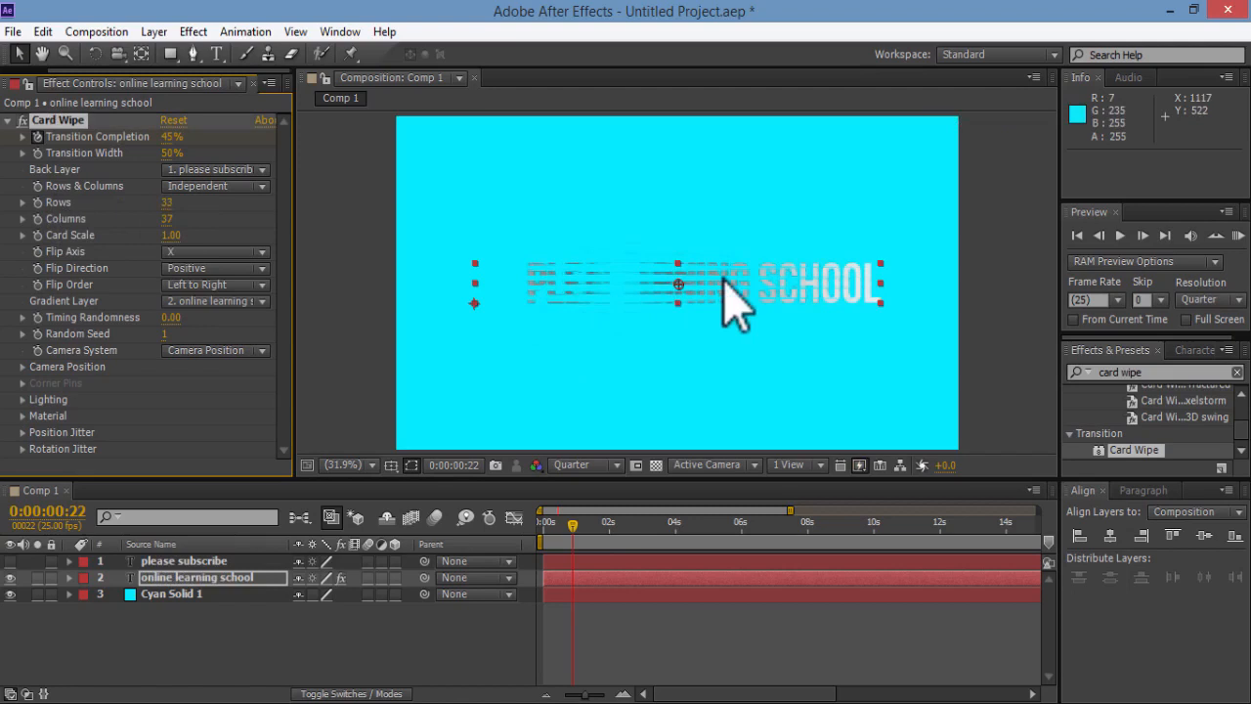
pyautogui.moveTo(582, 547)
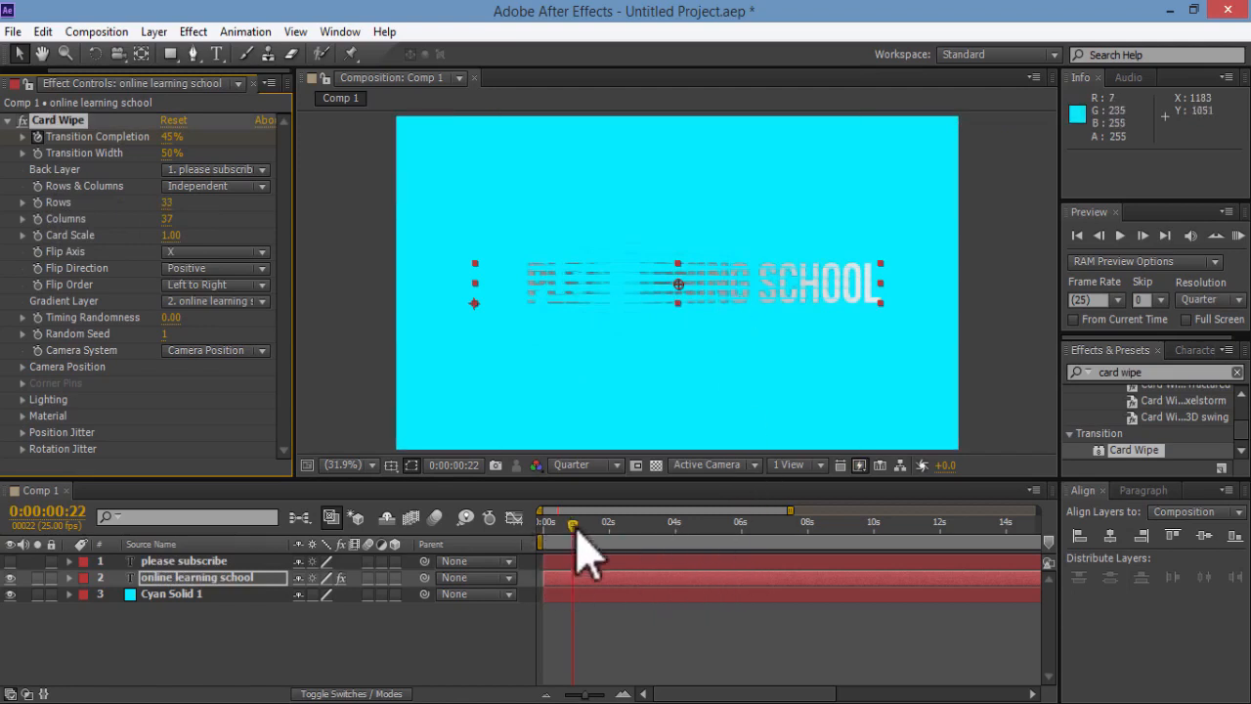
pyautogui.click(545, 521)
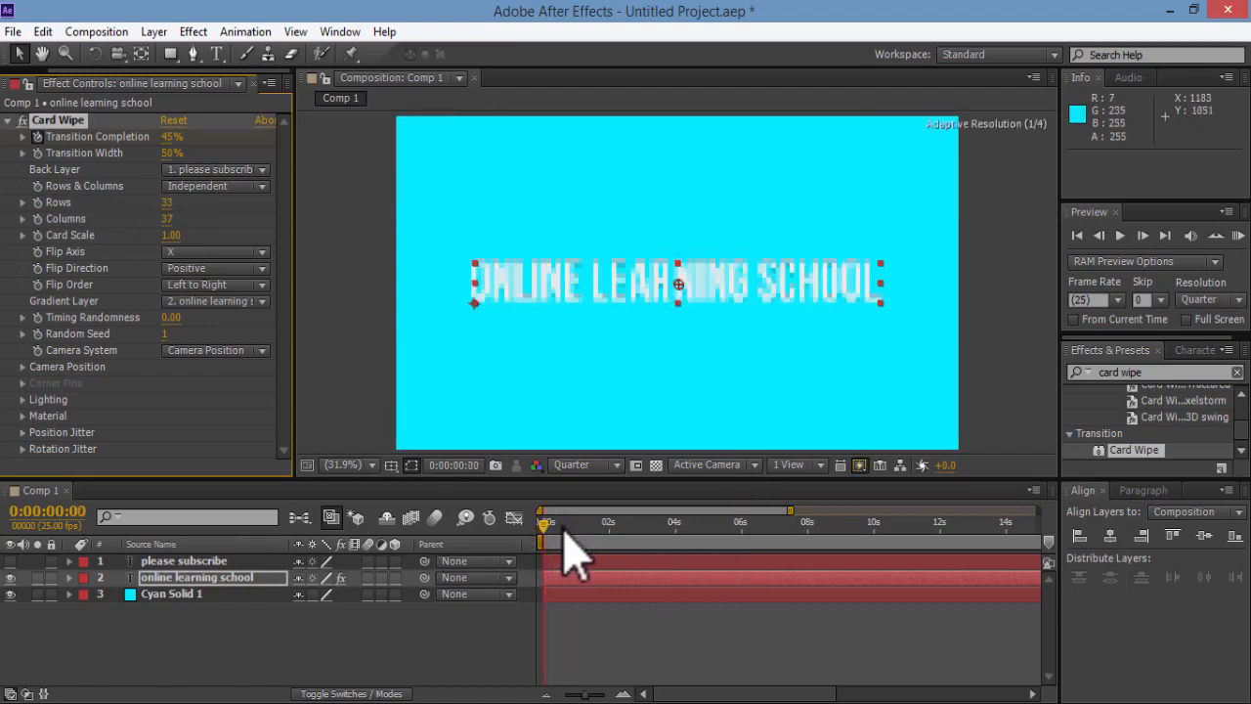
pyautogui.moveTo(548, 526); pyautogui.dragTo(590, 526)
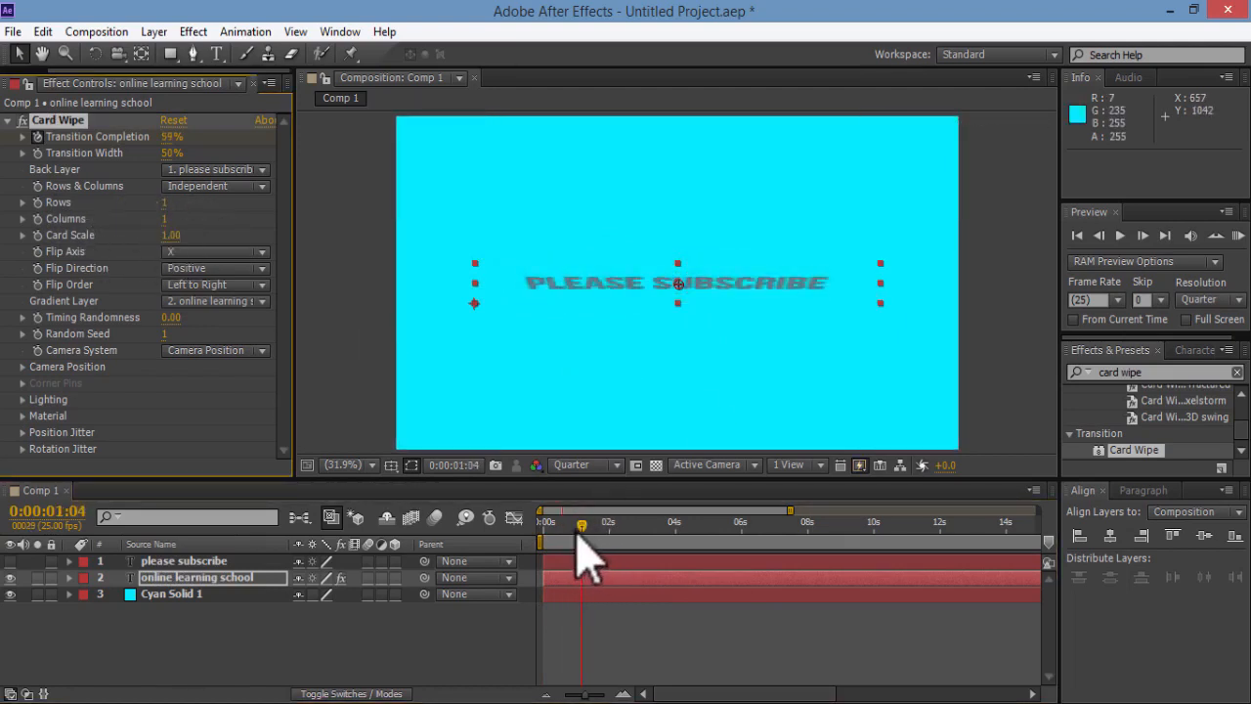
pyautogui.moveTo(582, 523); pyautogui.dragTo(623, 523)
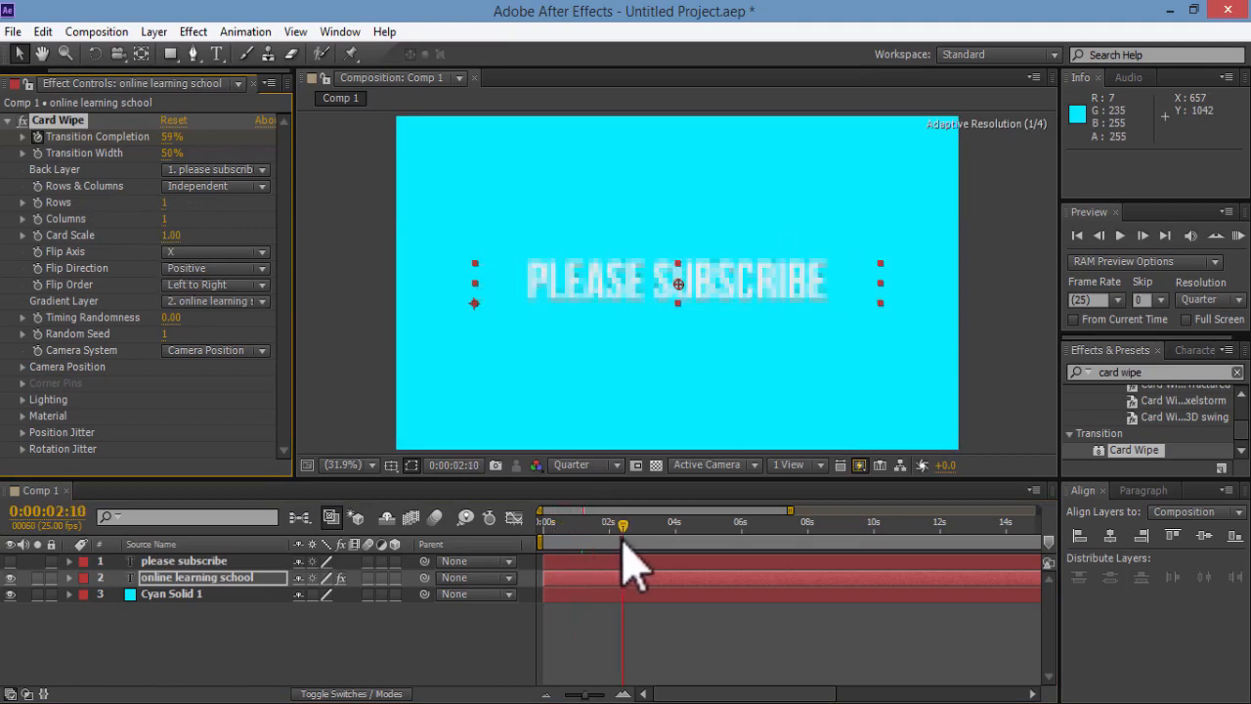
pyautogui.moveTo(621, 525); pyautogui.dragTo(608, 525)
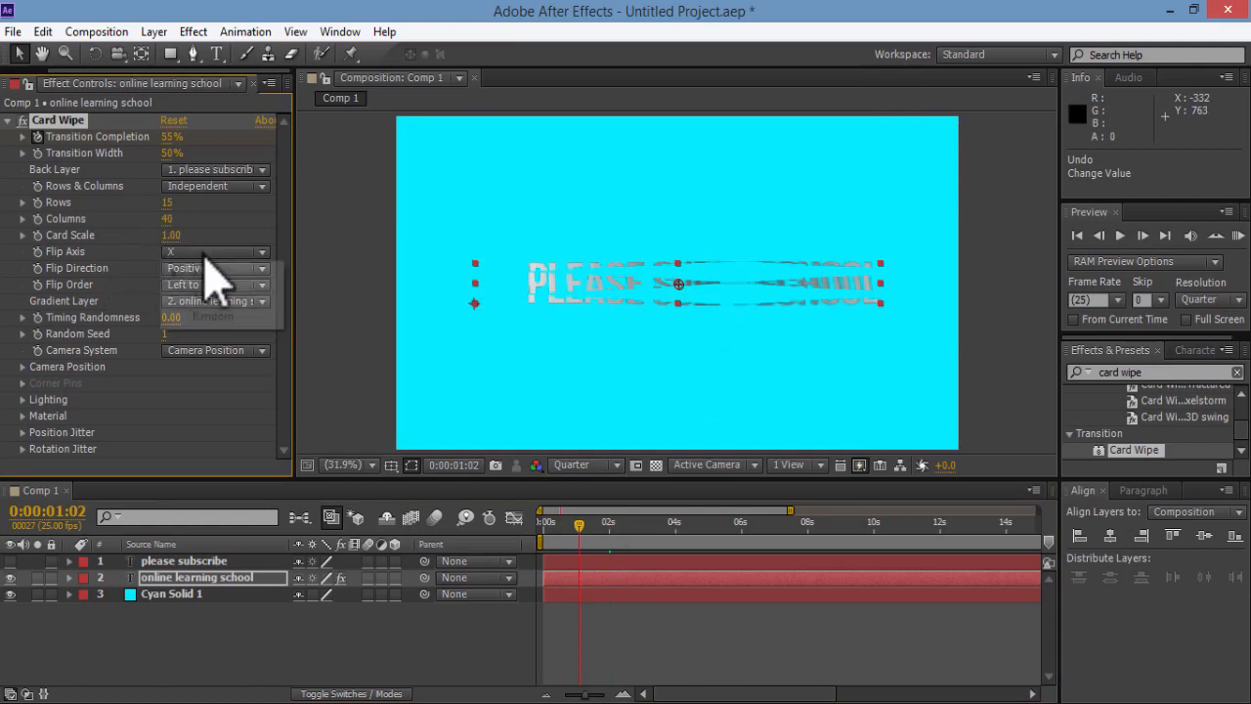
# Preview Card Wipe Flip Axis set to Y, then switch it to Random and preview again.
pyautogui.click(215, 251)
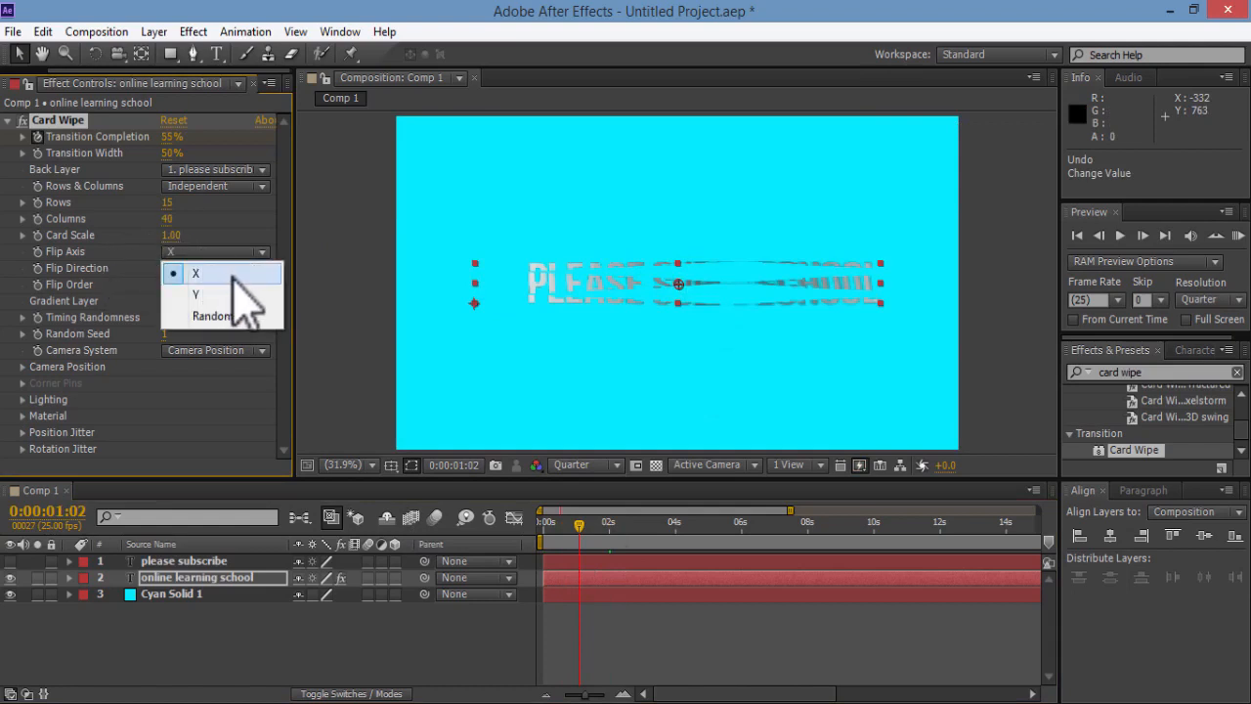
pyautogui.moveTo(235, 303)
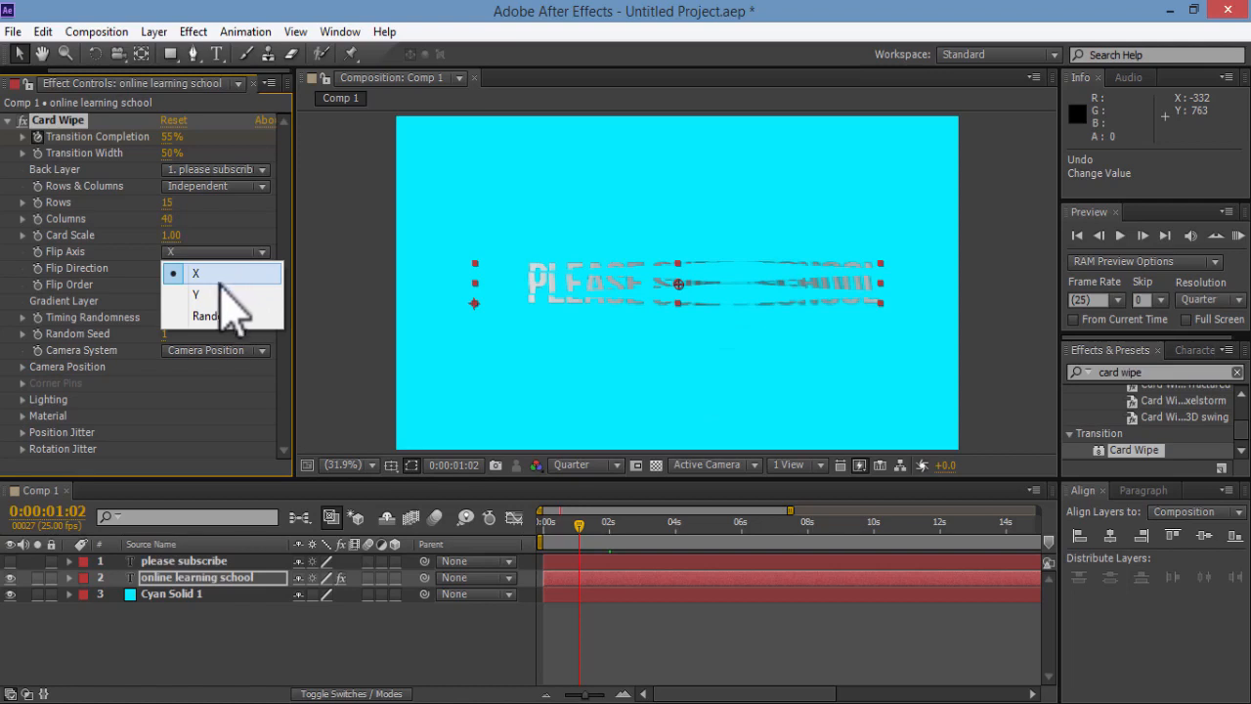
pyautogui.click(196, 295)
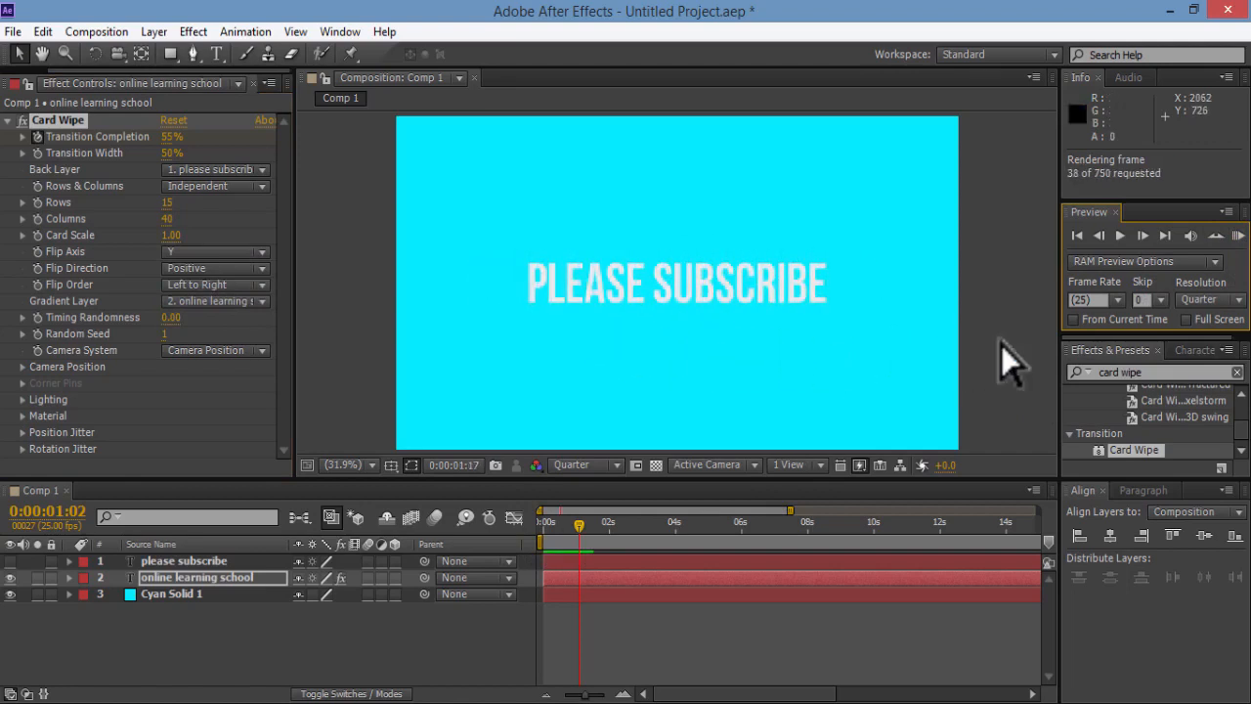
pyautogui.click(213, 251)
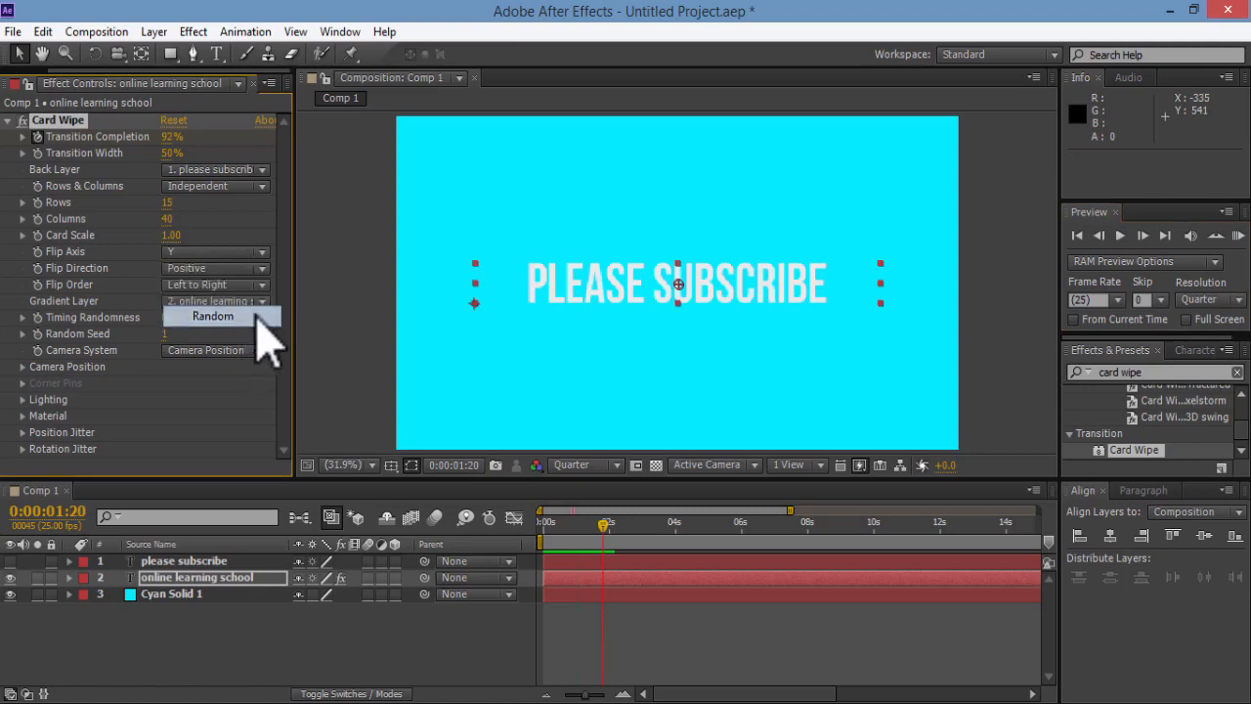
pyautogui.click(213, 315)
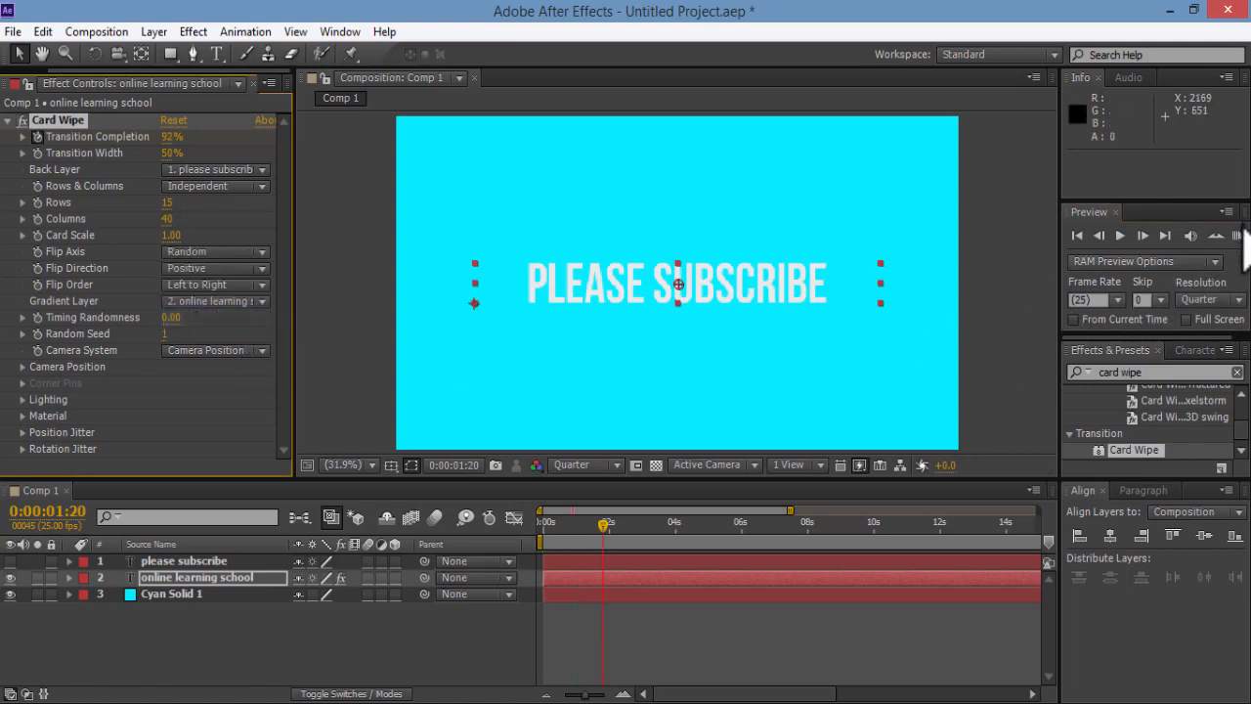
pyautogui.click(1120, 235)
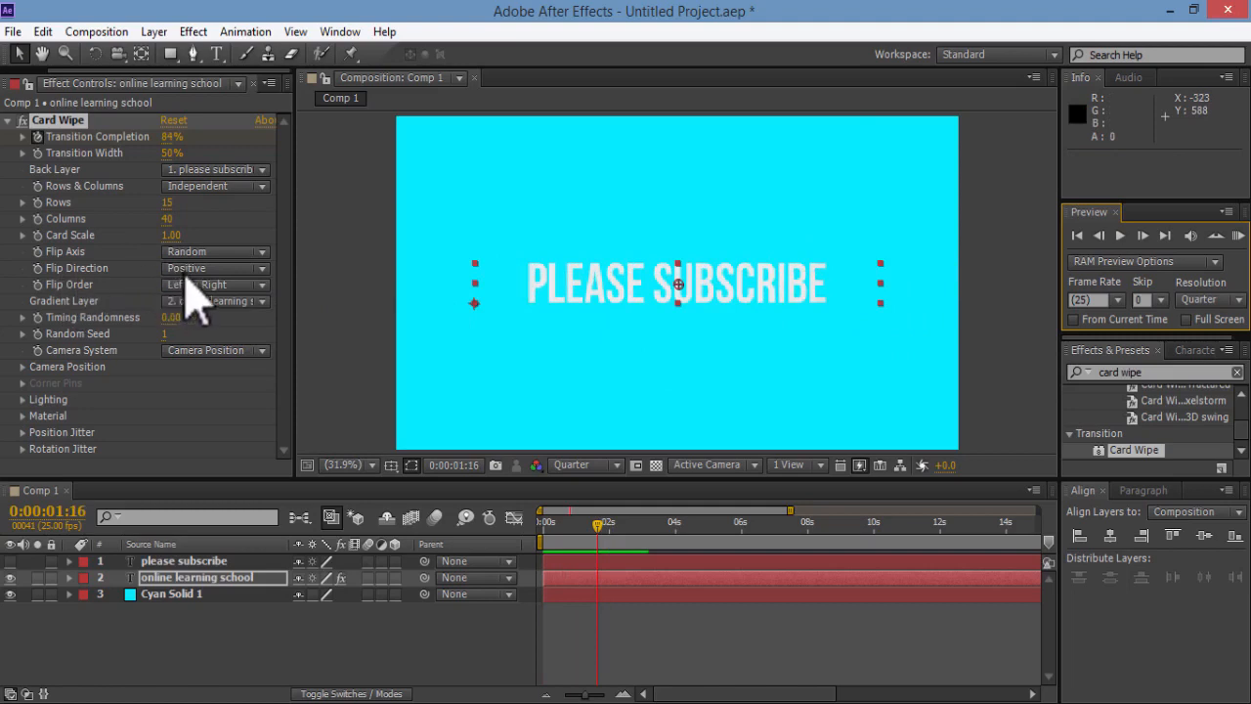
# Set Card Wipe Flip Direction to Random and preview the transition.
pyautogui.click(215, 268)
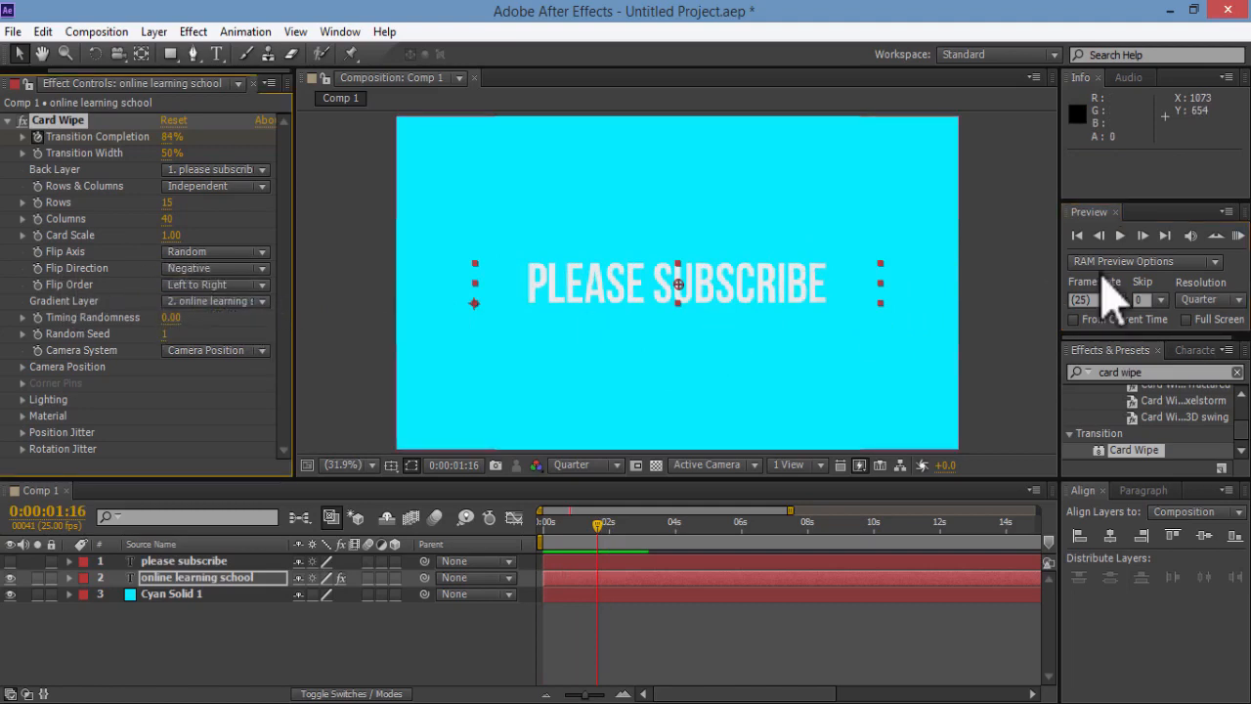
pyautogui.click(1239, 234)
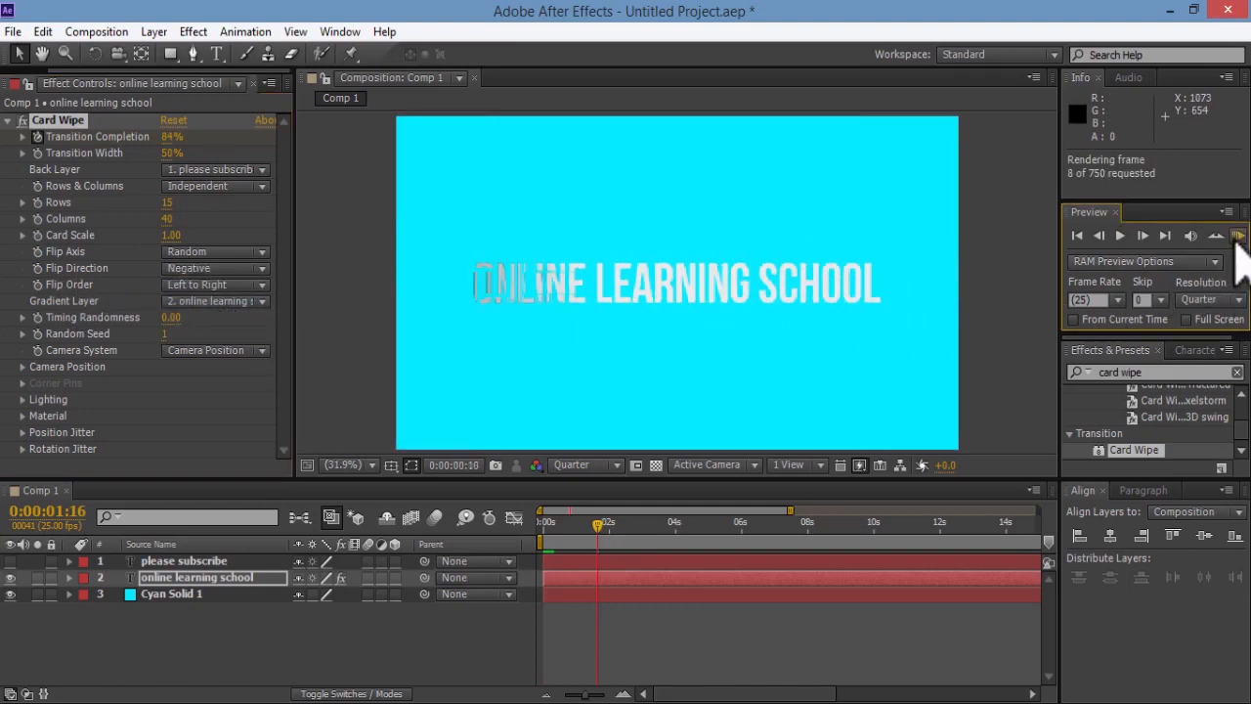
pyautogui.click(1238, 235)
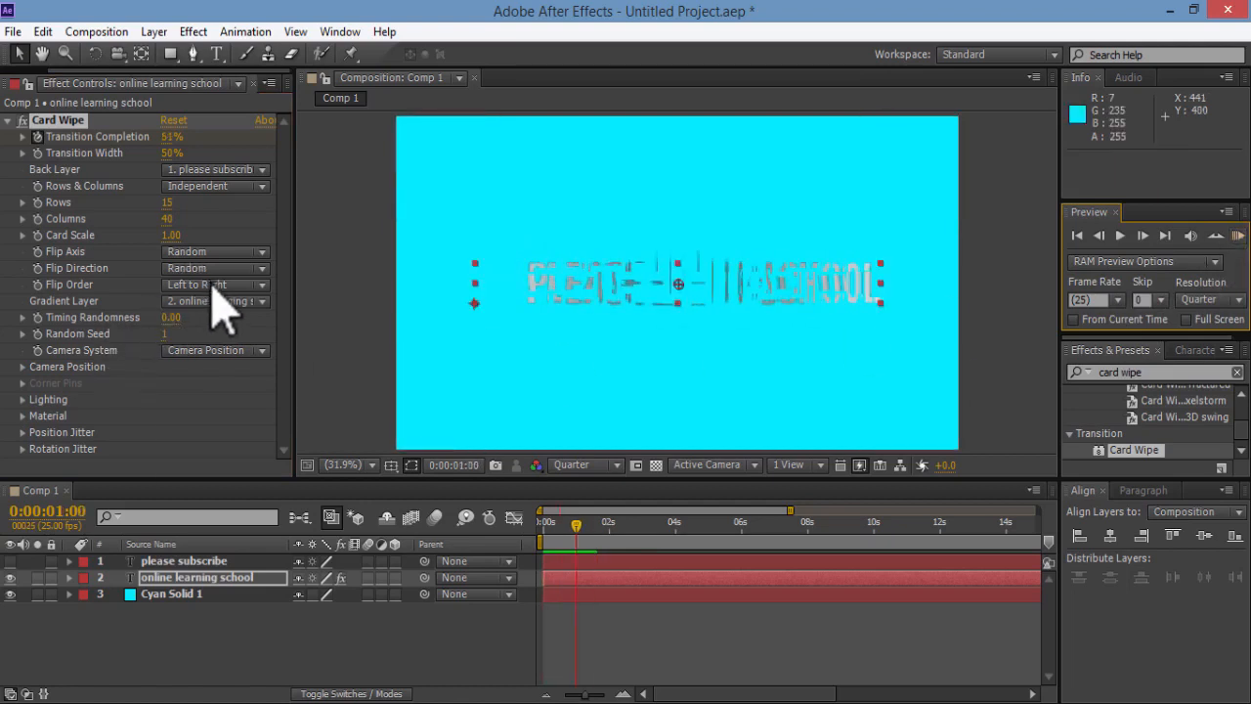
# Set Card Wipe Flip Order to Right to Left and preview the transition again.
pyautogui.click(215, 283)
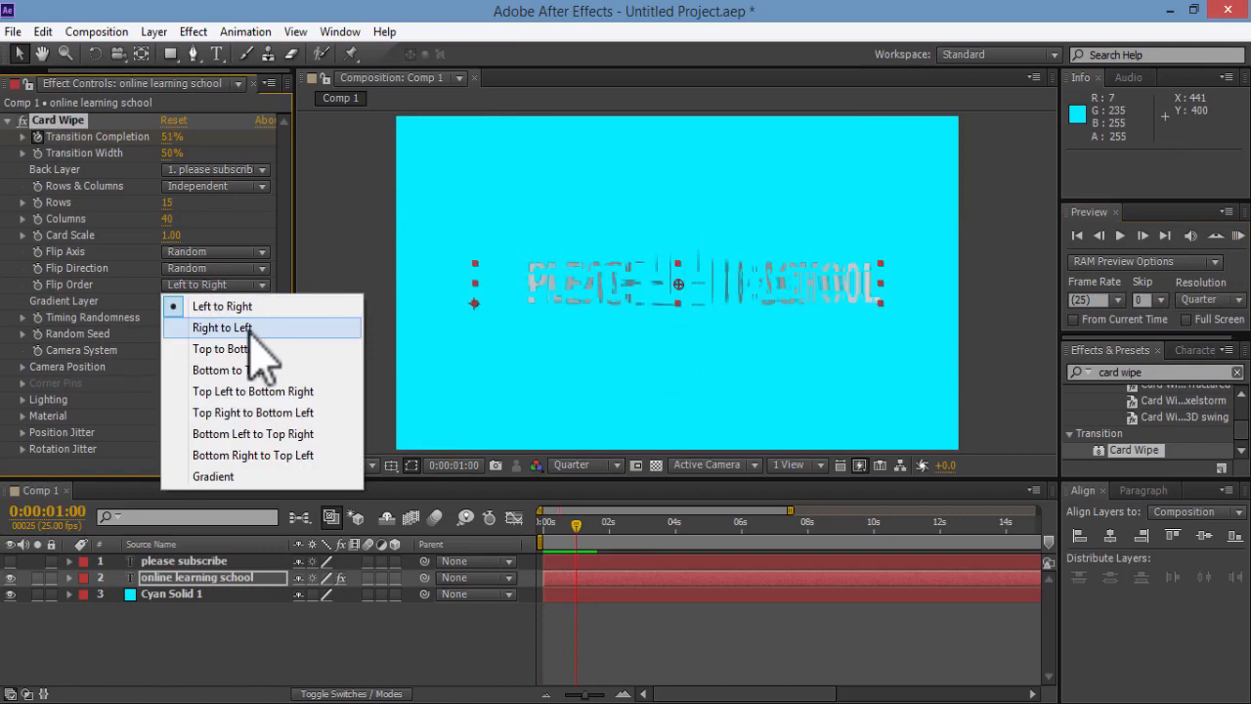
pyautogui.click(222, 327)
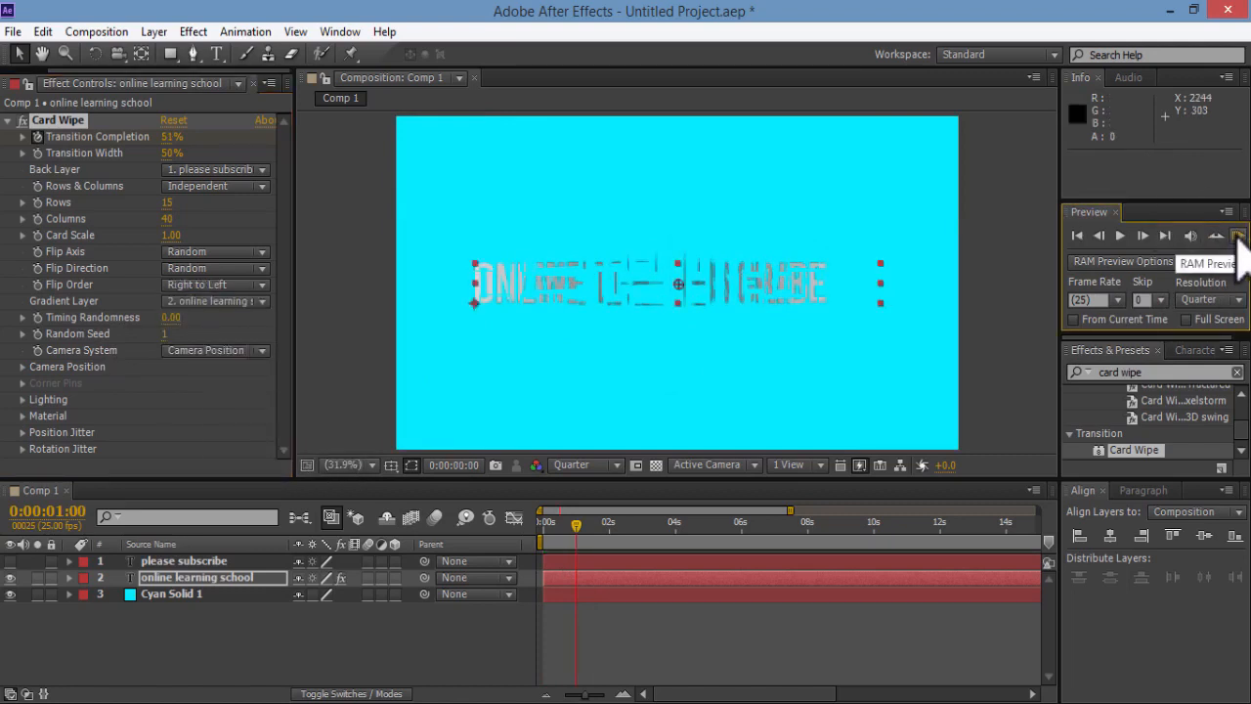
pyautogui.click(1216, 235)
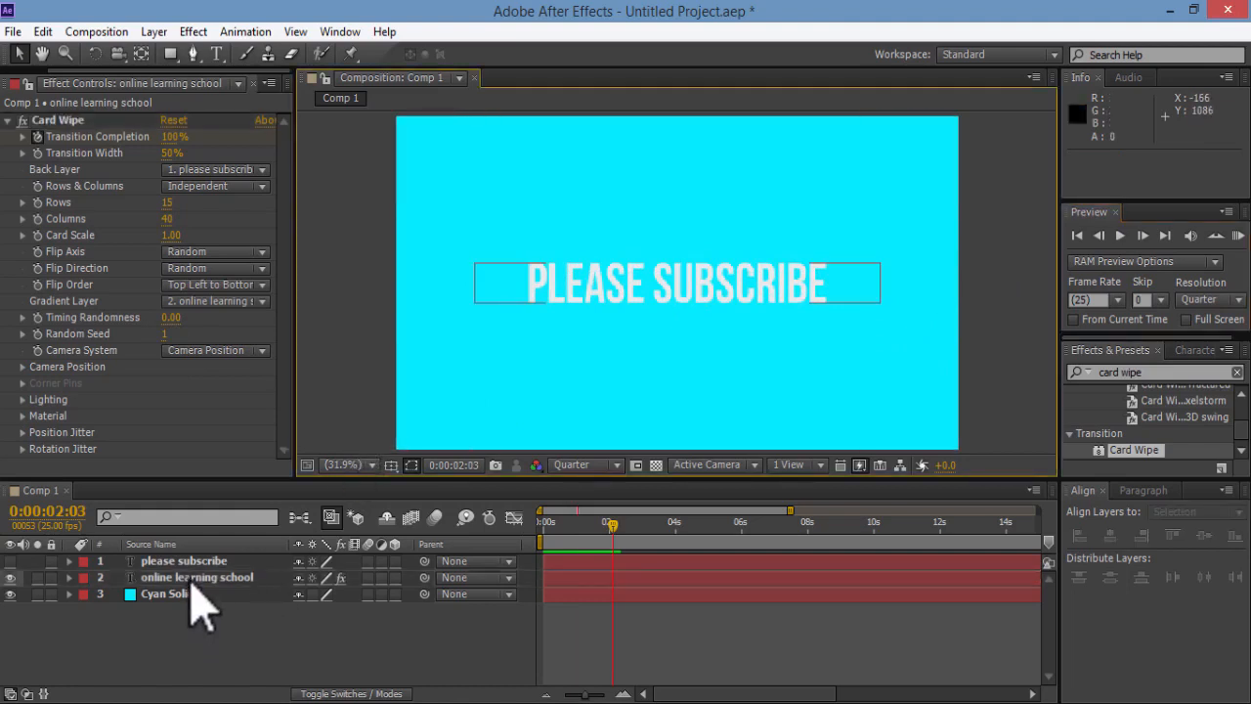
# Duplicate the online learning school layer with Ctrl+D and color the copy's text red.
pyautogui.click(197, 577)
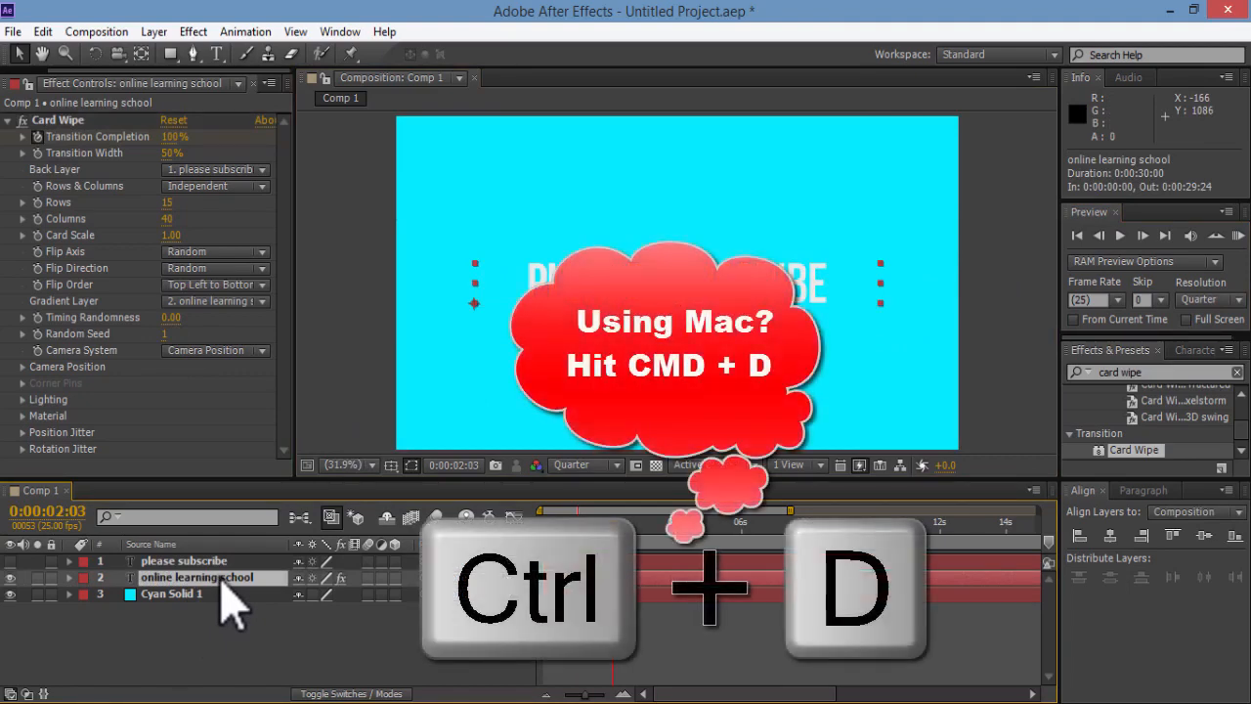
pyautogui.press('ctrl+d')
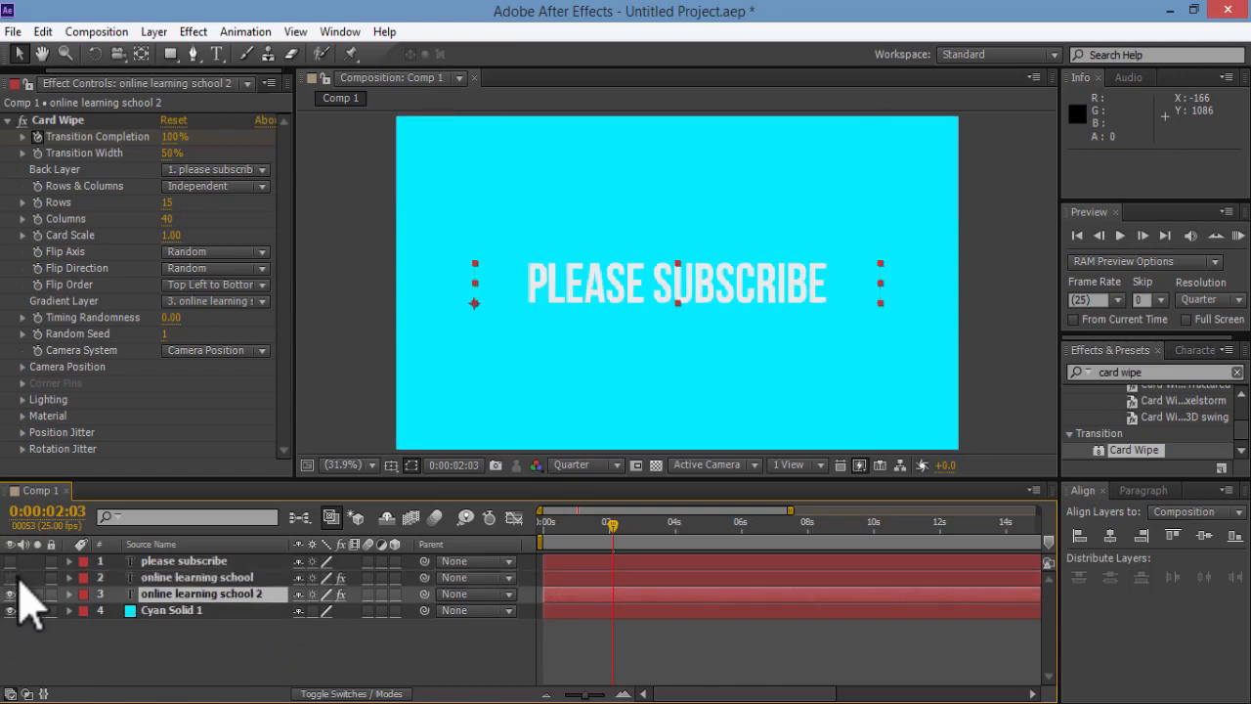
pyautogui.moveTo(235, 601)
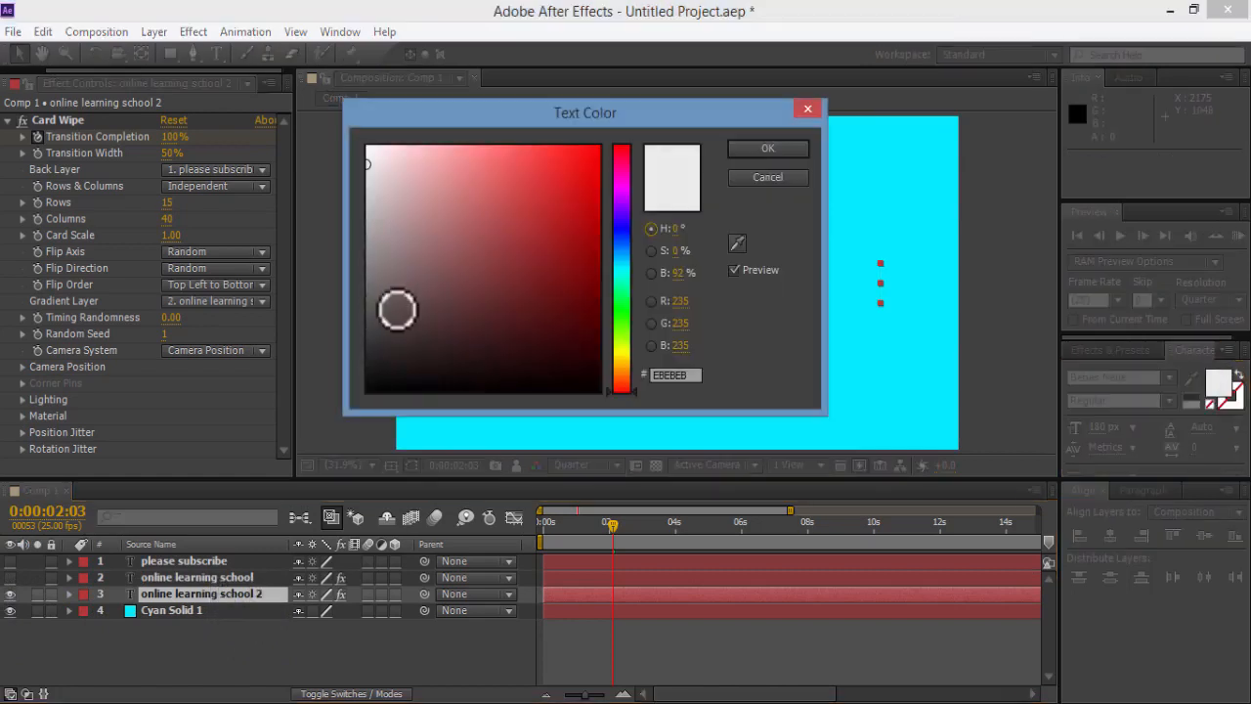
pyautogui.click(605, 144)
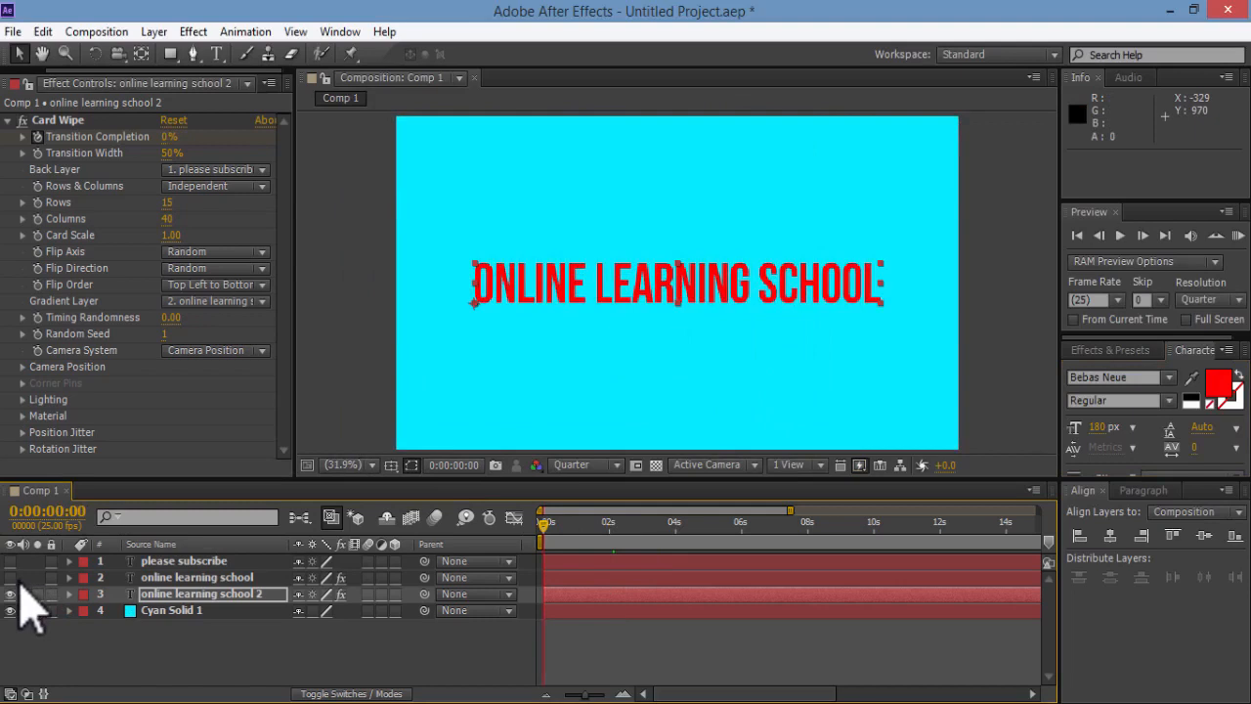
pyautogui.click(196, 577)
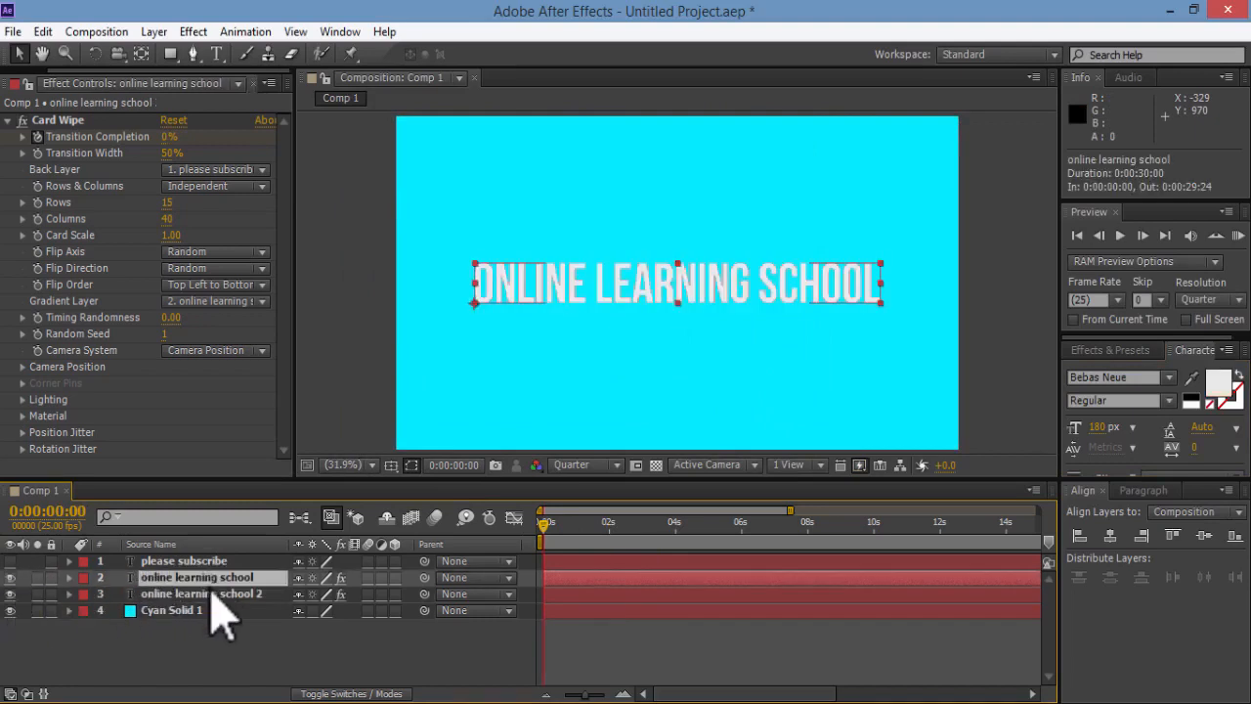
# Shift the red copy's Transition Completion keyframes later and trim its in point to 1:12.
pyautogui.click(196, 594)
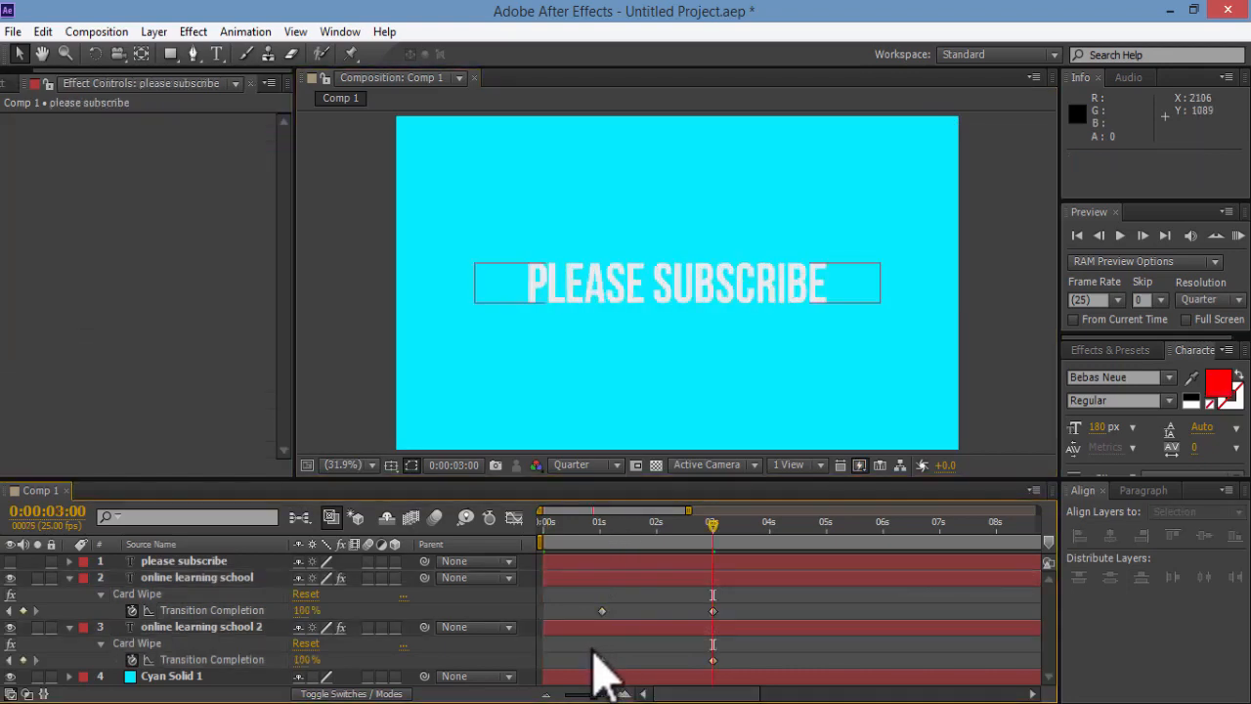
pyautogui.click(200, 627)
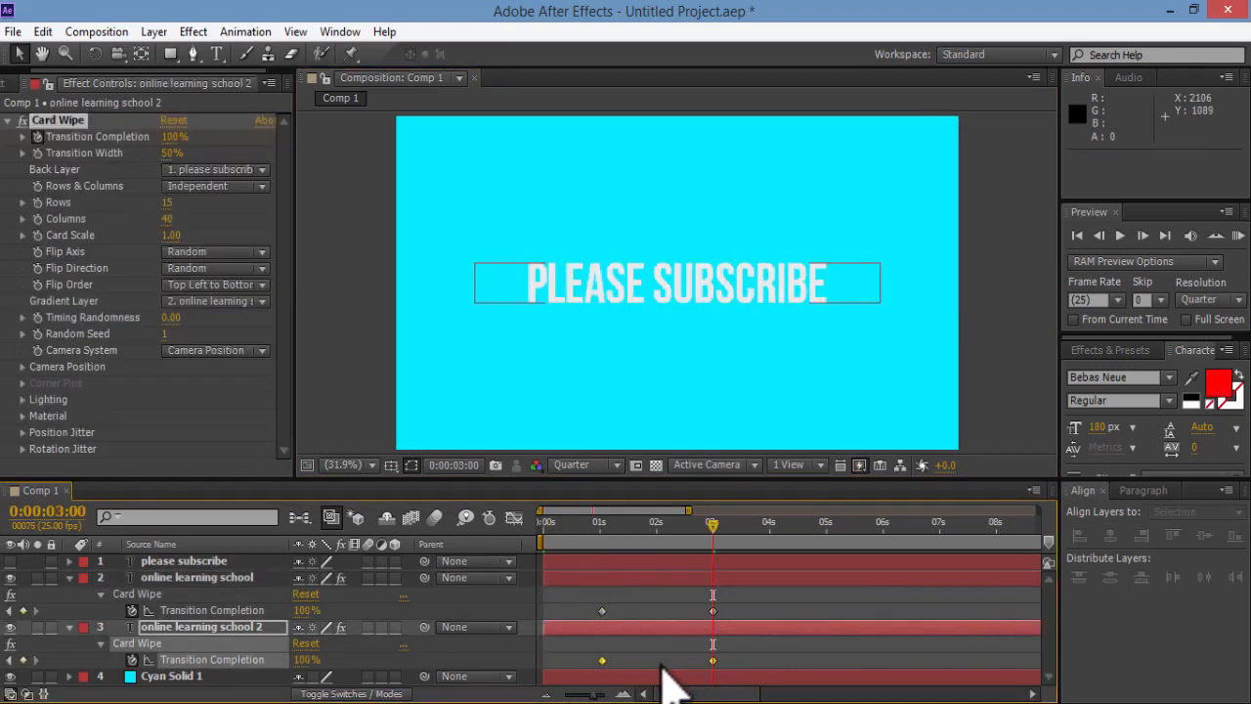
pyautogui.click(601, 660)
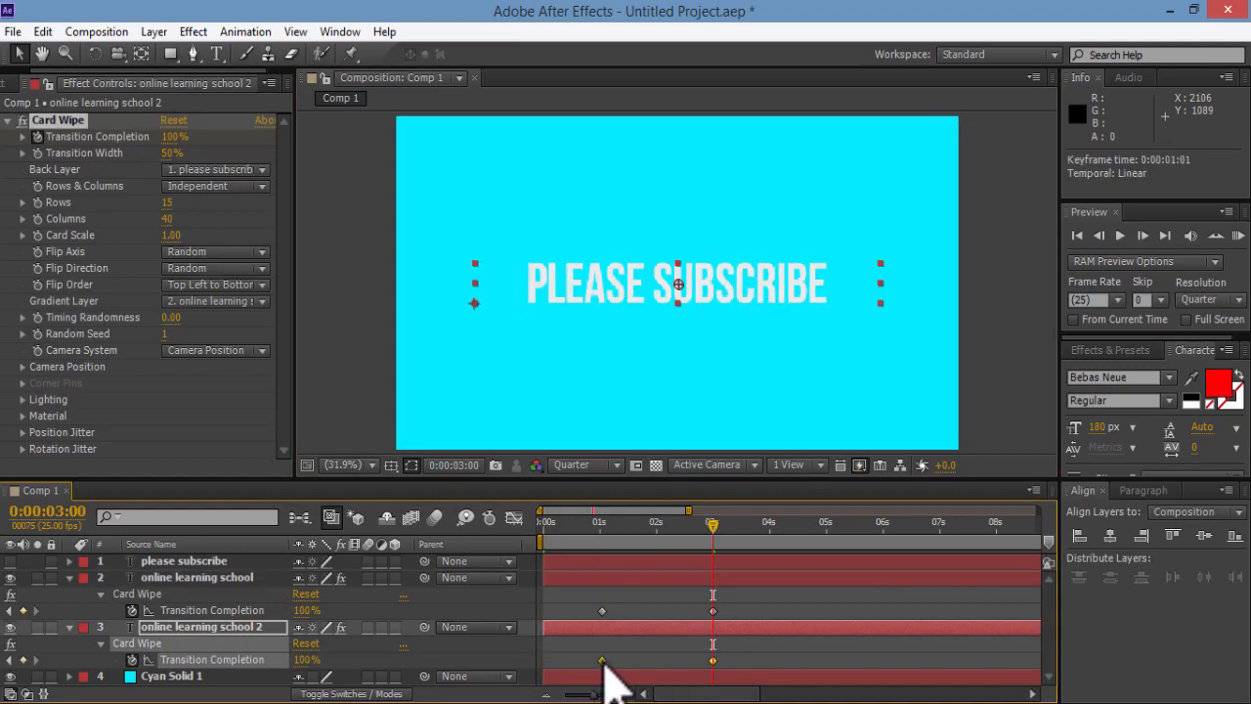
pyautogui.moveTo(714, 661); pyautogui.dragTo(731, 661)
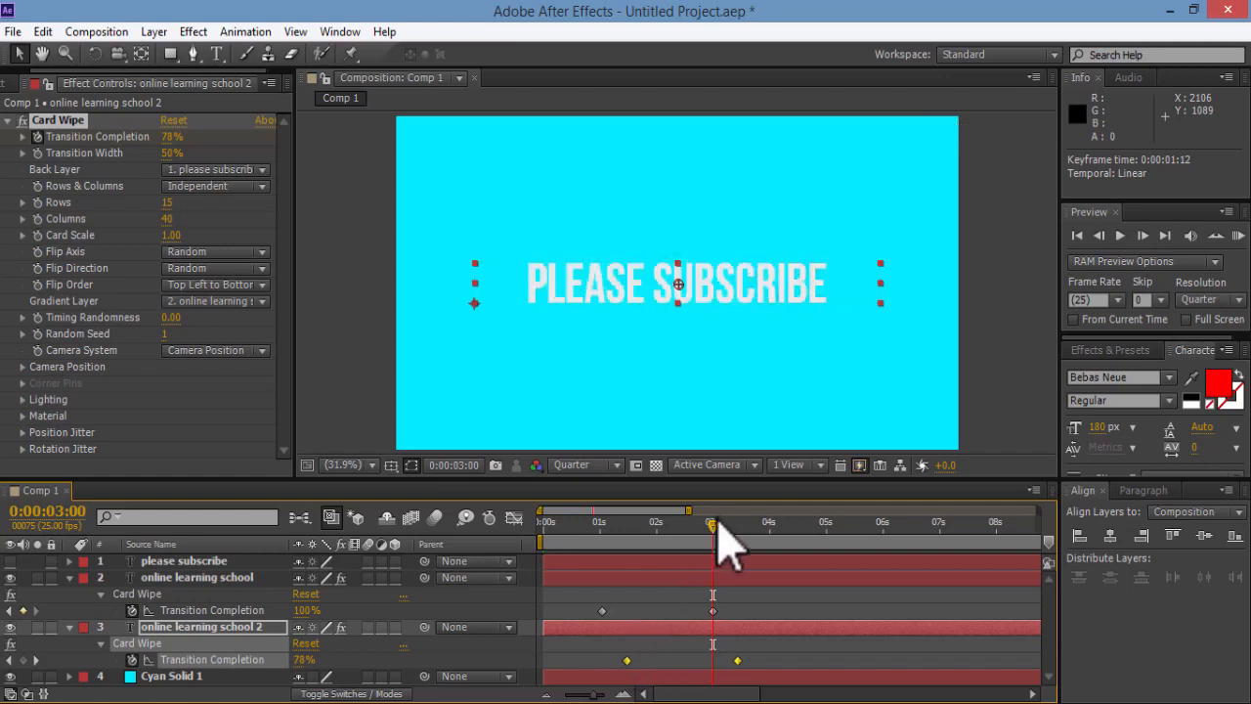
pyautogui.moveTo(714, 518); pyautogui.dragTo(625, 518)
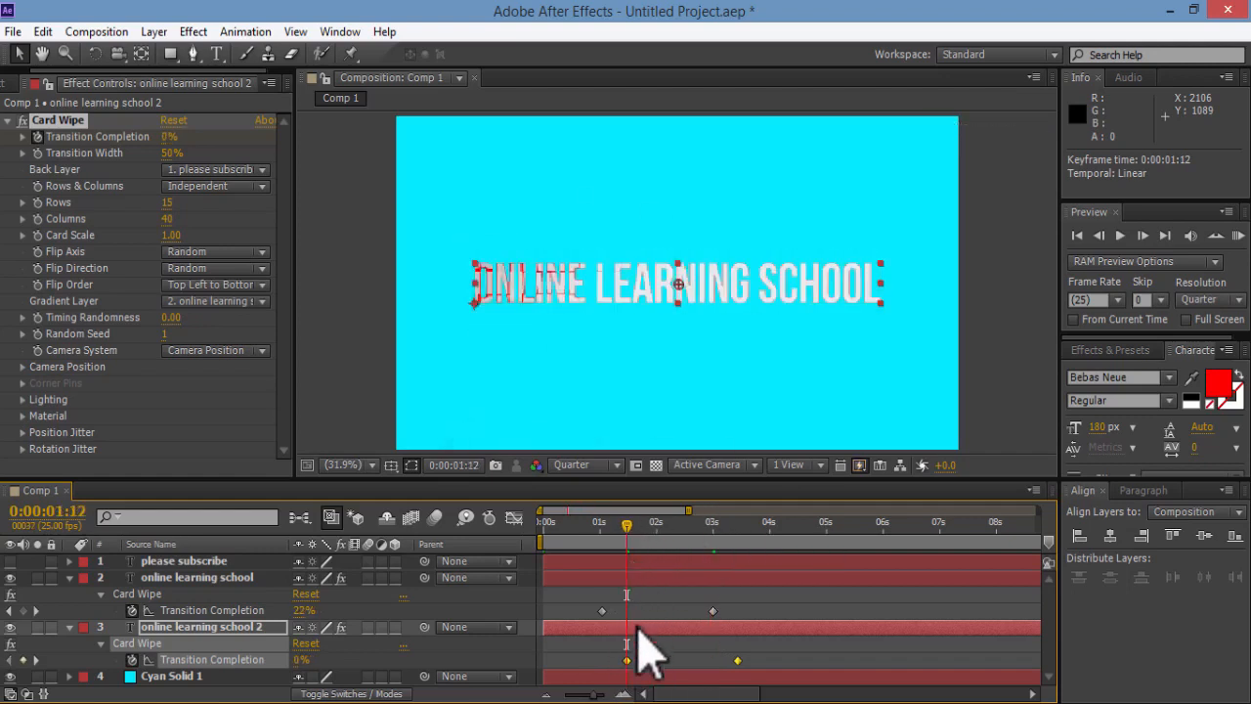
pyautogui.press('alt+[')
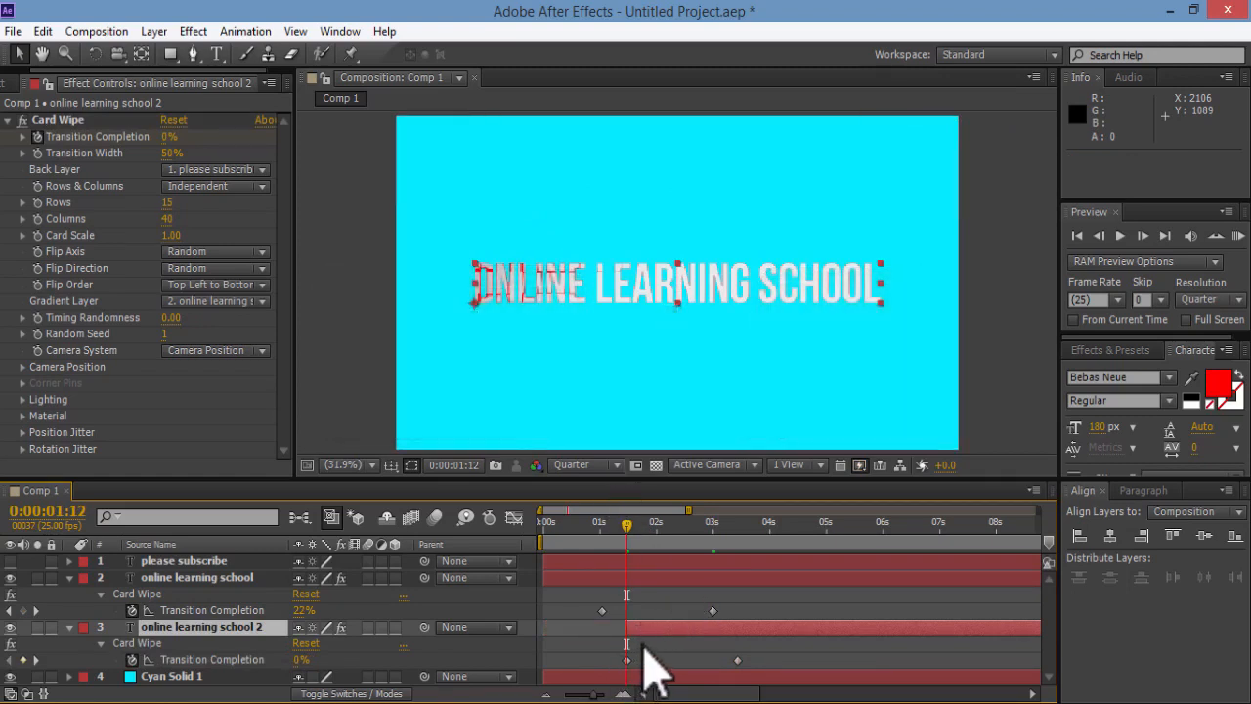
pyautogui.moveTo(627, 543)
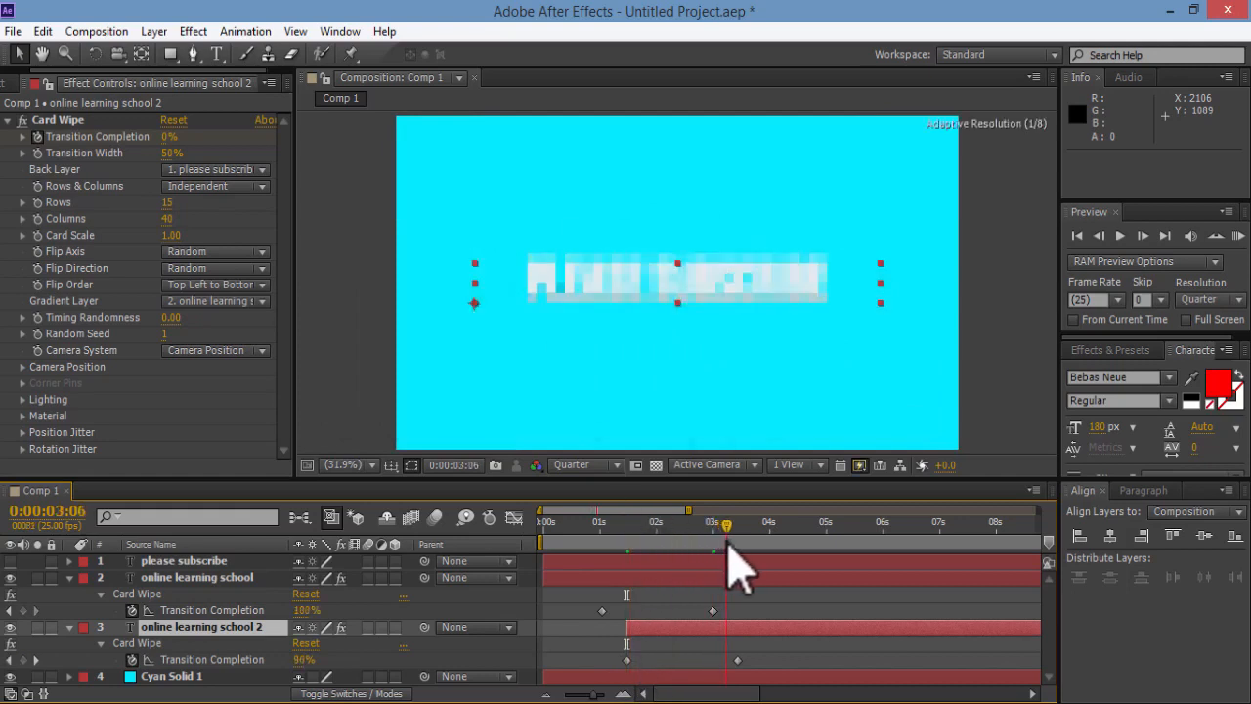
# Trim the original text layer's out point and the please subscribe layer's in point at 3:11.
pyautogui.click(738, 522)
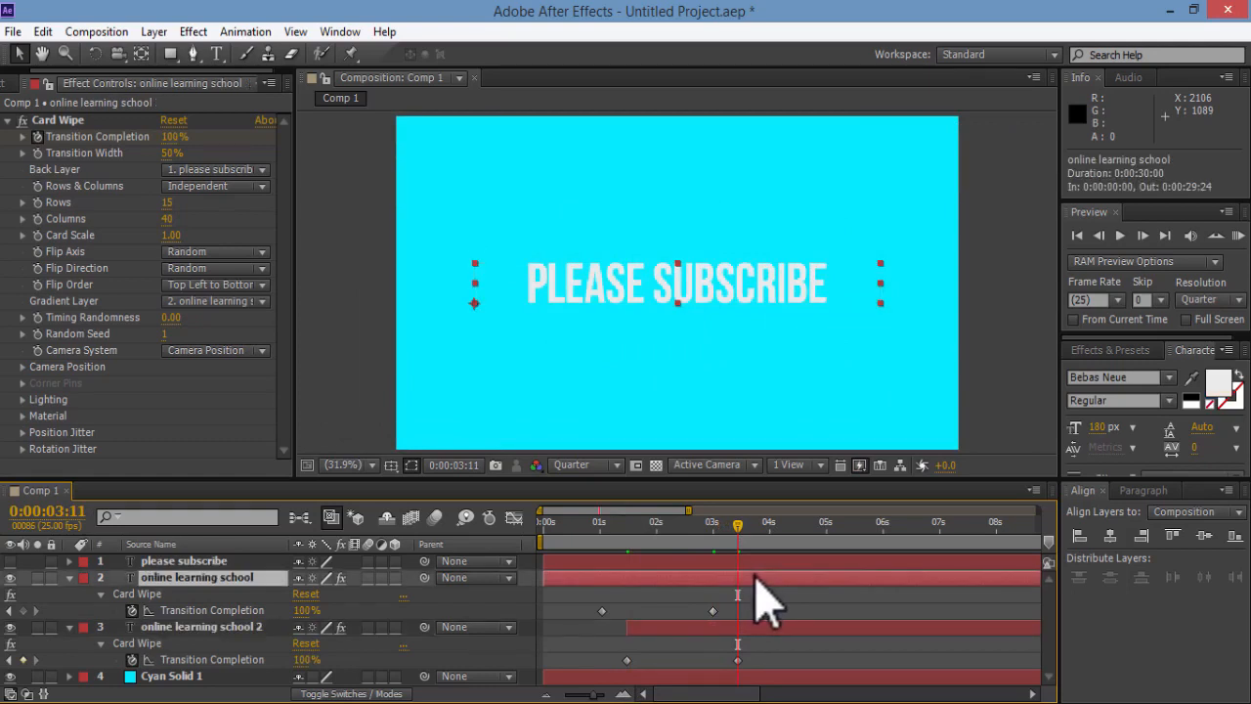
pyautogui.press('Alt+]')
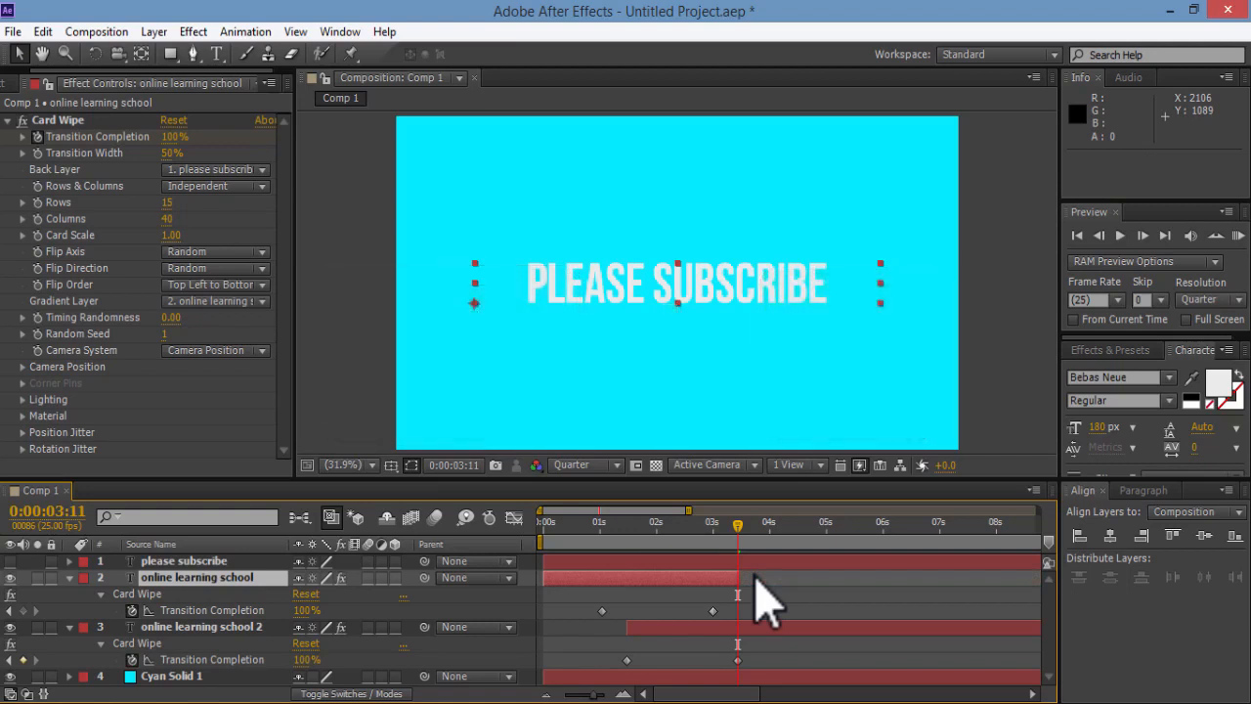
pyautogui.moveTo(753, 587)
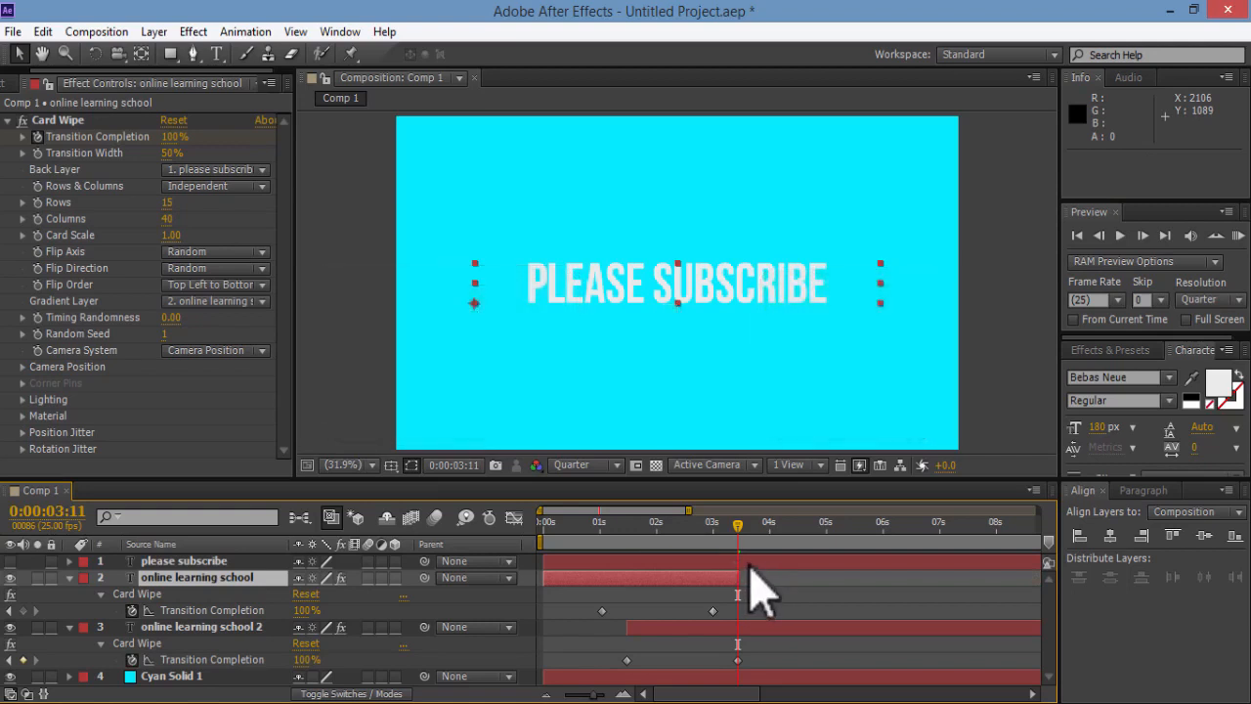
pyautogui.click(183, 561)
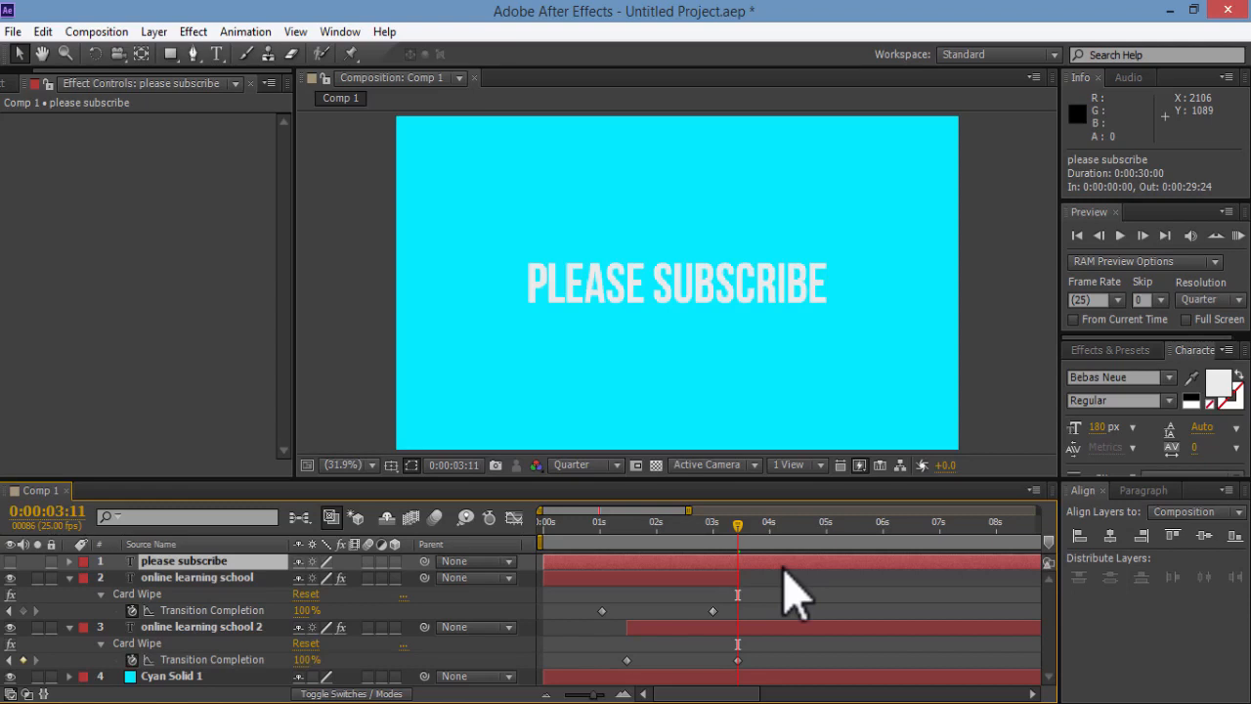
pyautogui.press('[')
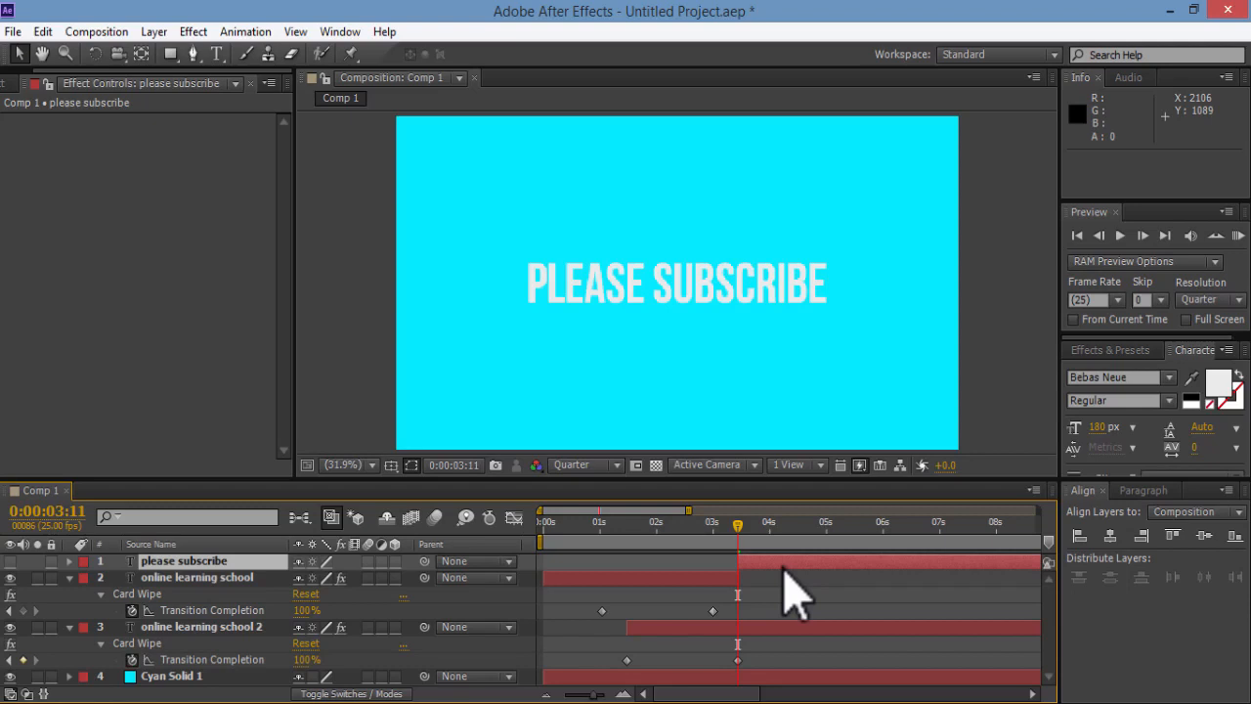
pyautogui.click(202, 626)
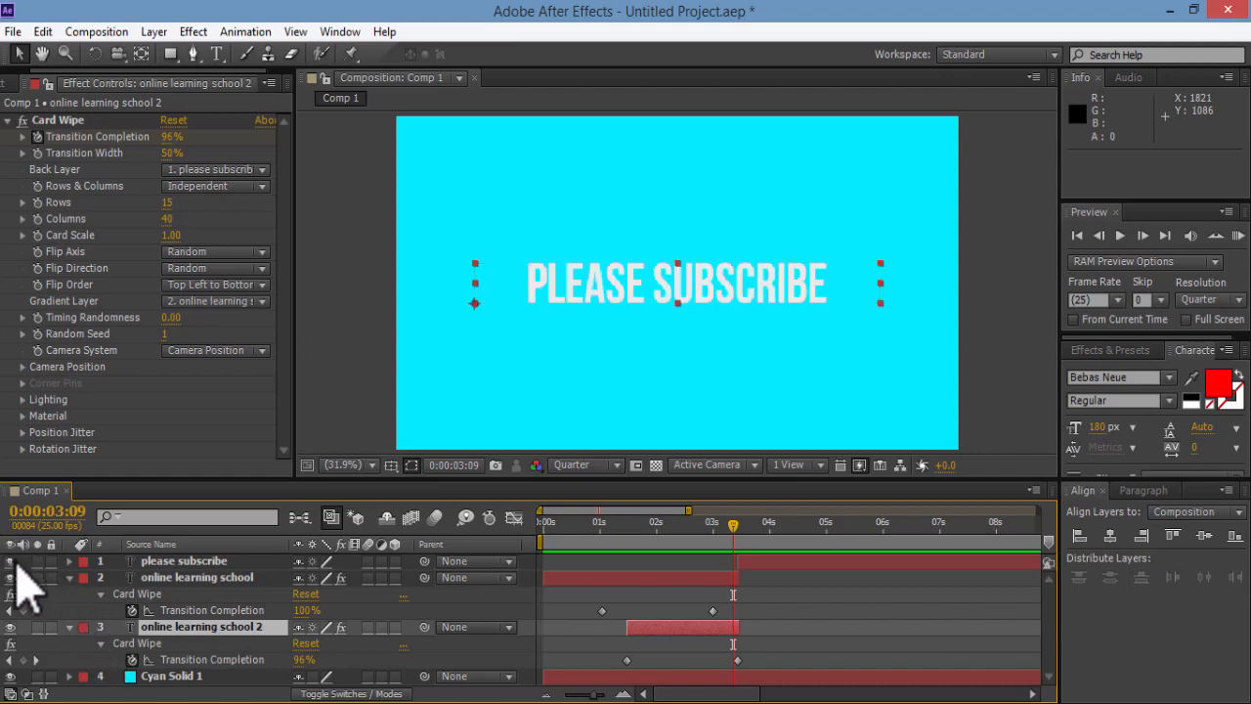
pyautogui.moveTo(1217, 264)
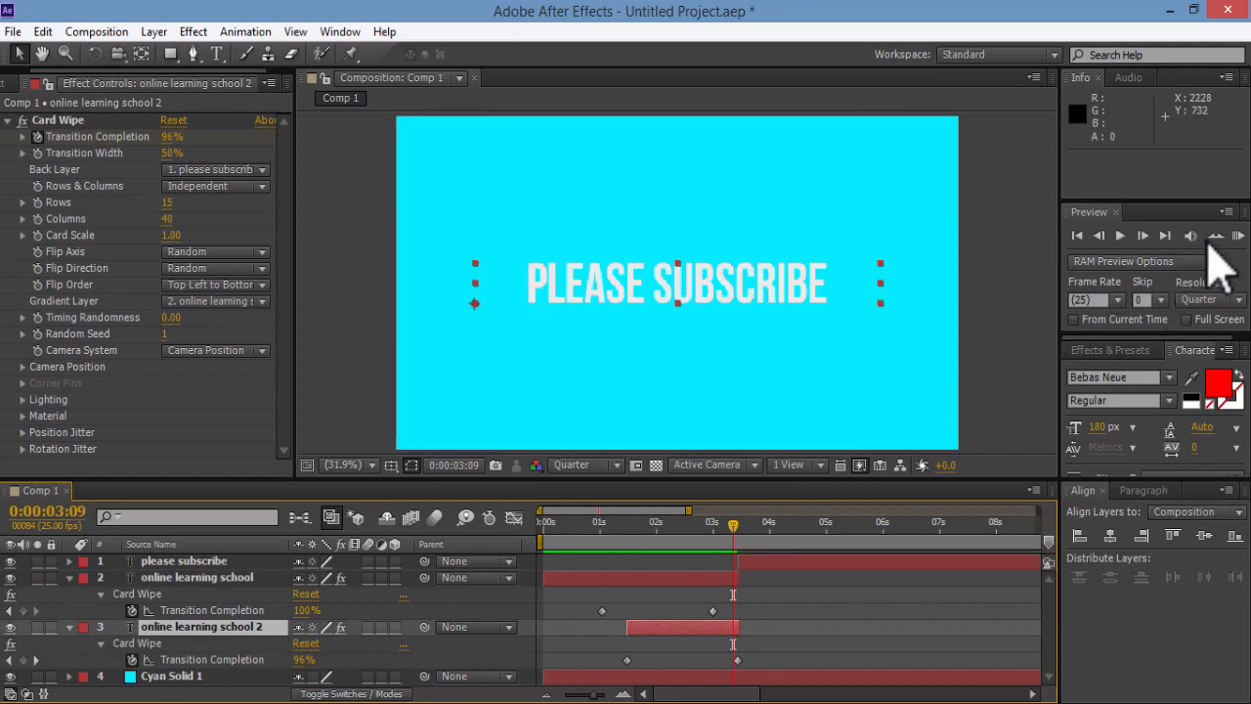
pyautogui.click(1238, 235)
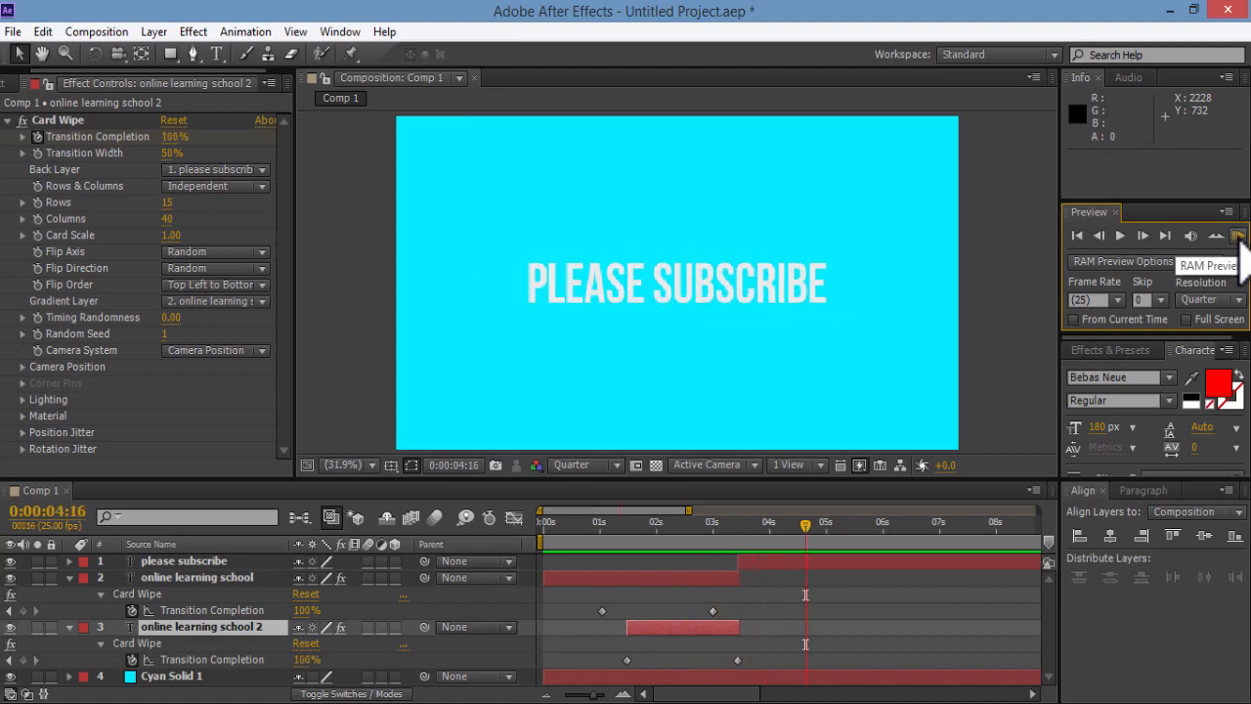
pyautogui.click(1240, 234)
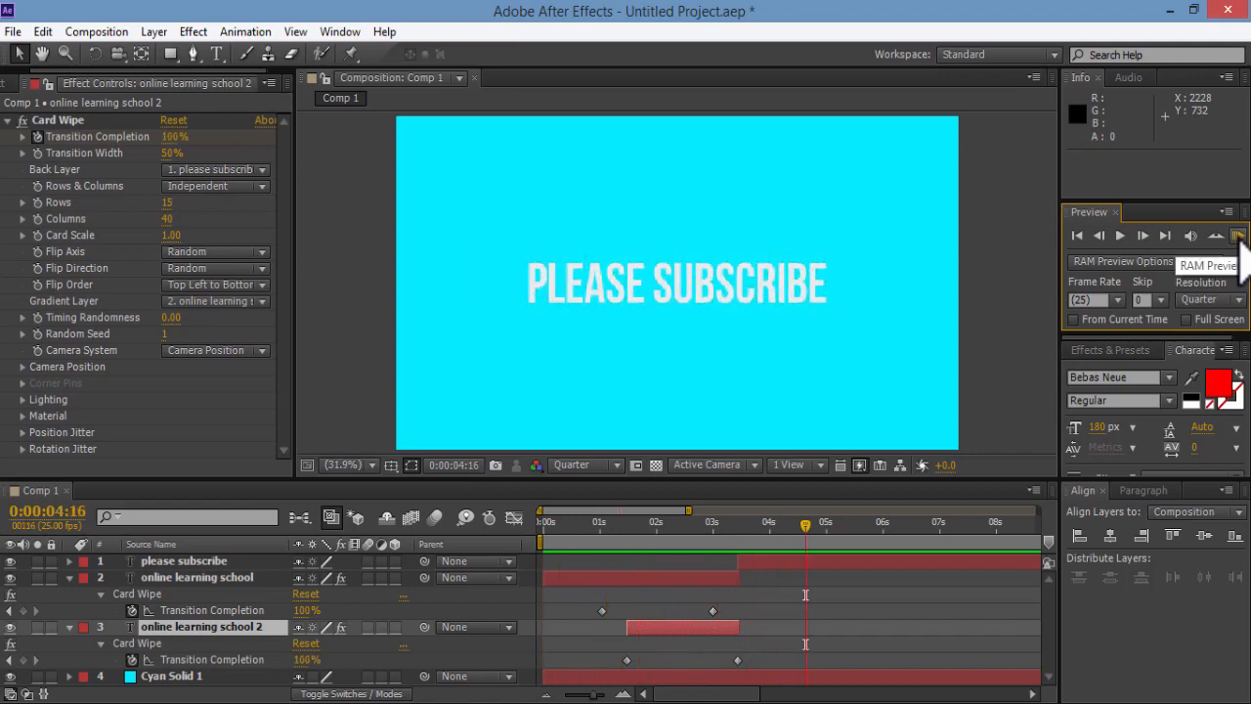
pyautogui.click(1239, 234)
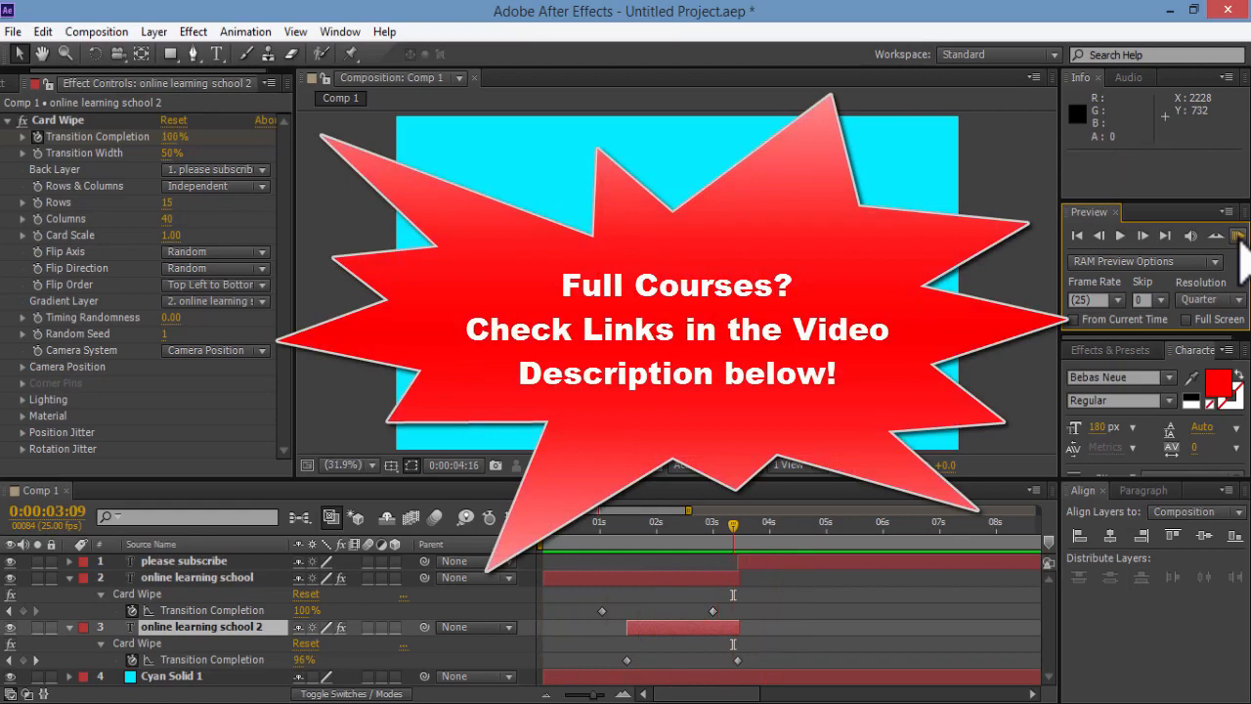
pyautogui.click(1239, 235)
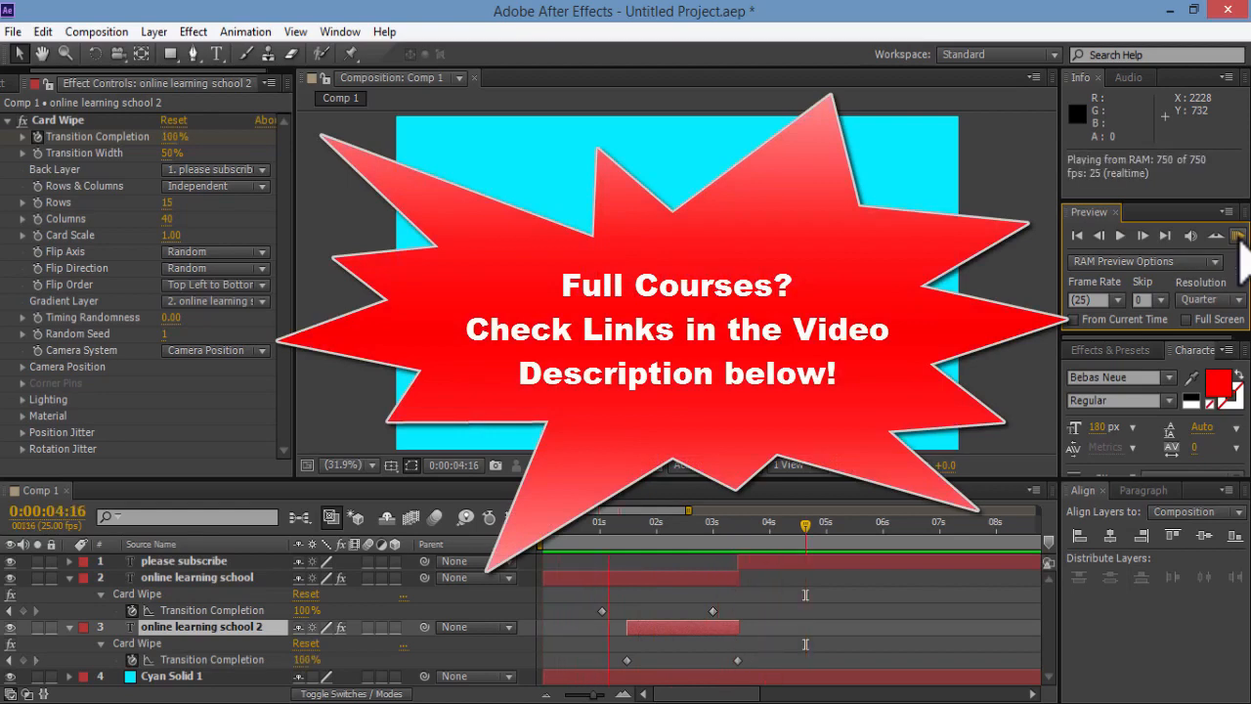